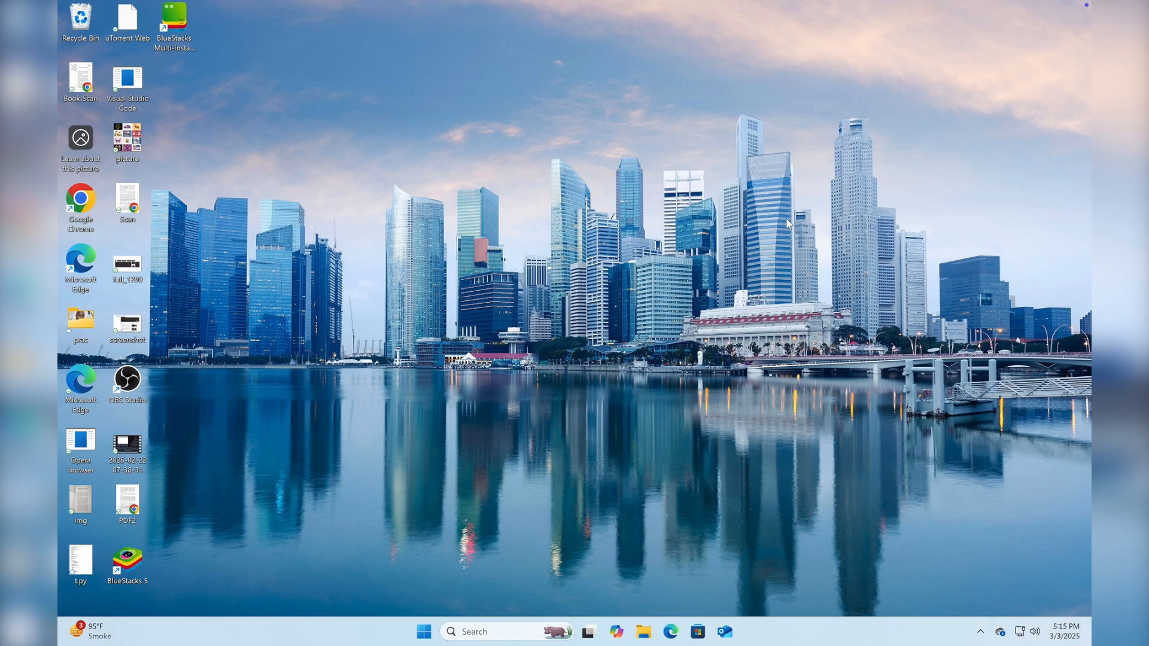
pyautogui.moveTo(623, 279)
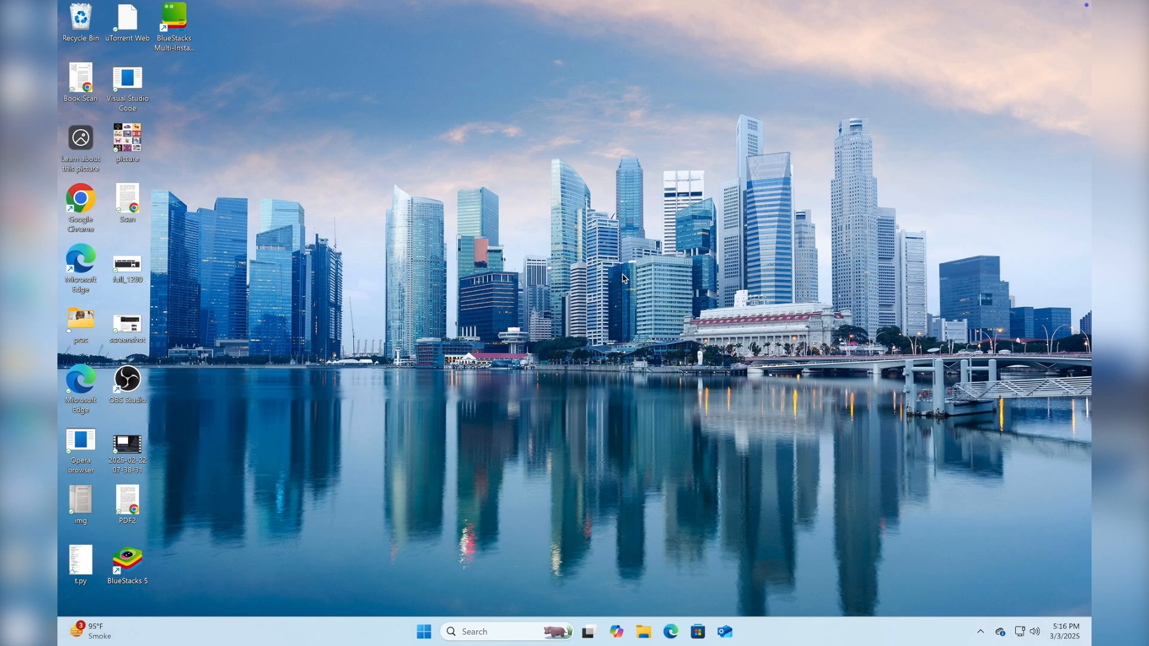
pyautogui.moveTo(483, 345)
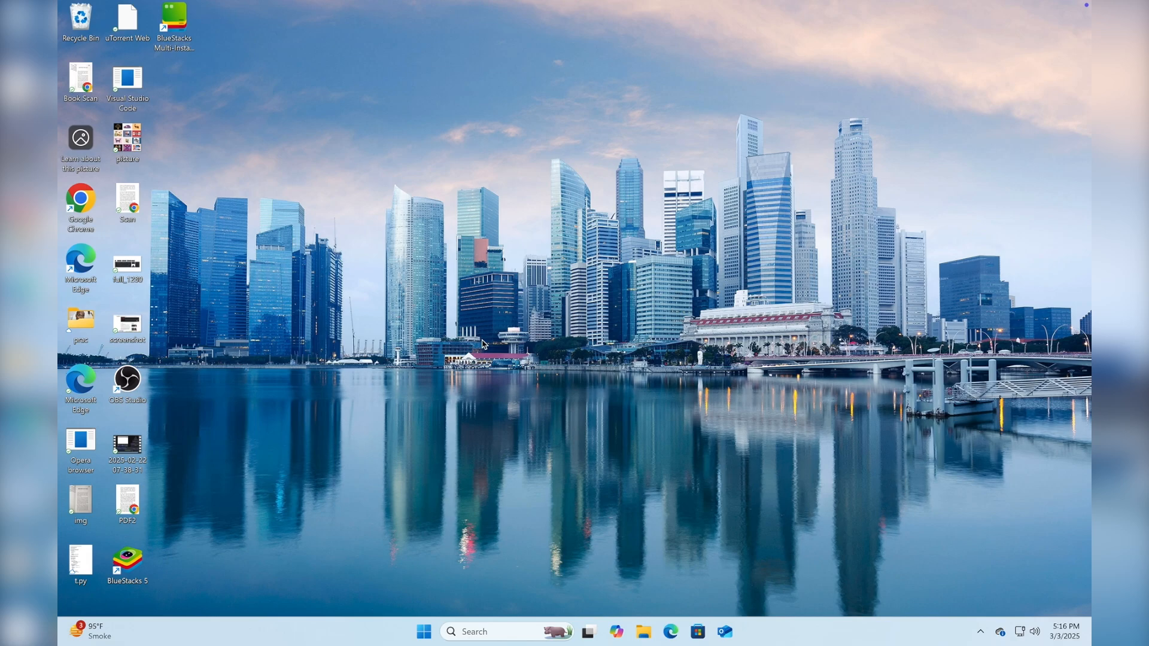
pyautogui.moveTo(150, 303)
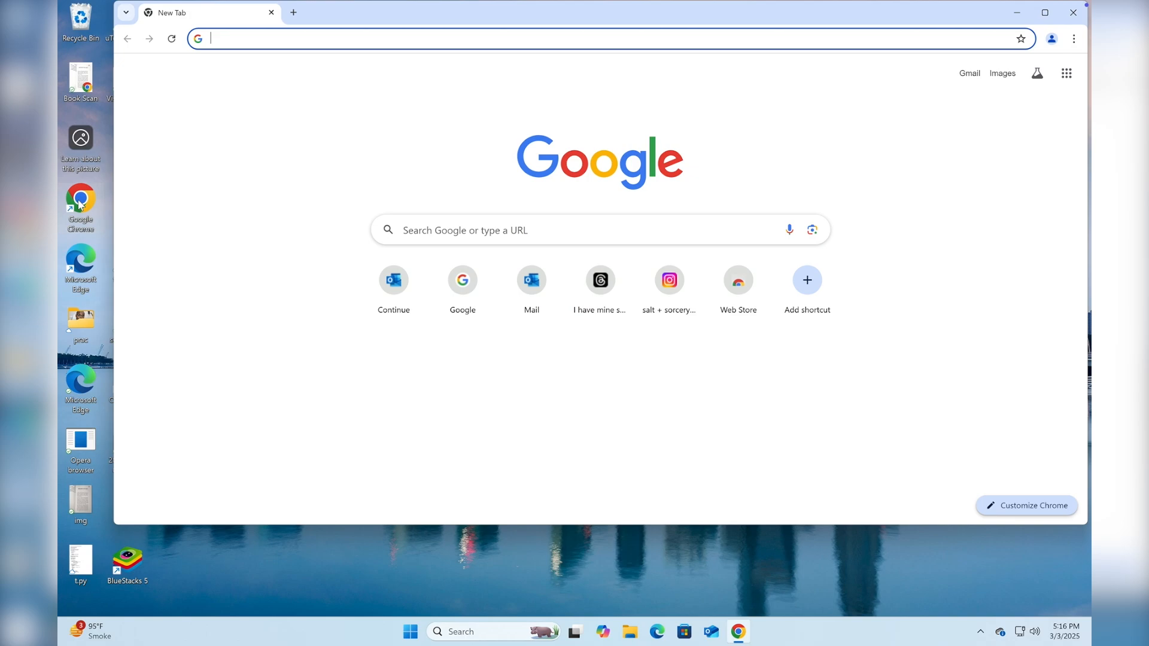
pyautogui.moveTo(415, 35)
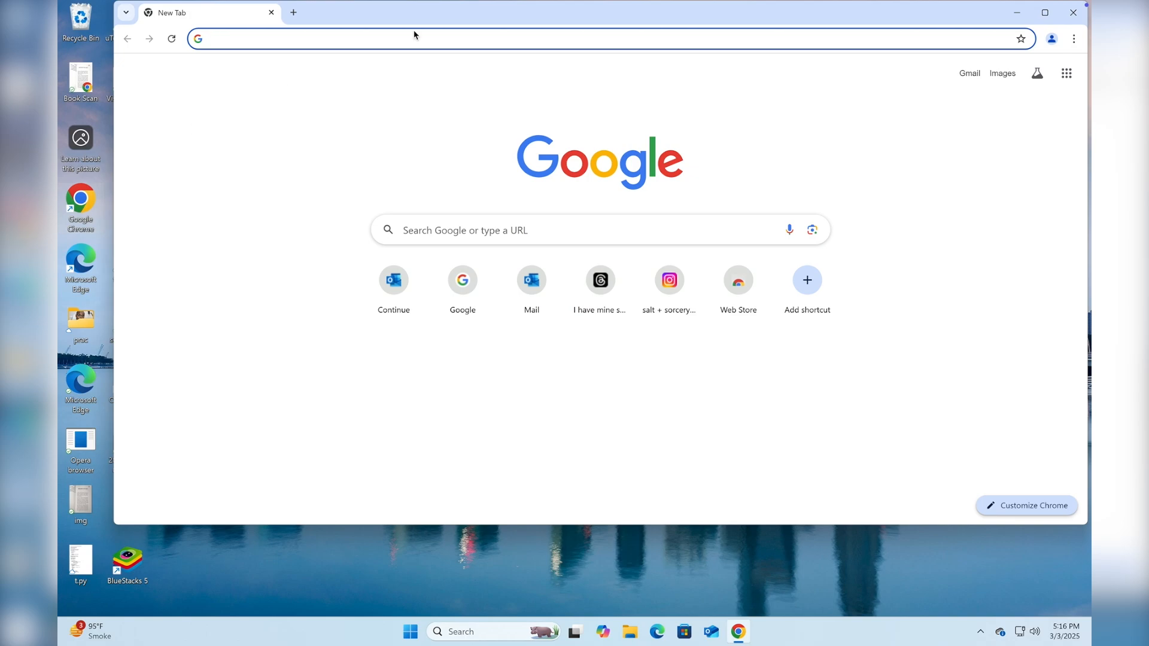
# - Search Google for 'winrar' and follow the 'WinRAR download free and support' result to win-rar.com
pyautogui.write('google.com')
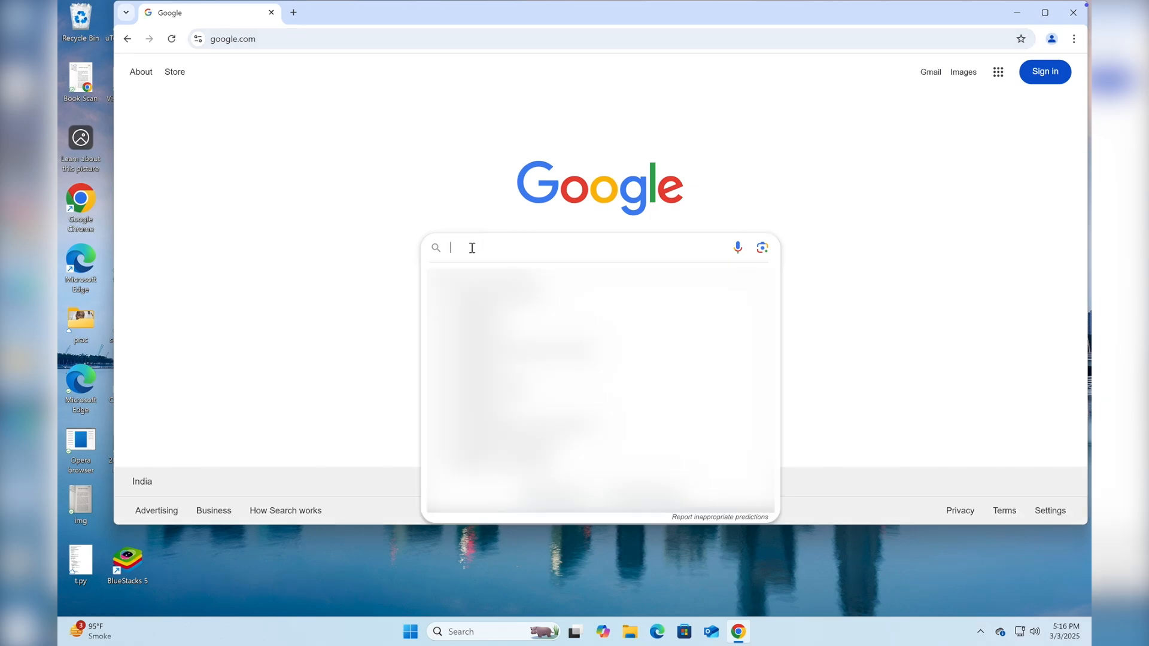
pyautogui.write('winrar')
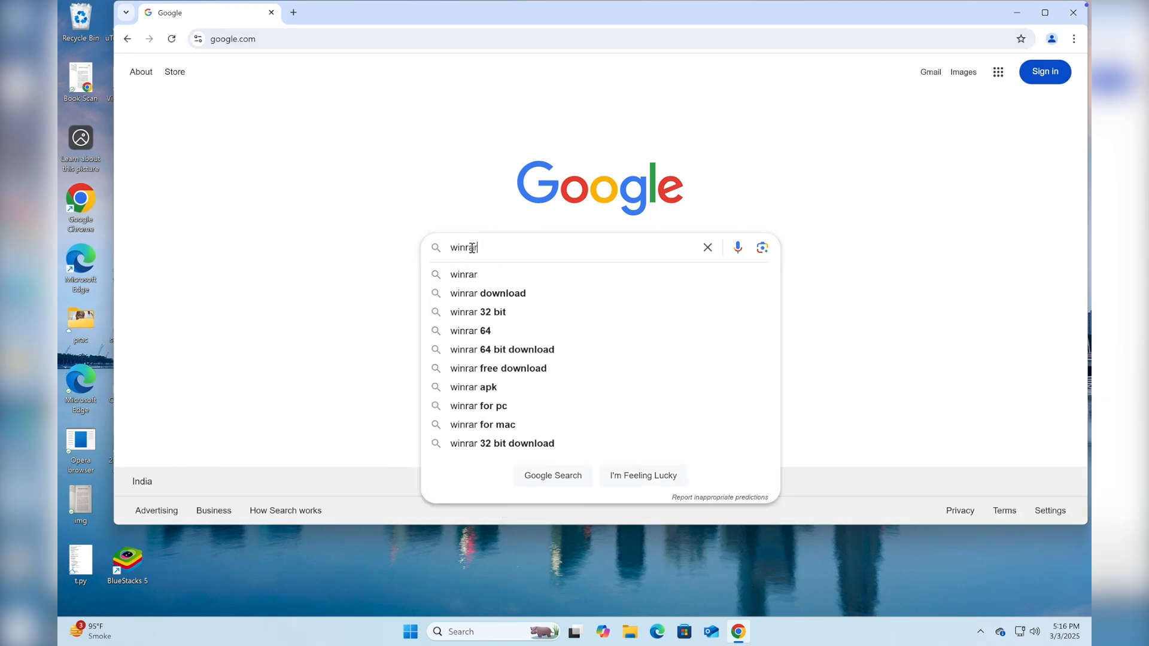
pyautogui.press('Enter')
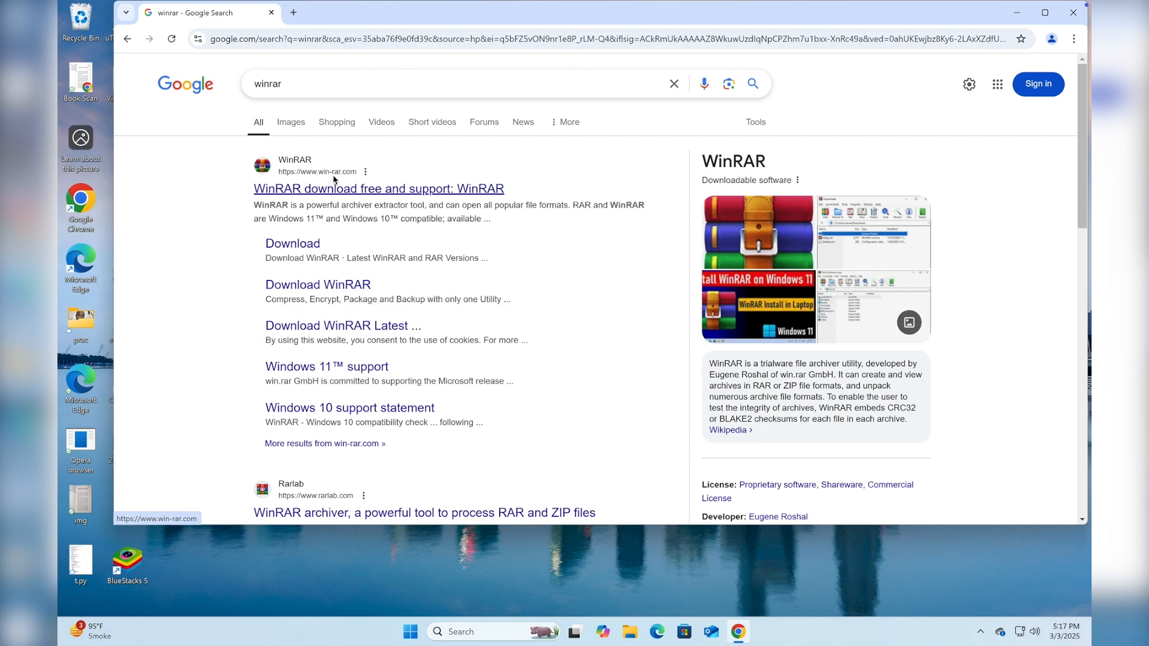
pyautogui.click(378, 189)
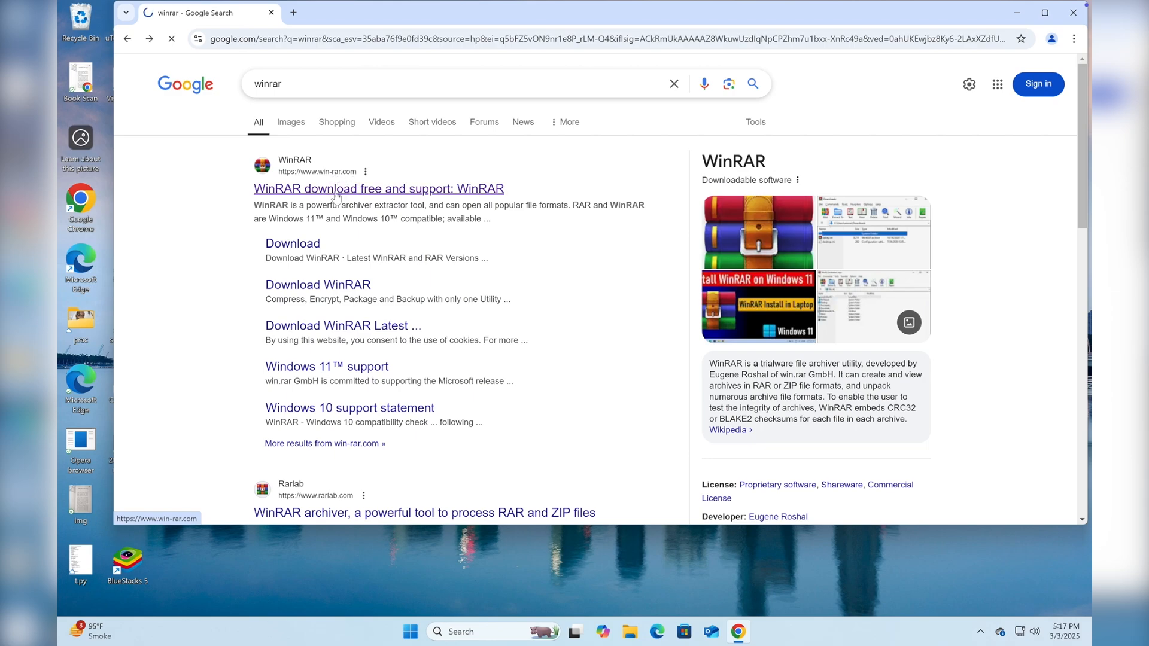
pyautogui.click(378, 188)
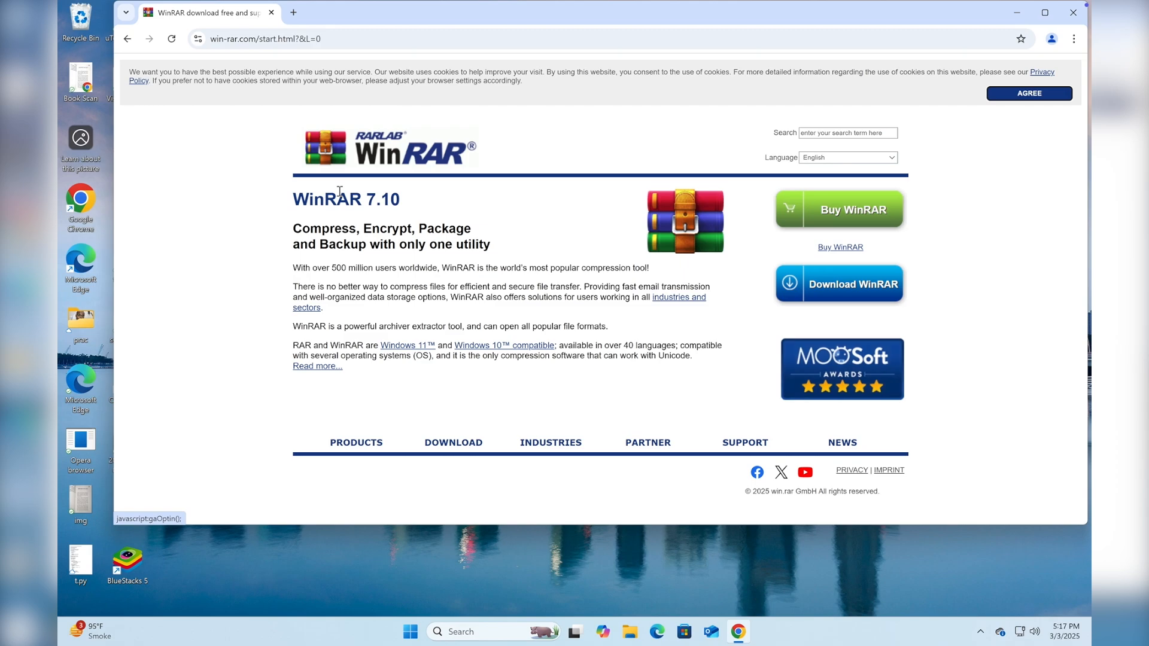
# - Accept cookies, start the WinRAR installer download and dismiss the installation steps overlay
pyautogui.click(1028, 94)
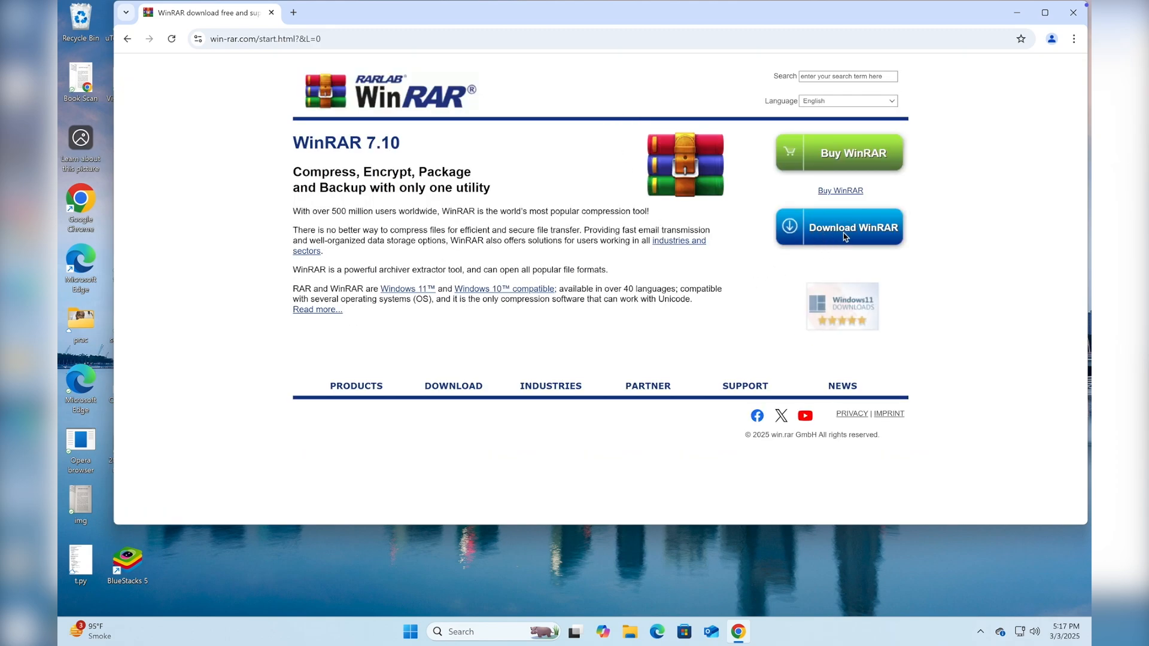
pyautogui.moveTo(845, 241)
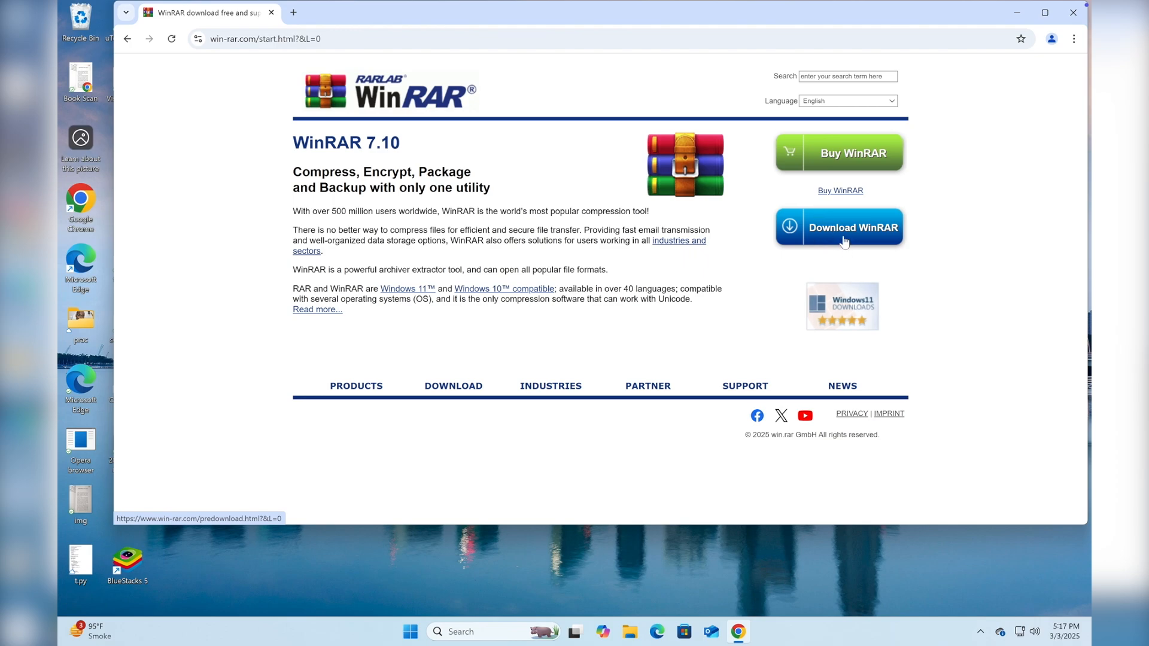
pyautogui.click(854, 228)
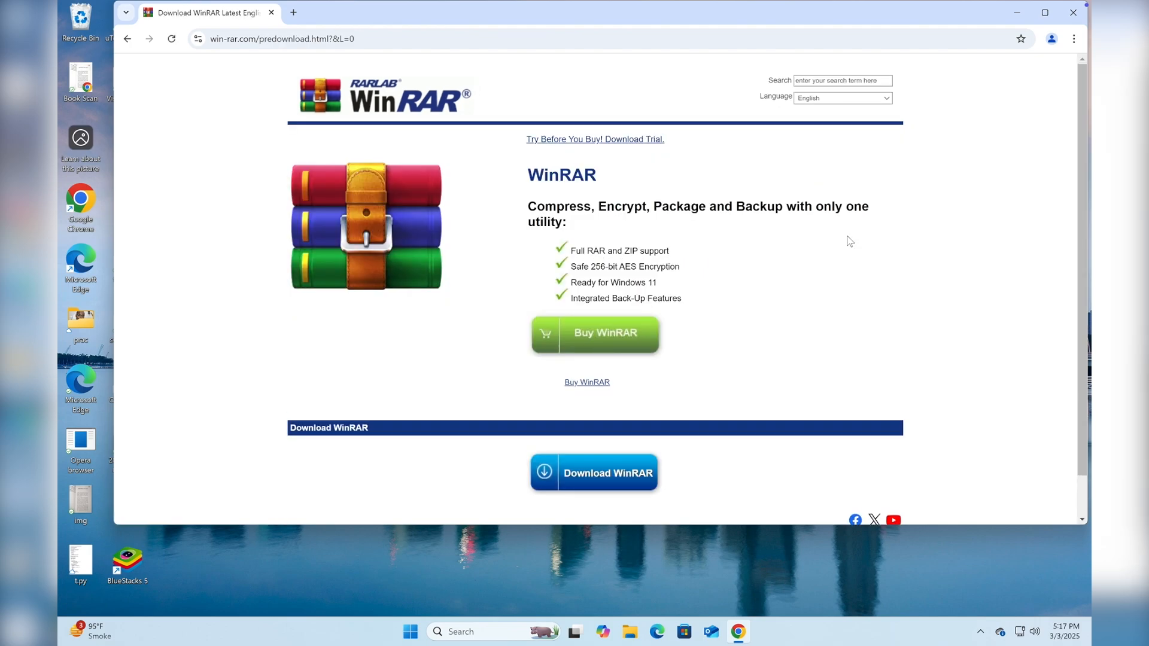
pyautogui.moveTo(766, 305)
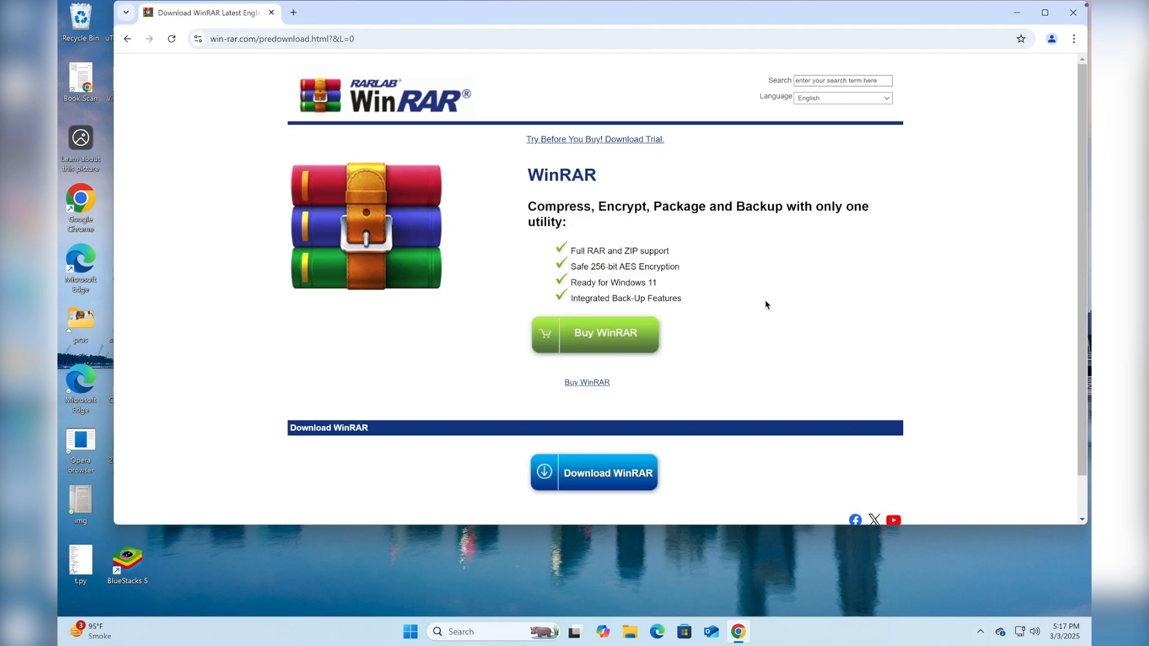
pyautogui.scroll(-3)
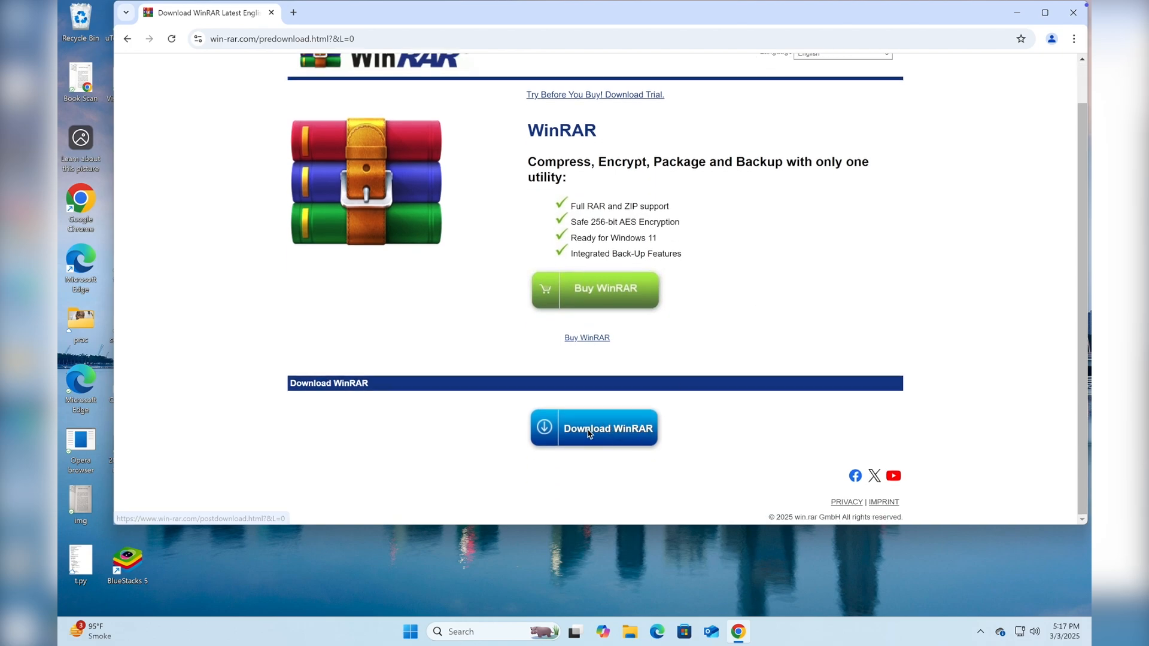
pyautogui.click(593, 429)
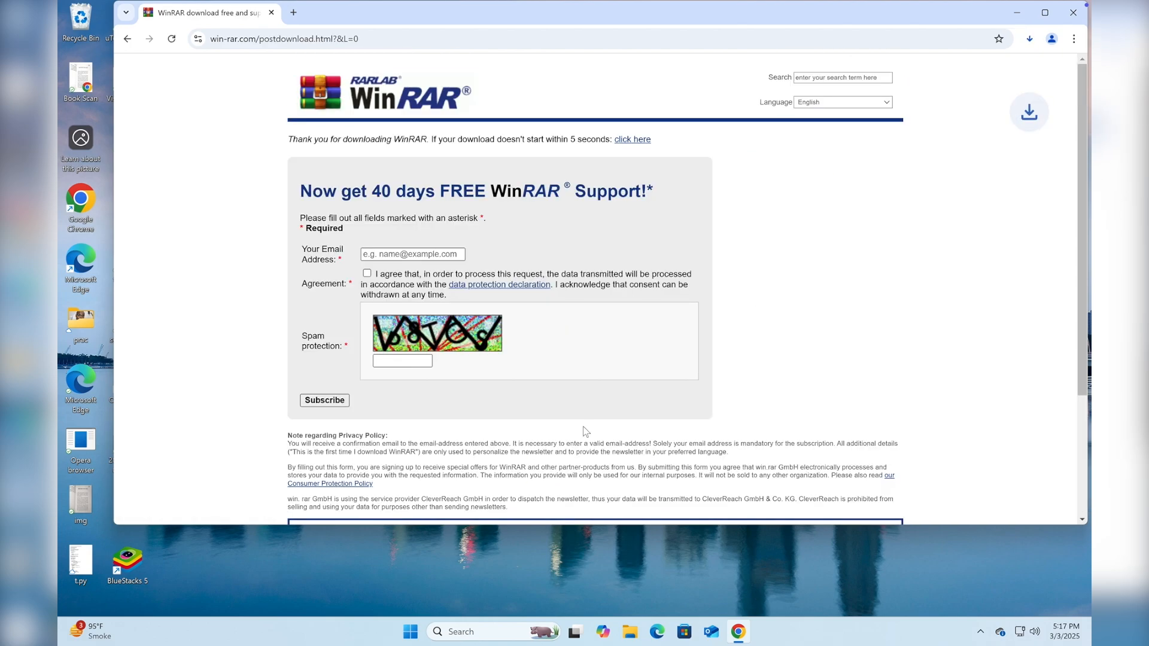
pyautogui.click(1030, 38)
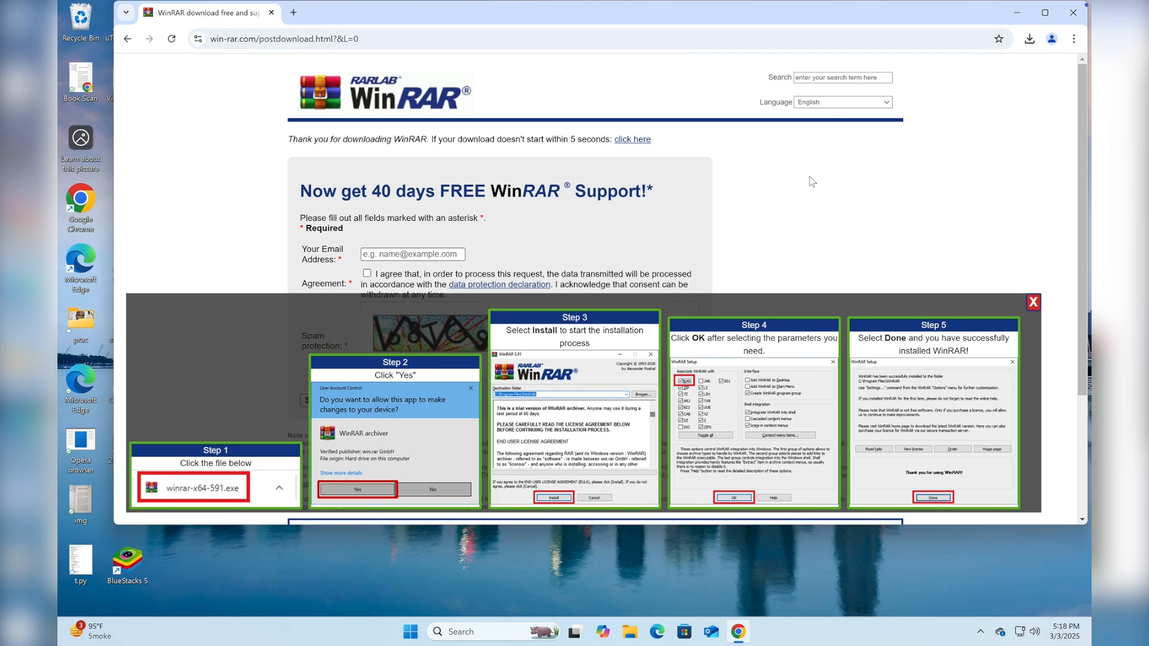
pyautogui.moveTo(828, 213)
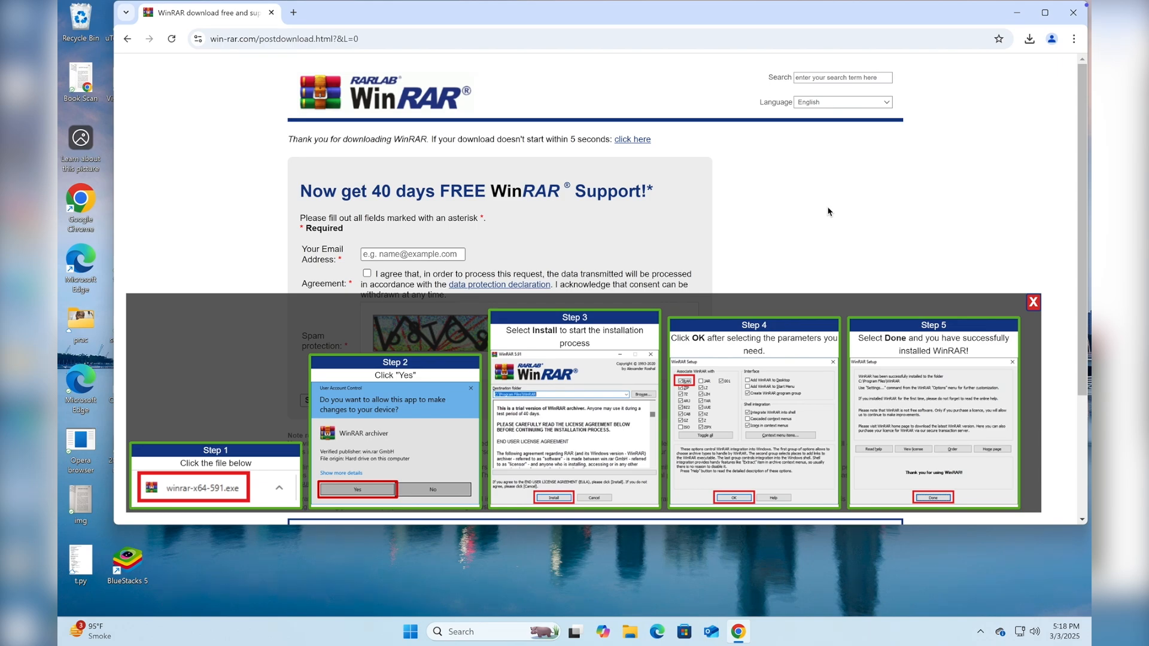
pyautogui.click(1033, 301)
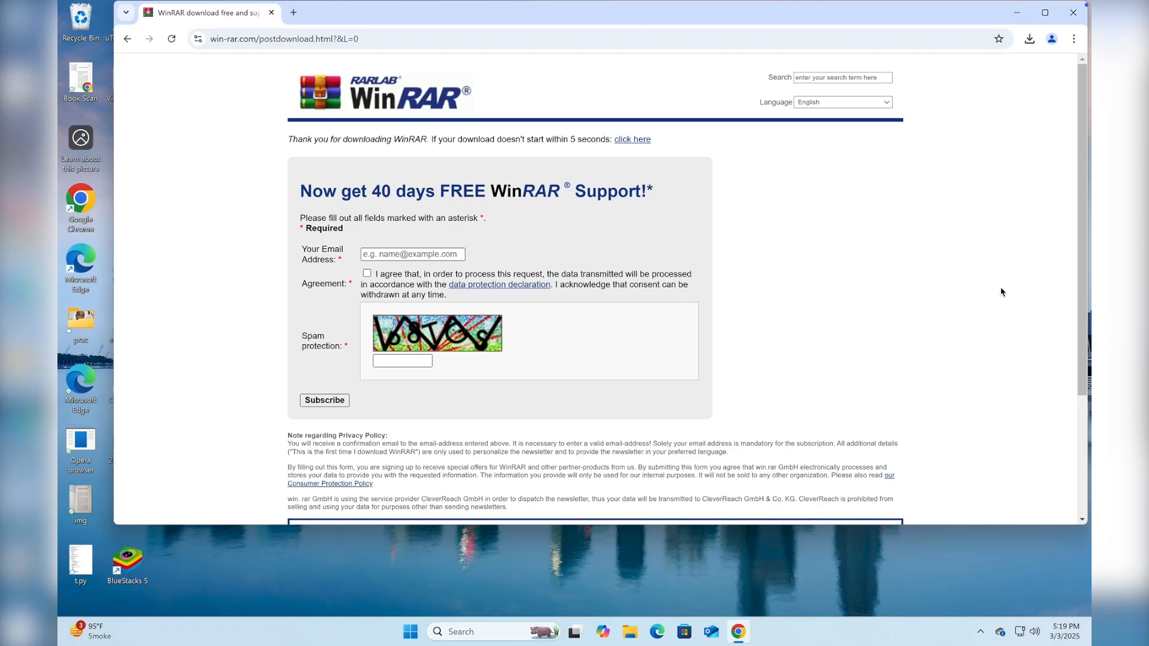
# - Run the winrar-x64-710 installer from Downloads and approve the UAC prompt
pyautogui.click(1030, 38)
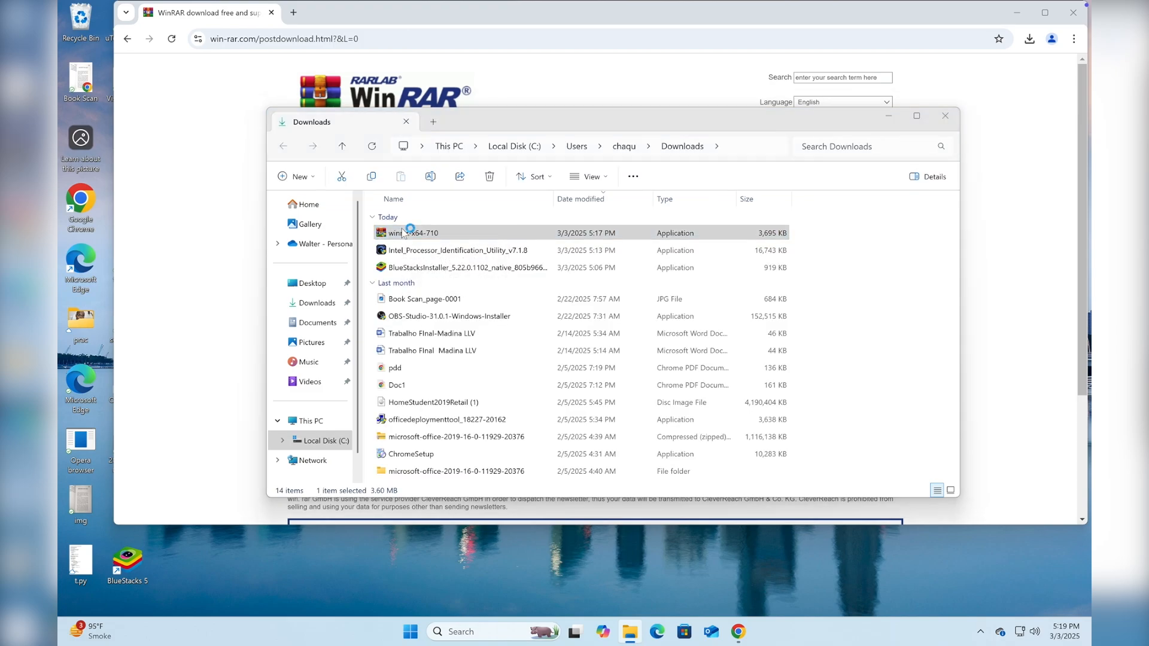
pyautogui.doubleClick(415, 233)
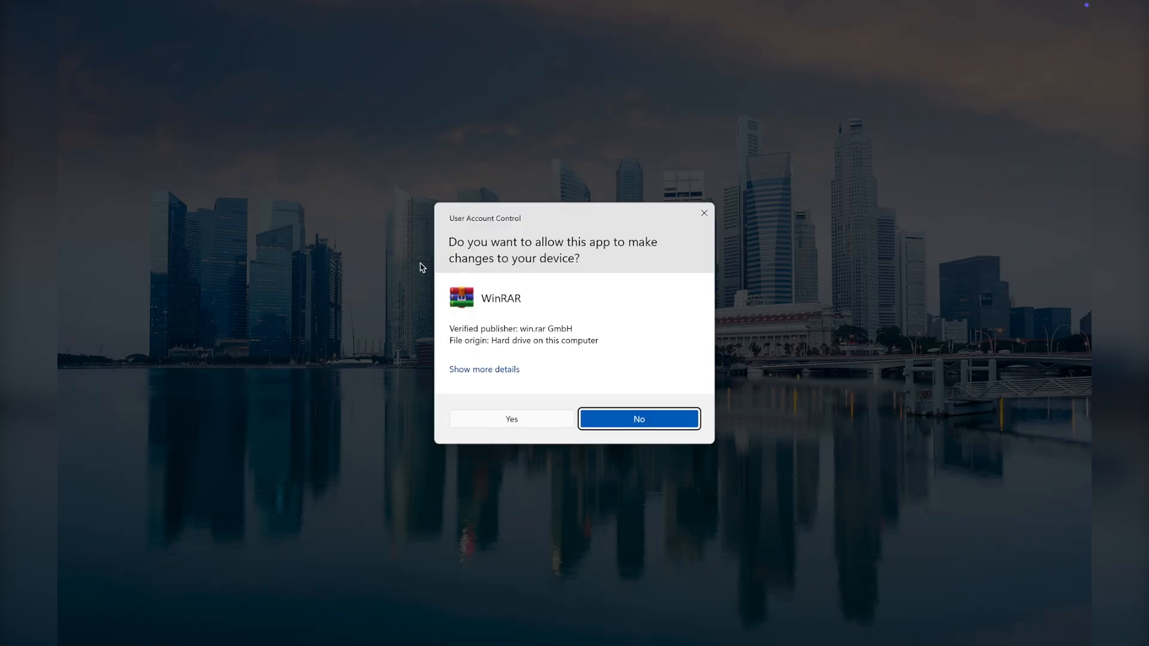
pyautogui.click(637, 419)
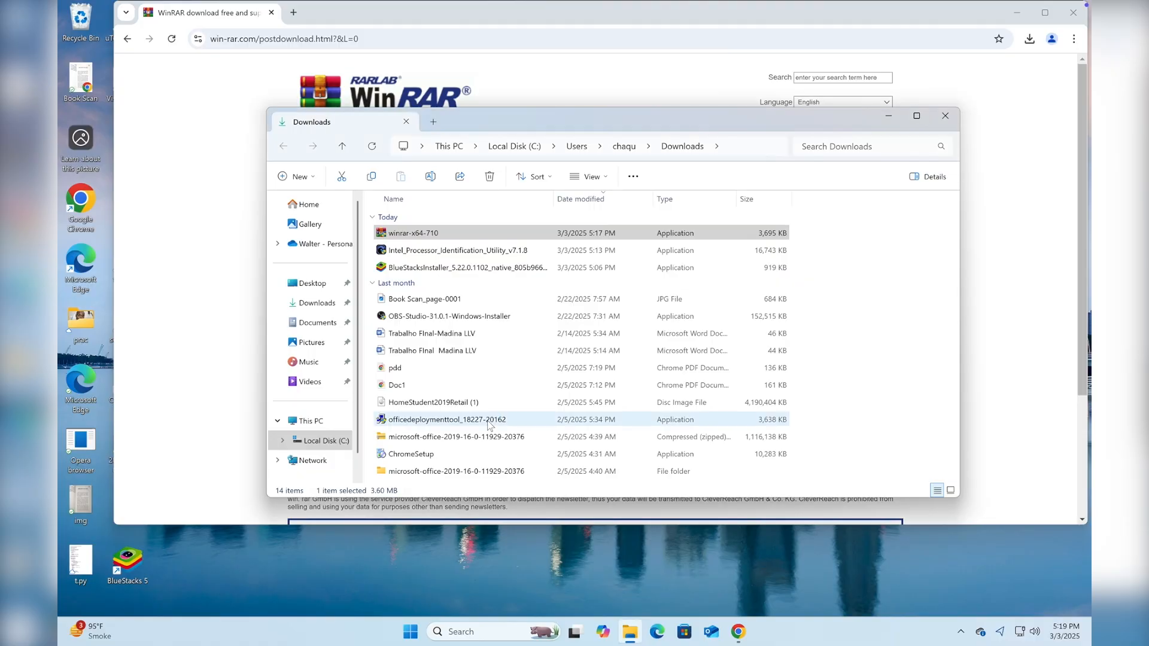
pyautogui.doubleClick(414, 234)
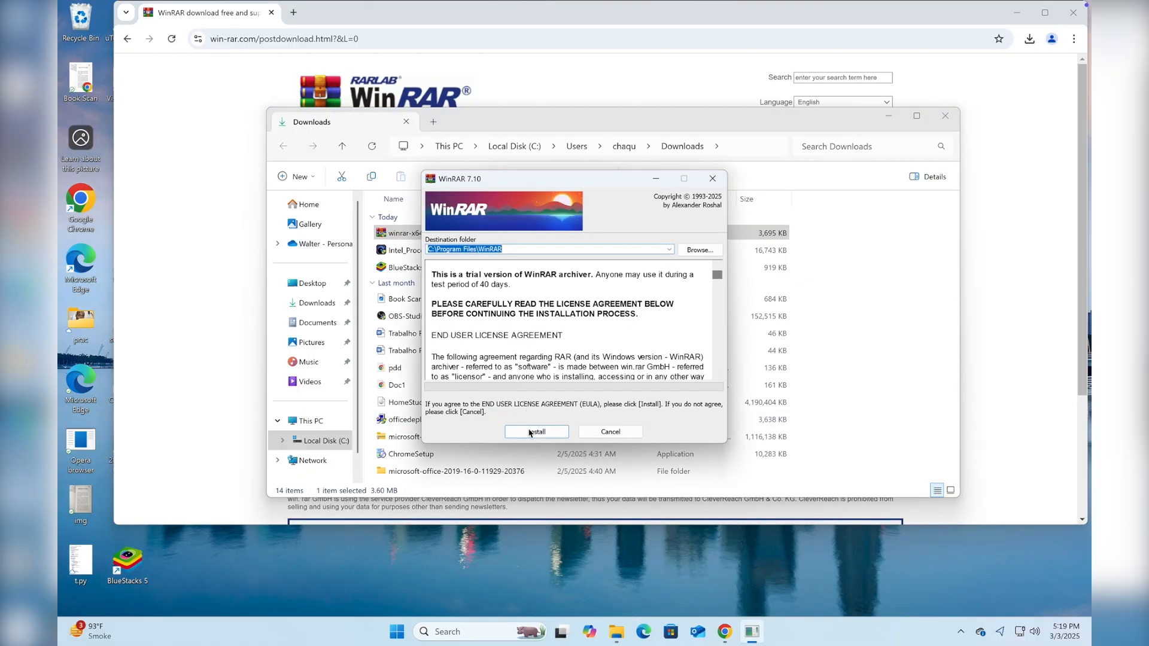
# - Install WinRAR into Program Files, keeping the default associations, and finish setup
pyautogui.click(536, 433)
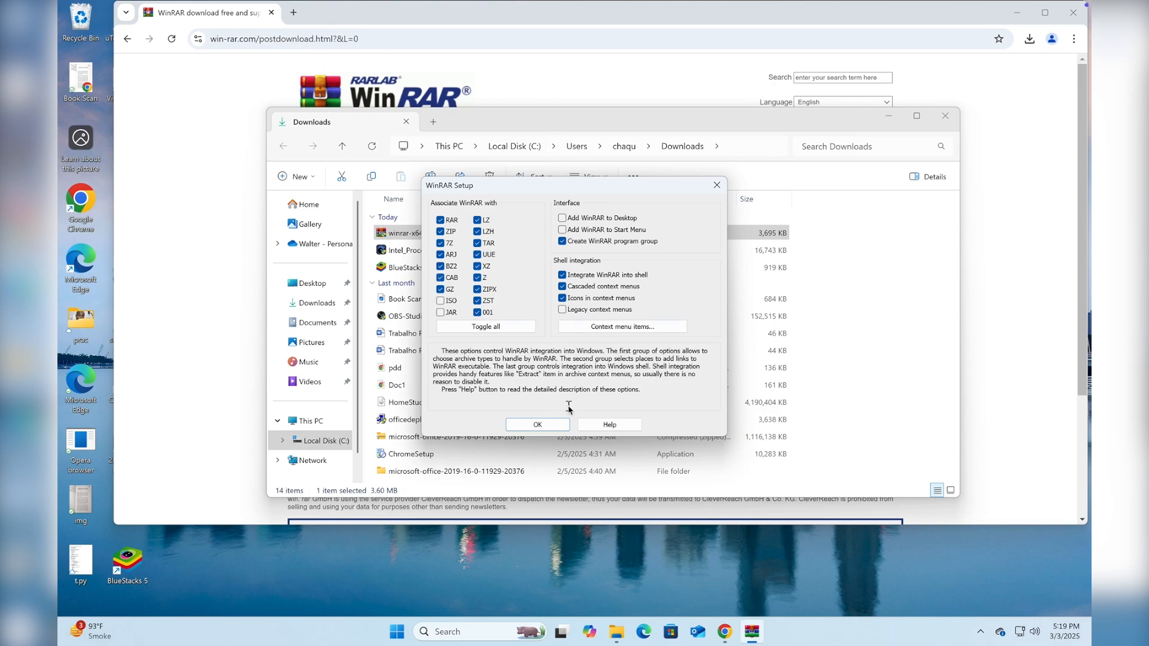
pyautogui.moveTo(535, 266)
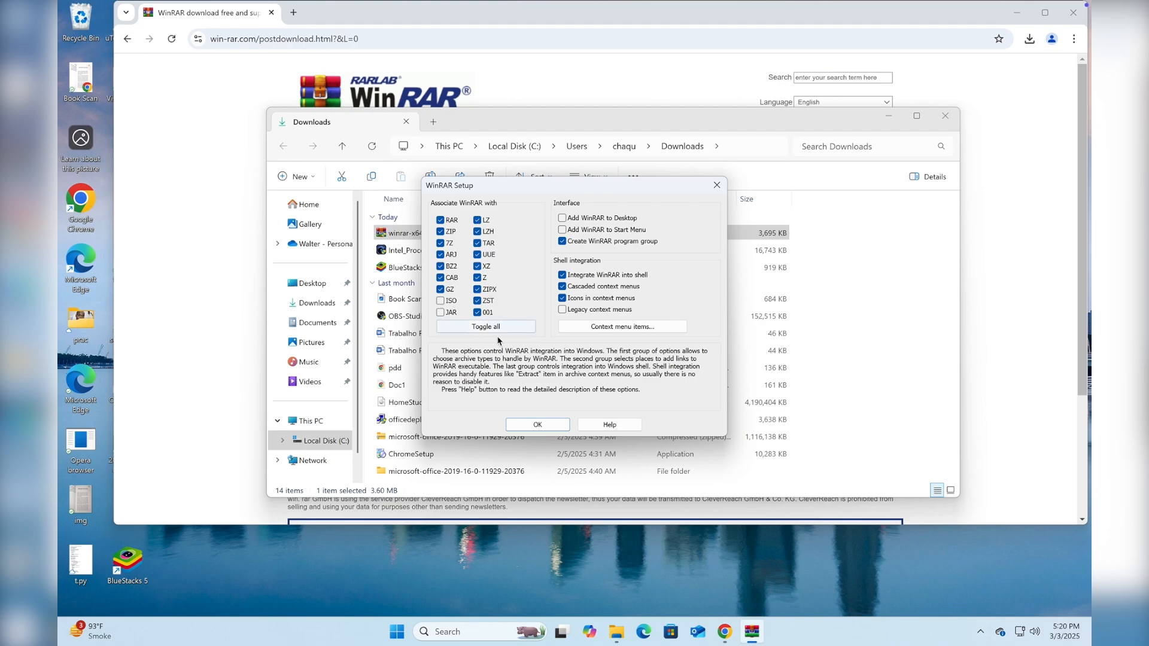
pyautogui.click(537, 424)
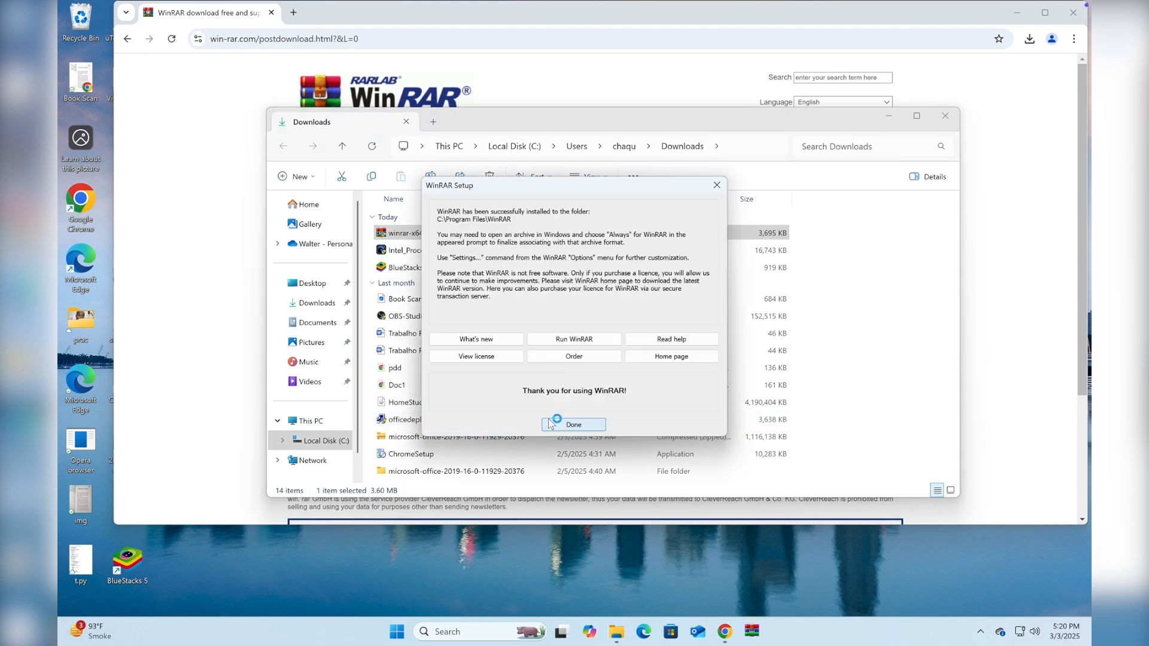
pyautogui.click(573, 424)
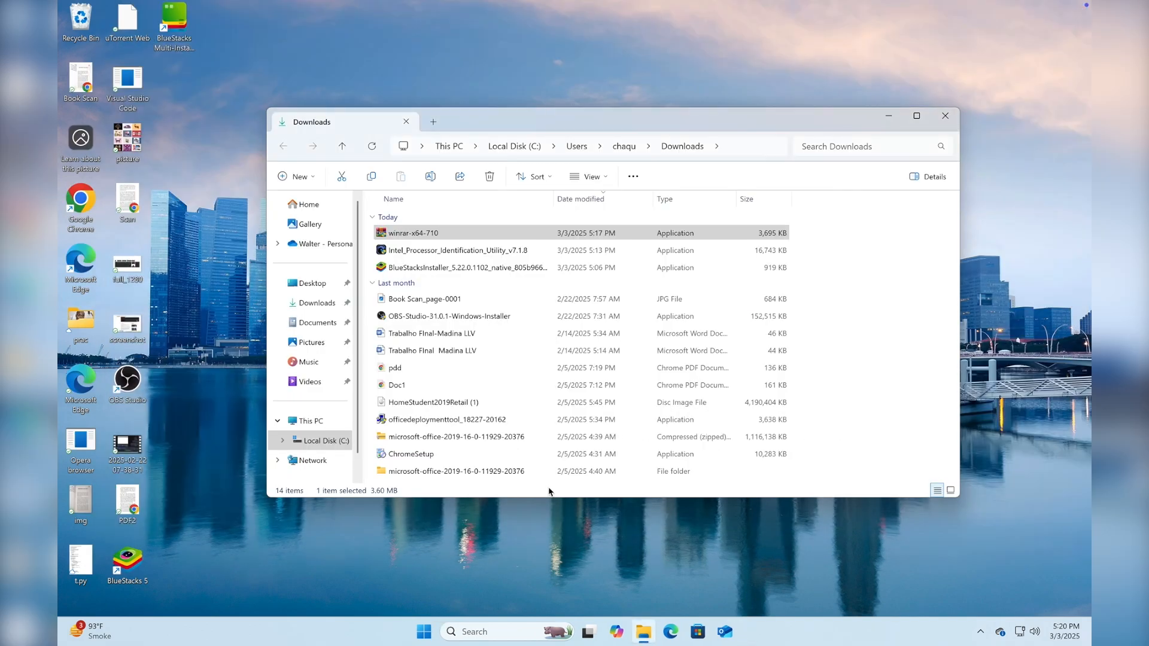
# - Launch WinRAR, dismiss the empty pop-up and move its window toward the screen centre
pyautogui.click(424, 630)
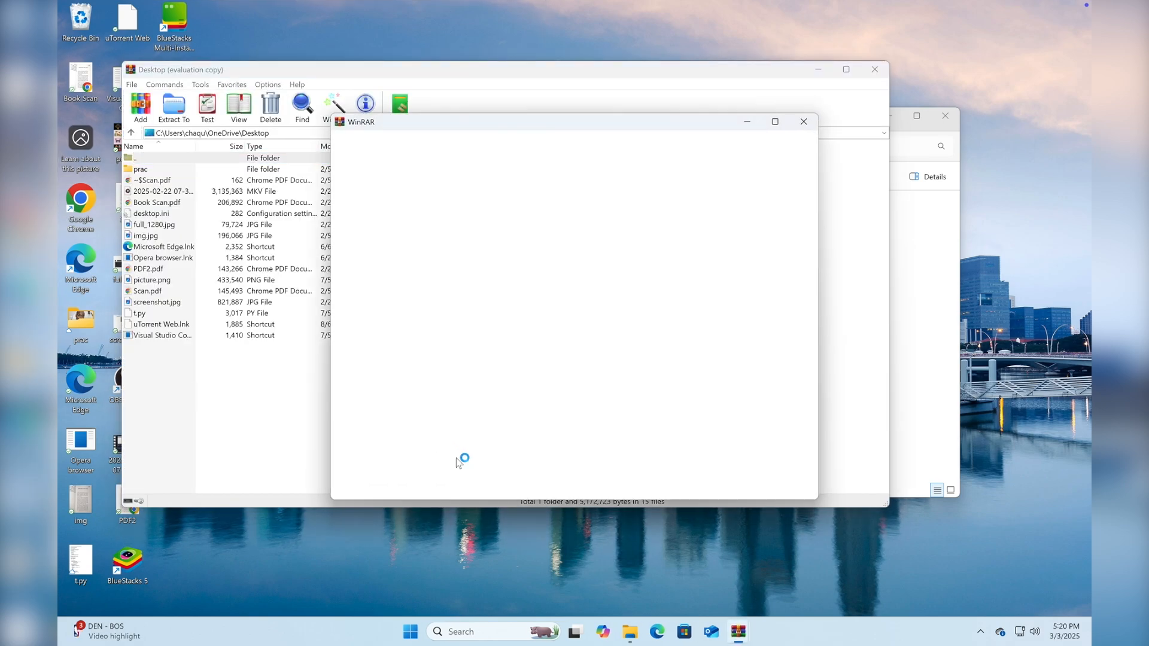
pyautogui.moveTo(724, 162)
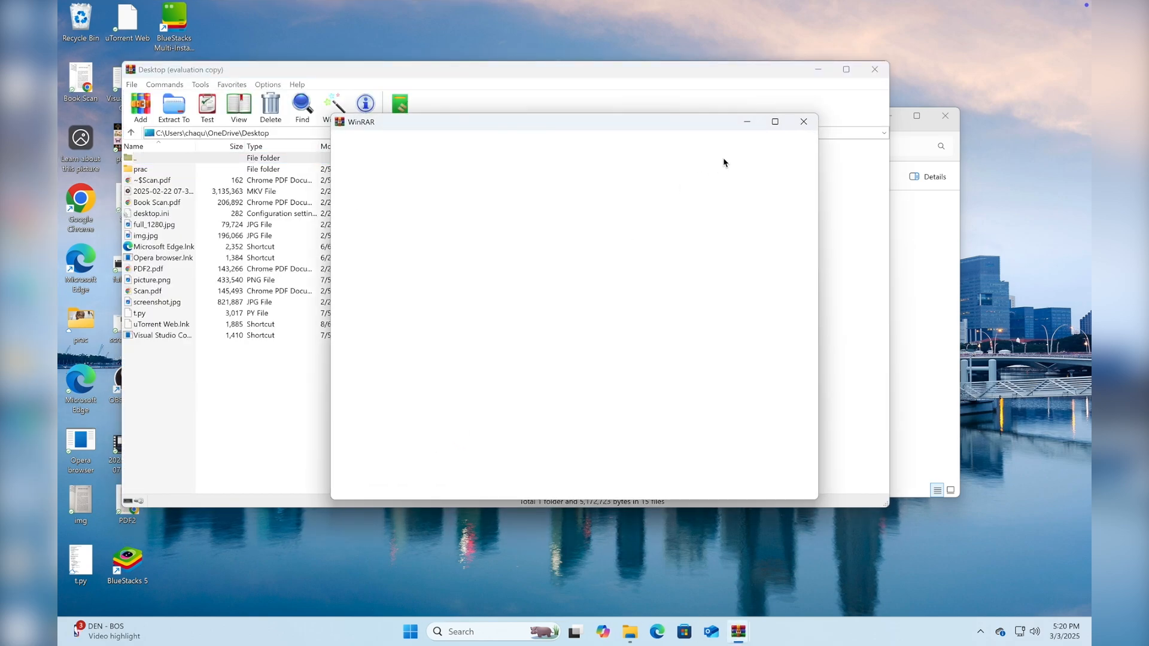
pyautogui.click(804, 121)
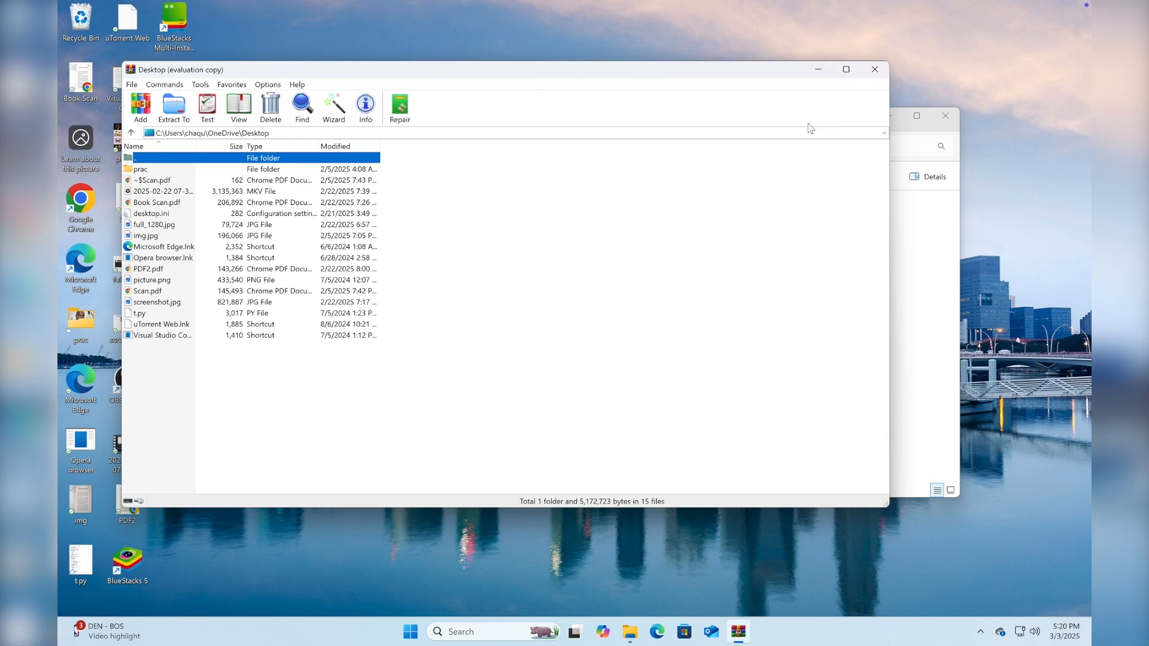
pyautogui.moveTo(464, 80)
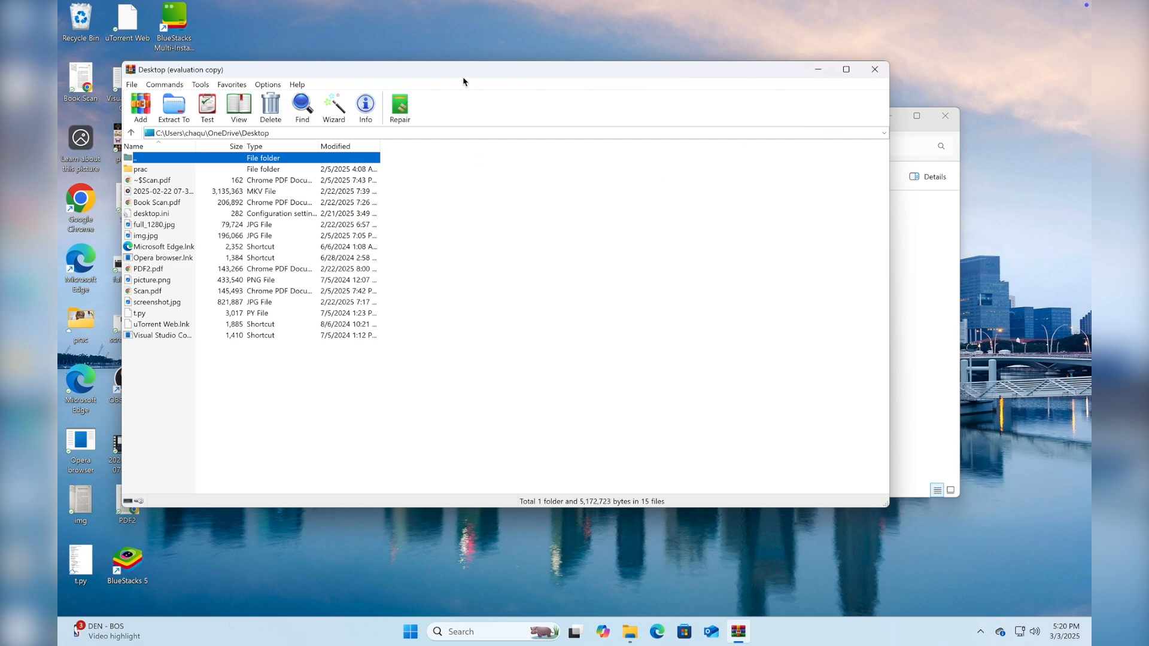
pyautogui.moveTo(463, 70); pyautogui.dragTo(560, 79)
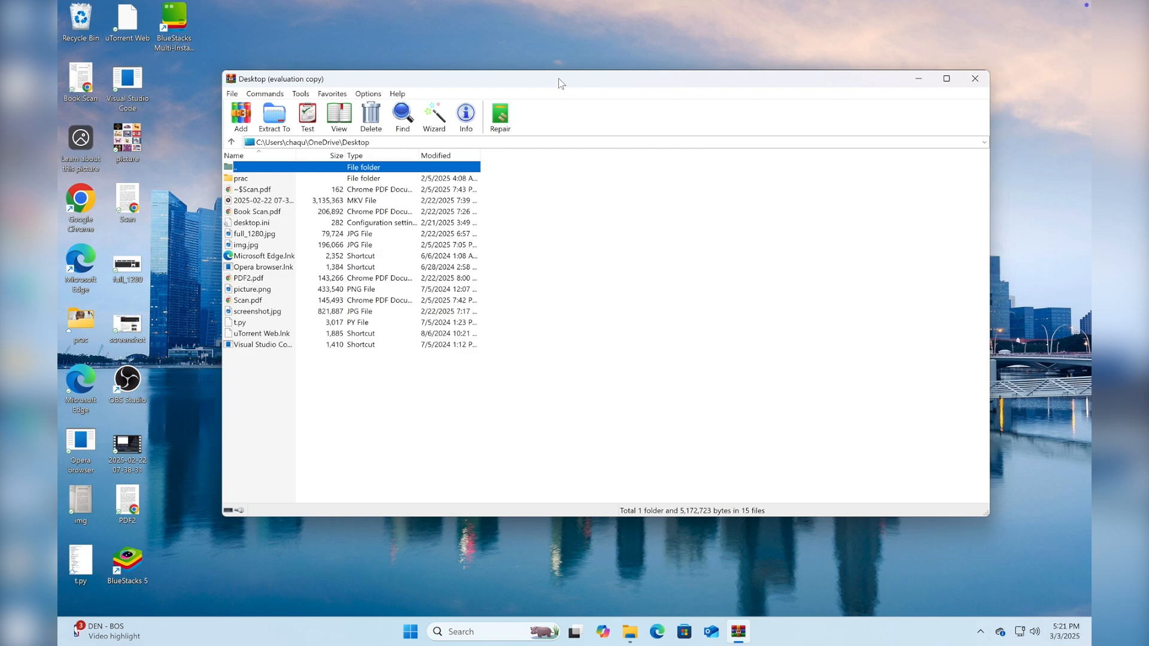
# - Add Book Scan.pdf to a new Book Scan.rar archive saved on the Desktop
pyautogui.click(256, 211)
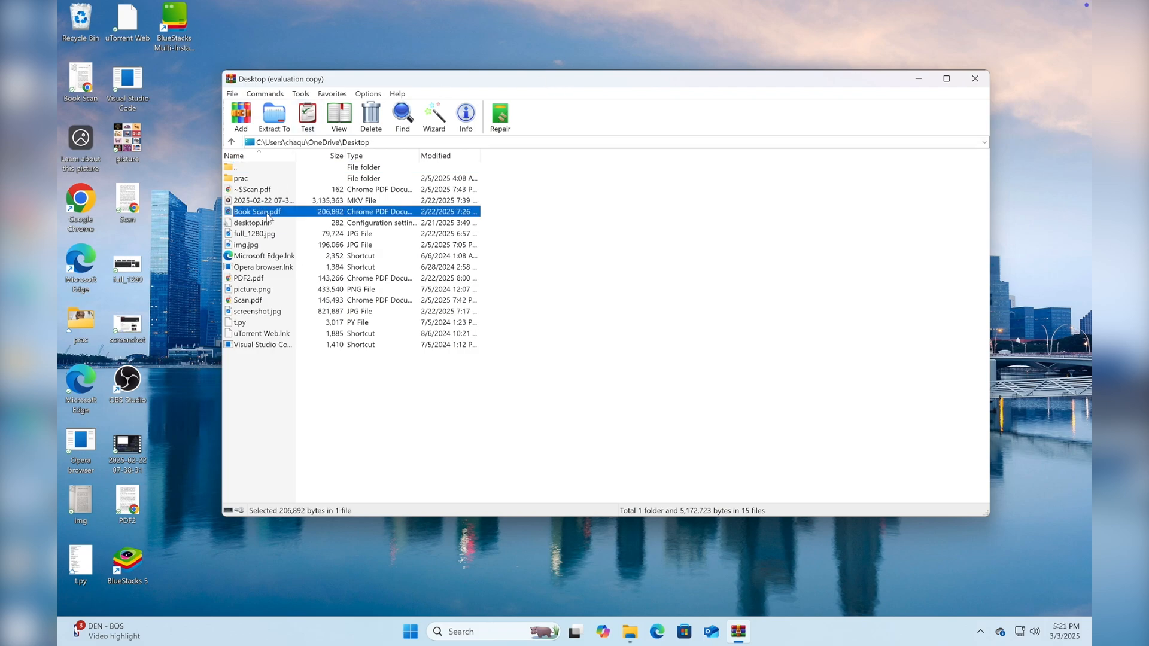
pyautogui.click(240, 117)
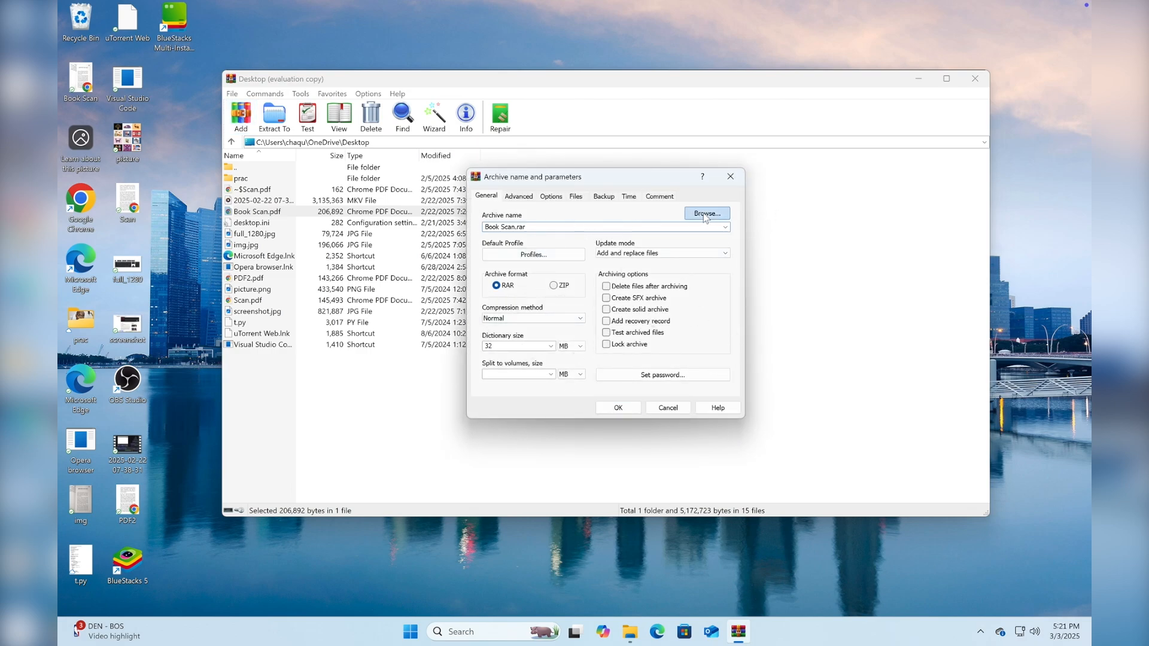
pyautogui.click(705, 213)
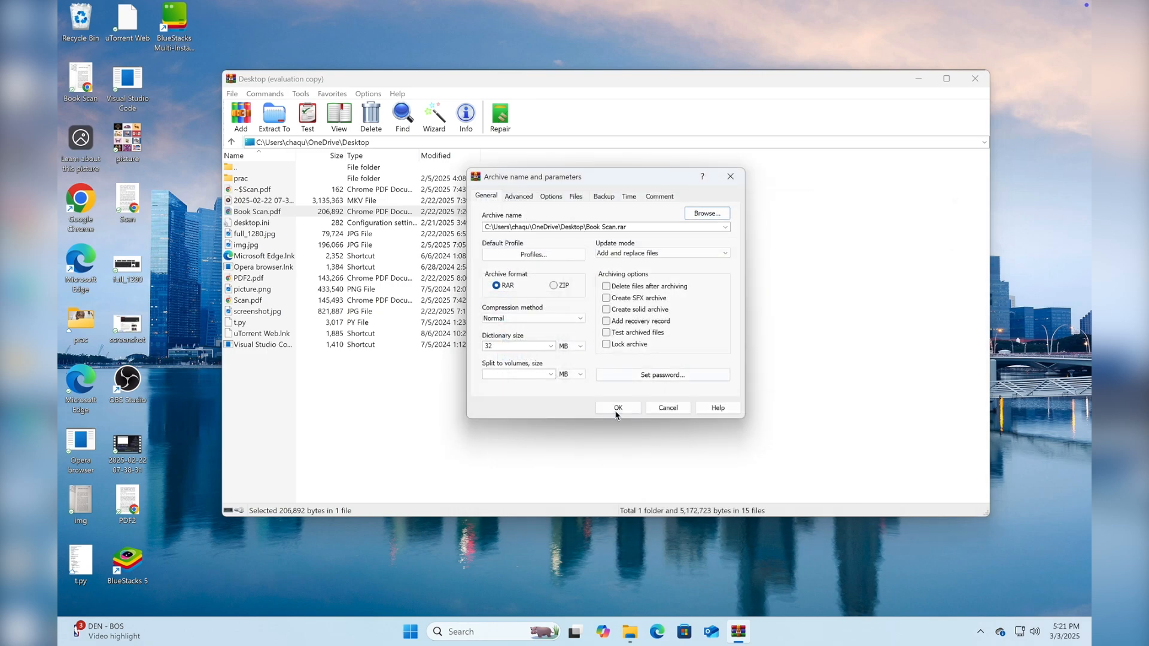
pyautogui.click(617, 407)
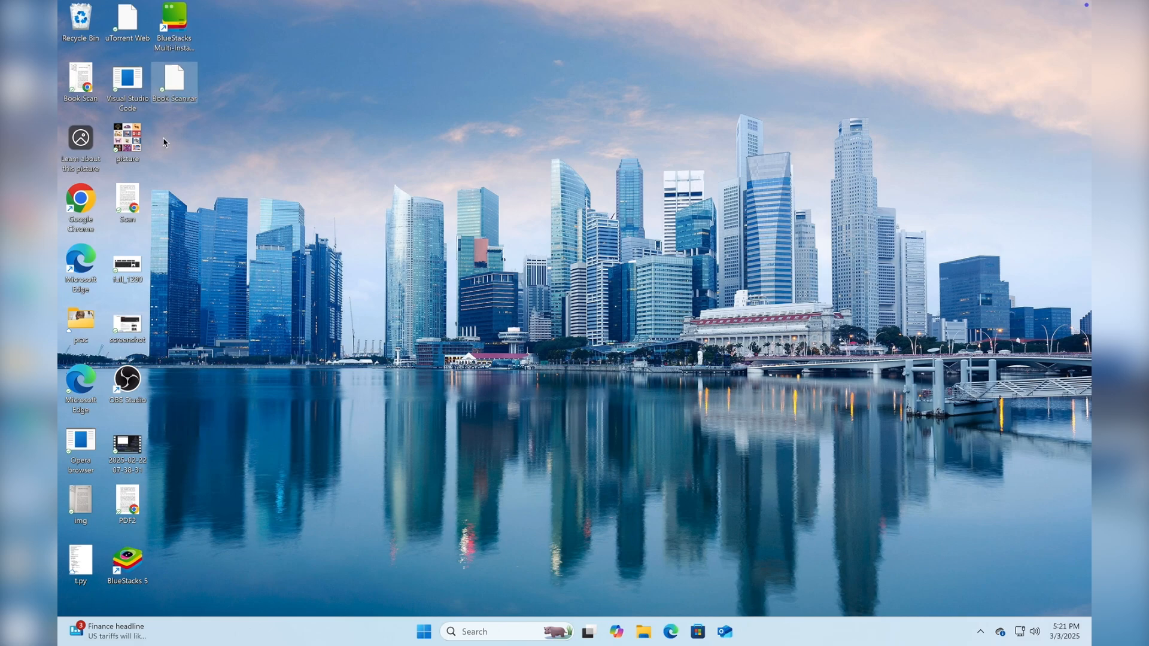
pyautogui.click(173, 77)
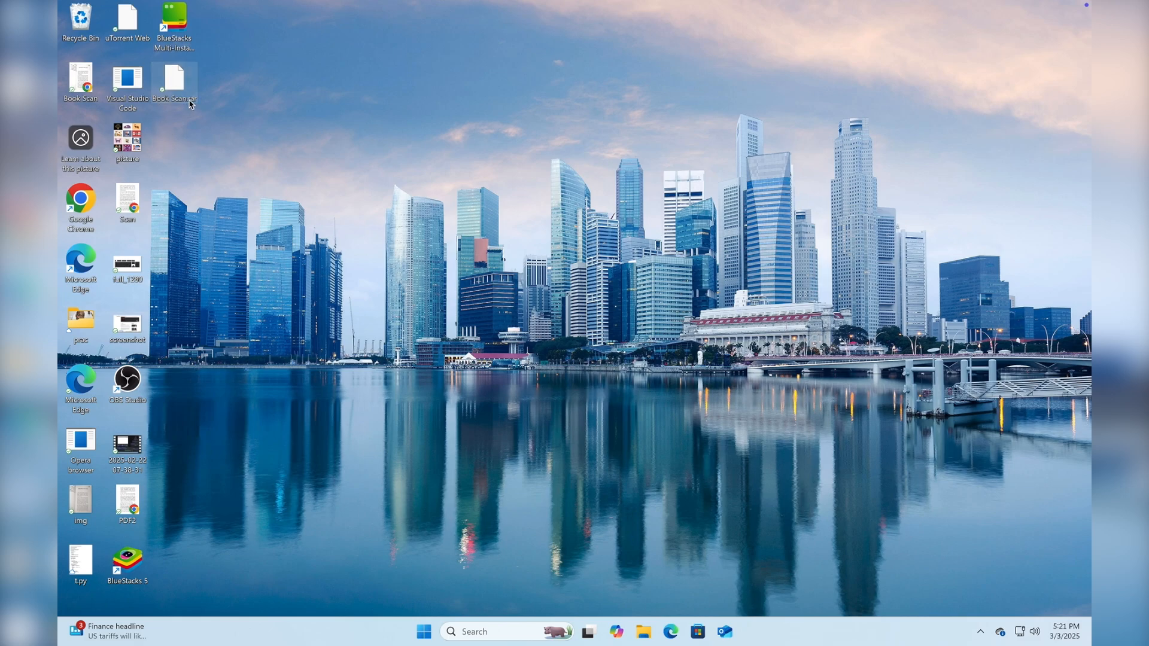
pyautogui.rightClick(173, 79)
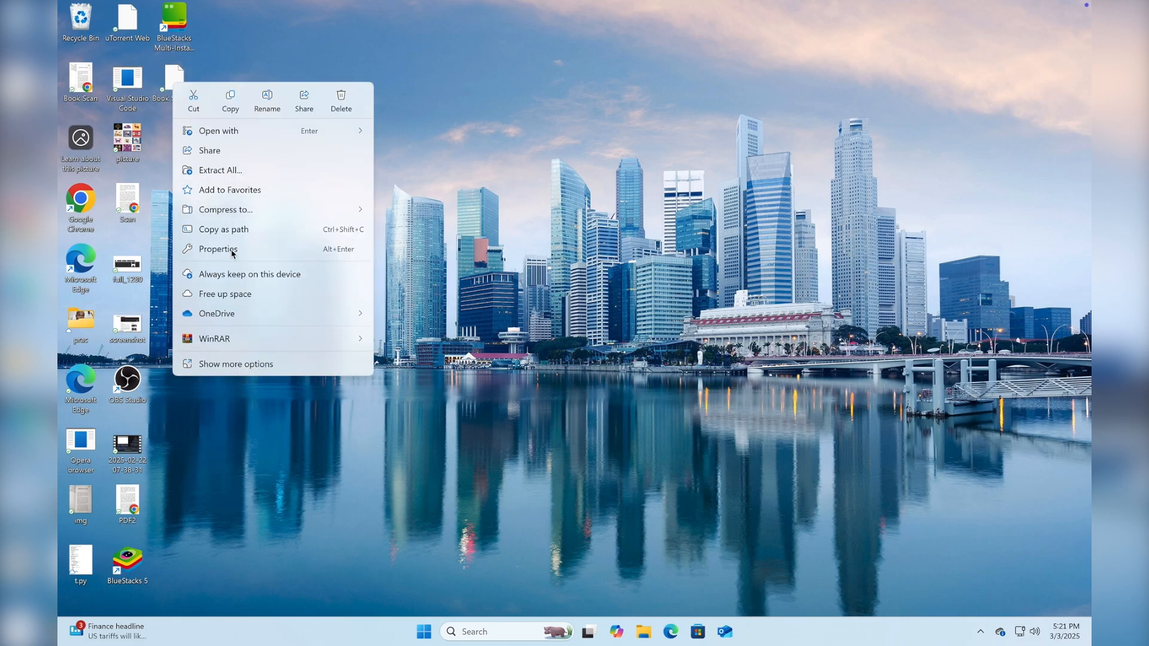
pyautogui.click(217, 249)
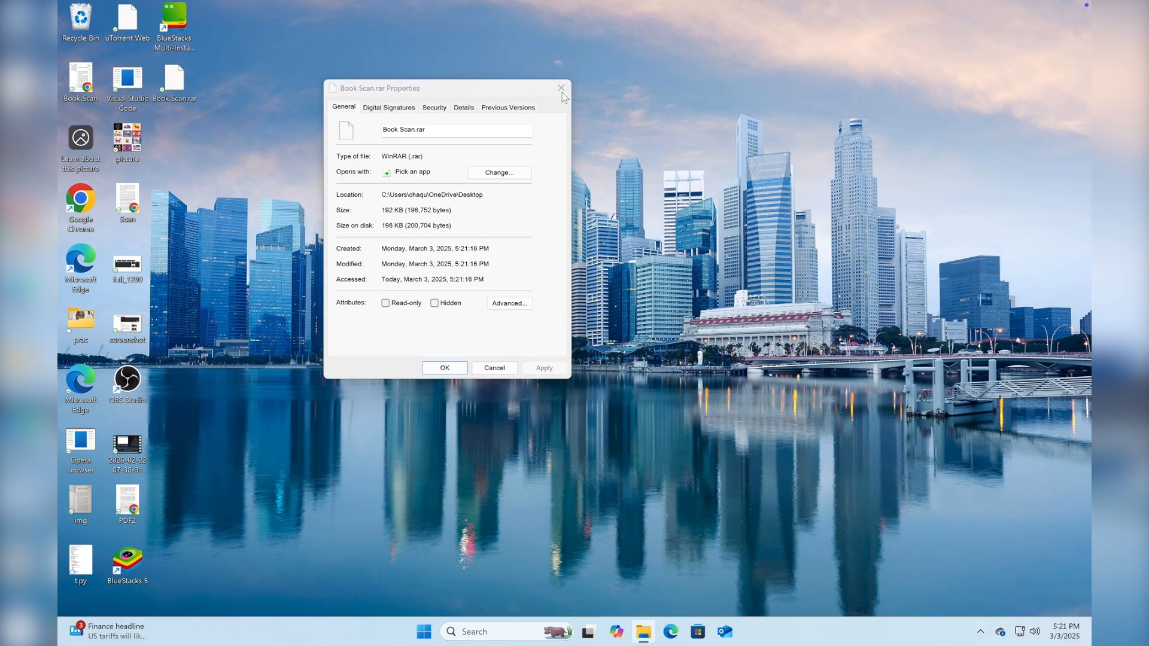
pyautogui.click(562, 88)
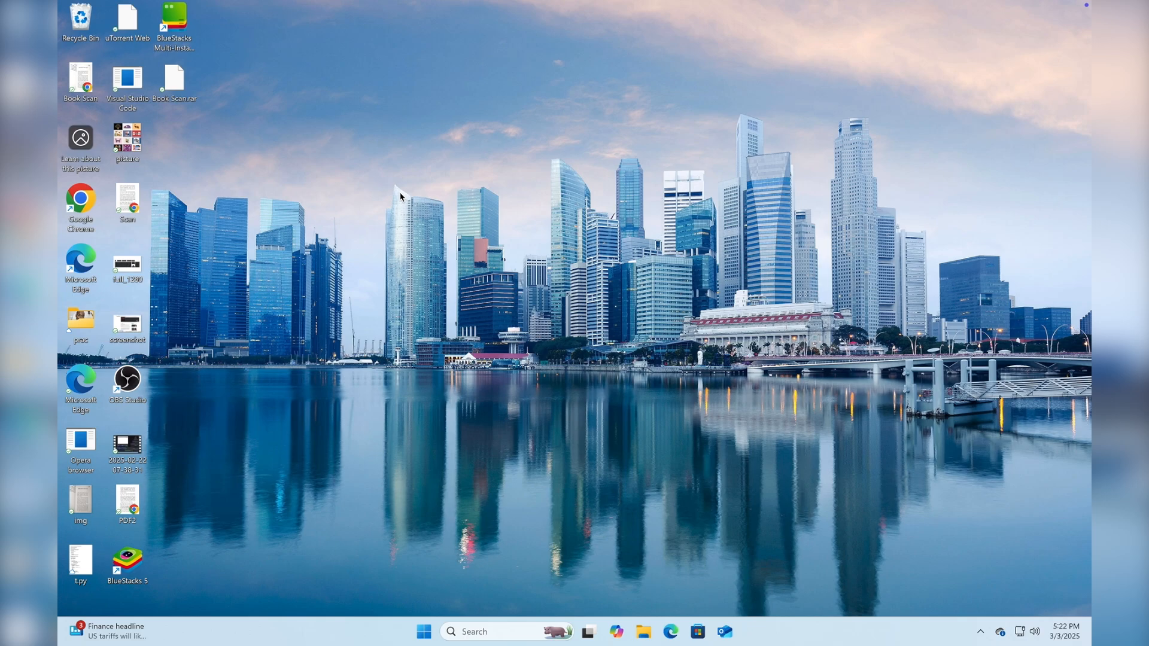
# - Choose WinRAR via Open with and confirm it as the default app for .rar files
pyautogui.rightClick(172, 80)
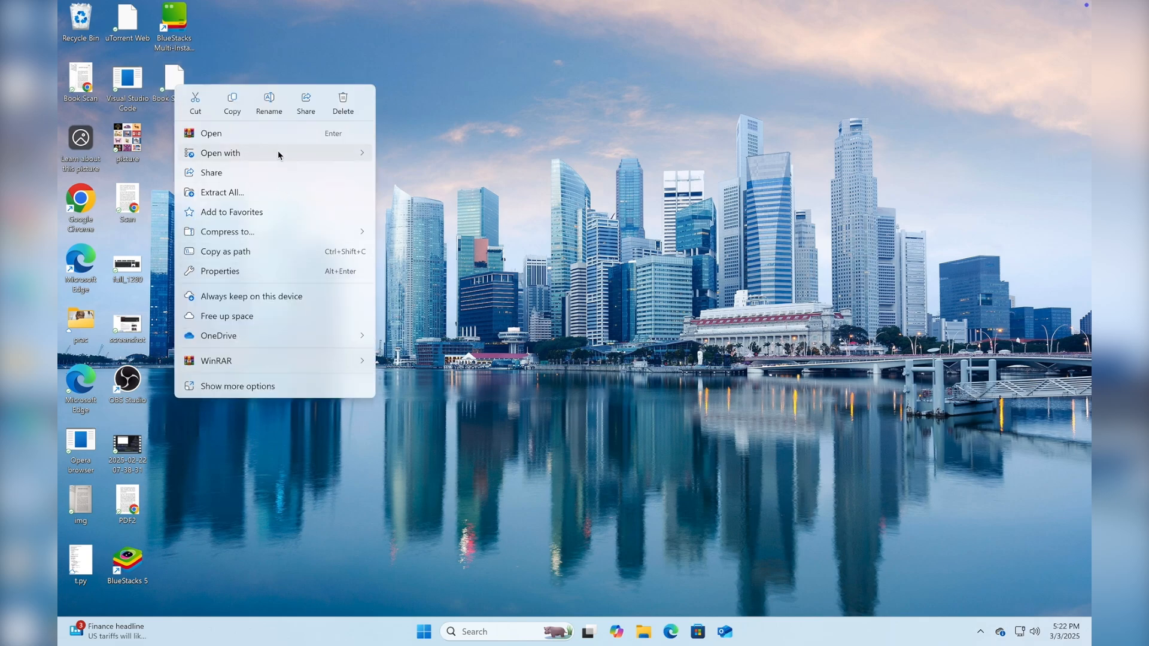
pyautogui.click(220, 152)
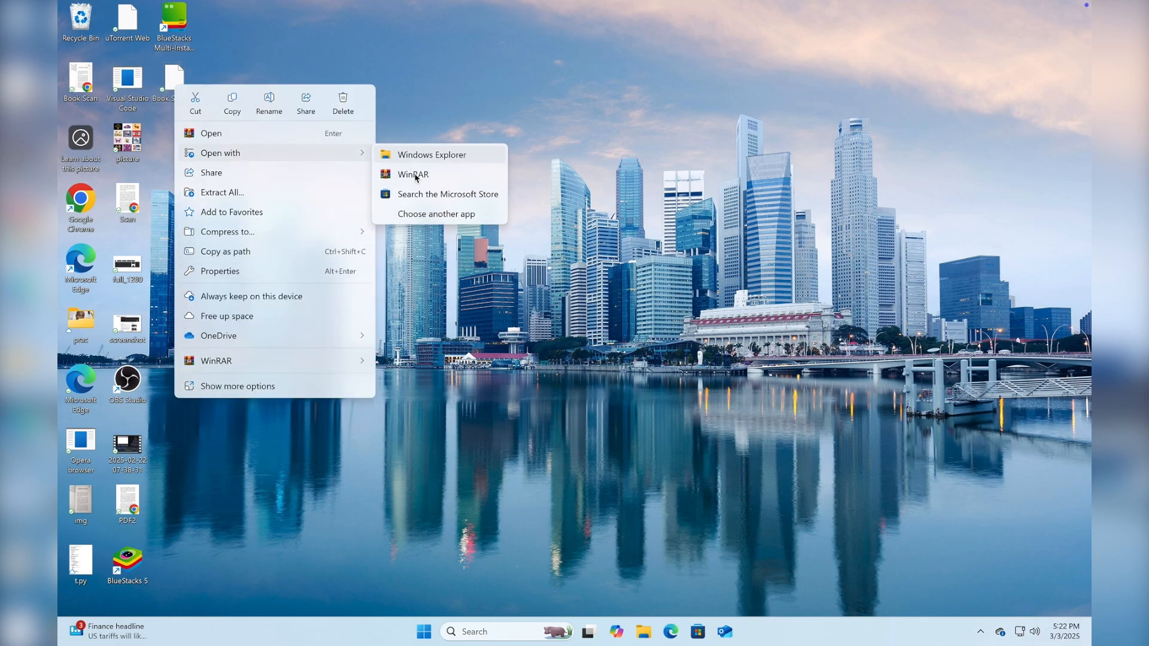
pyautogui.click(443, 213)
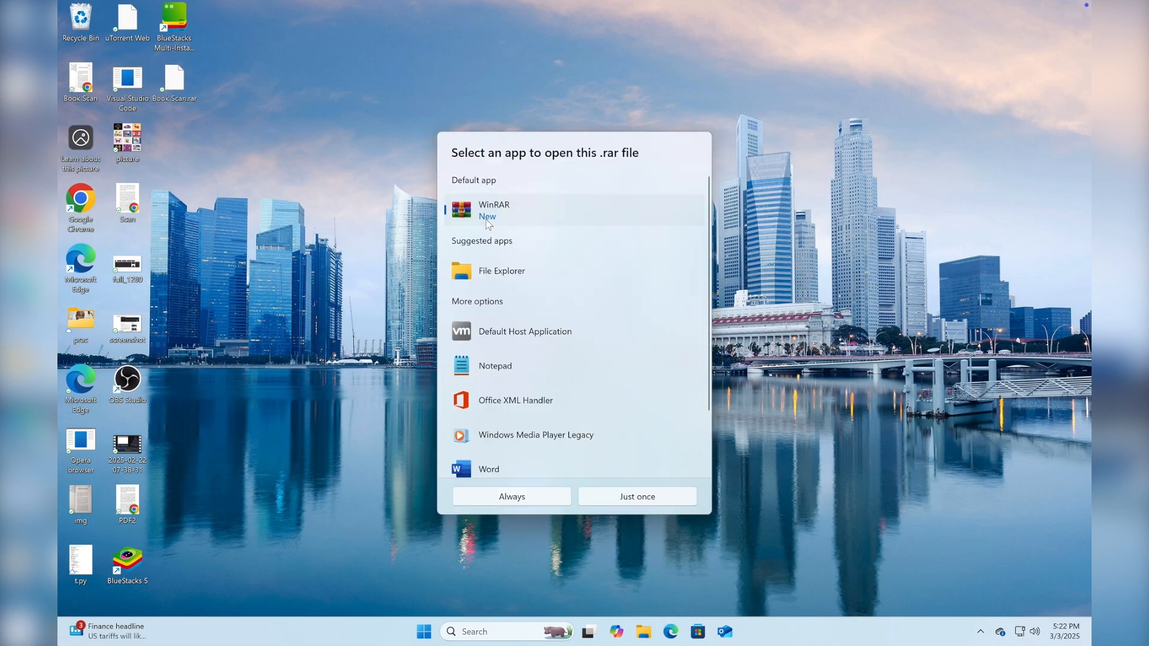
pyautogui.moveTo(475, 224)
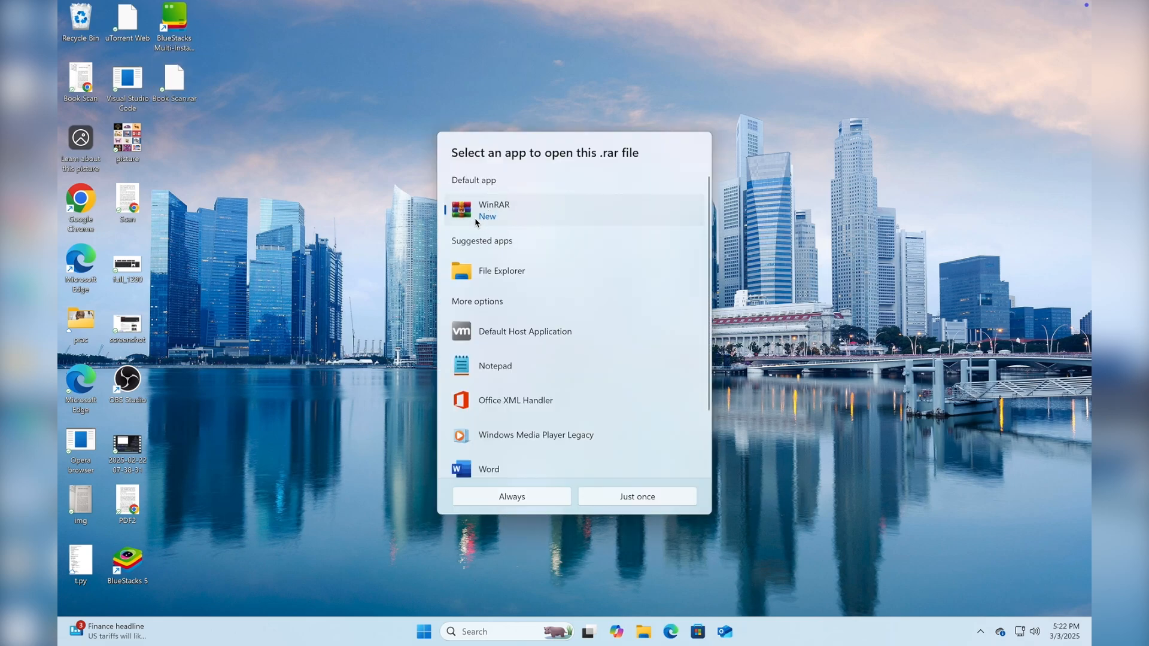
pyautogui.moveTo(501, 242)
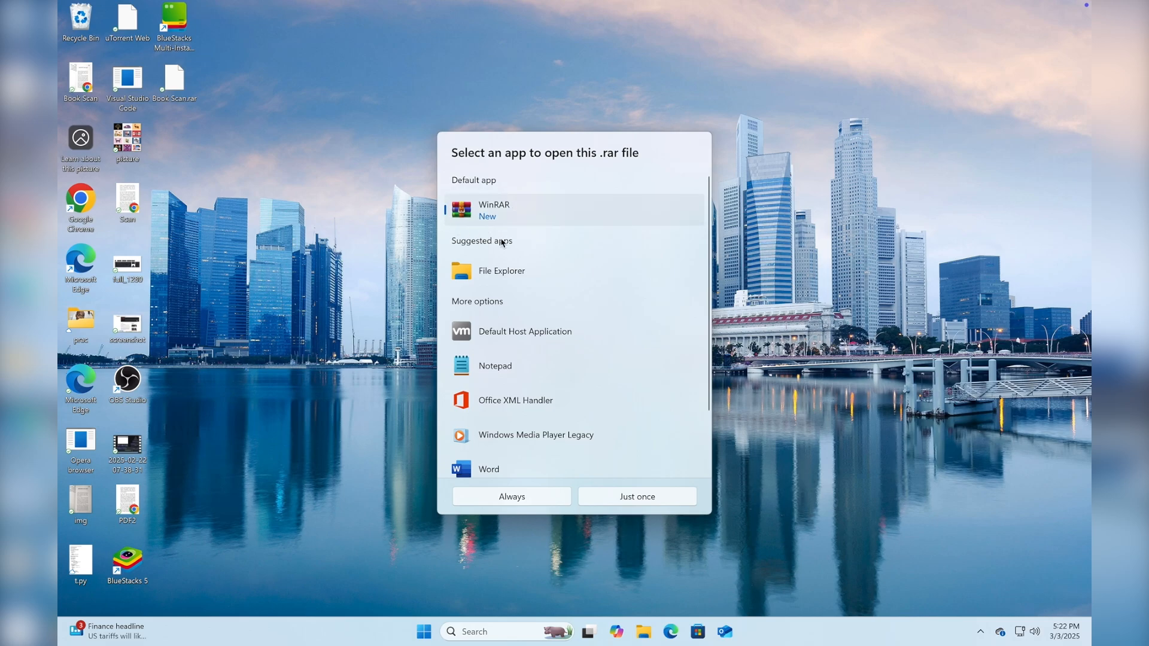
pyautogui.moveTo(503, 367)
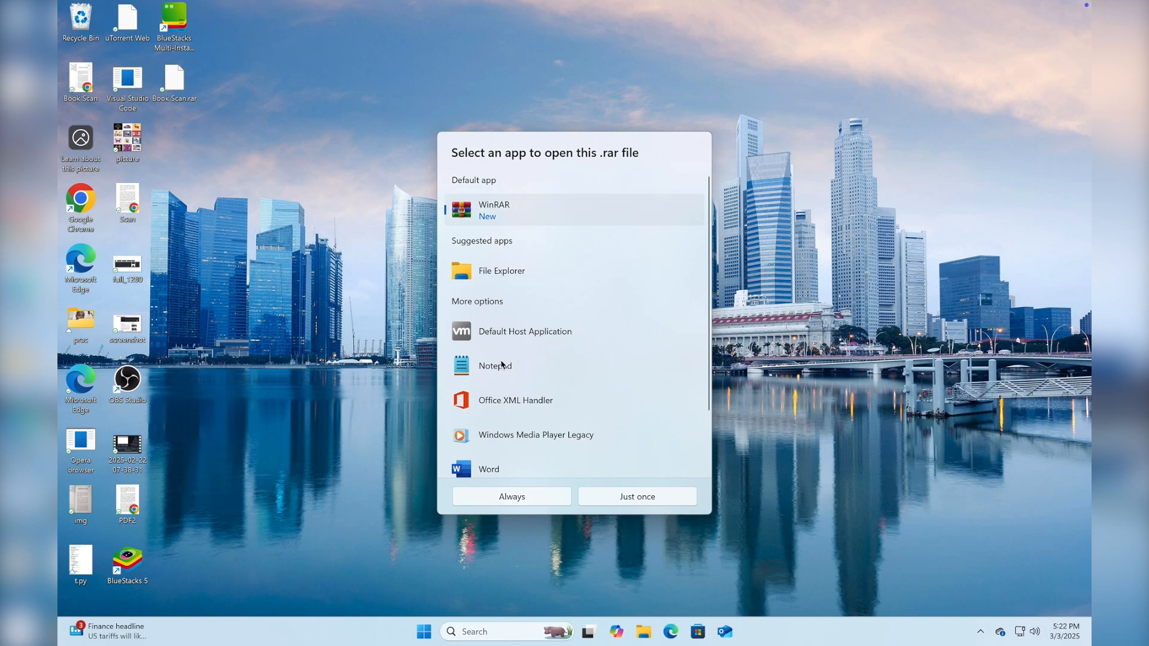
pyautogui.click(512, 496)
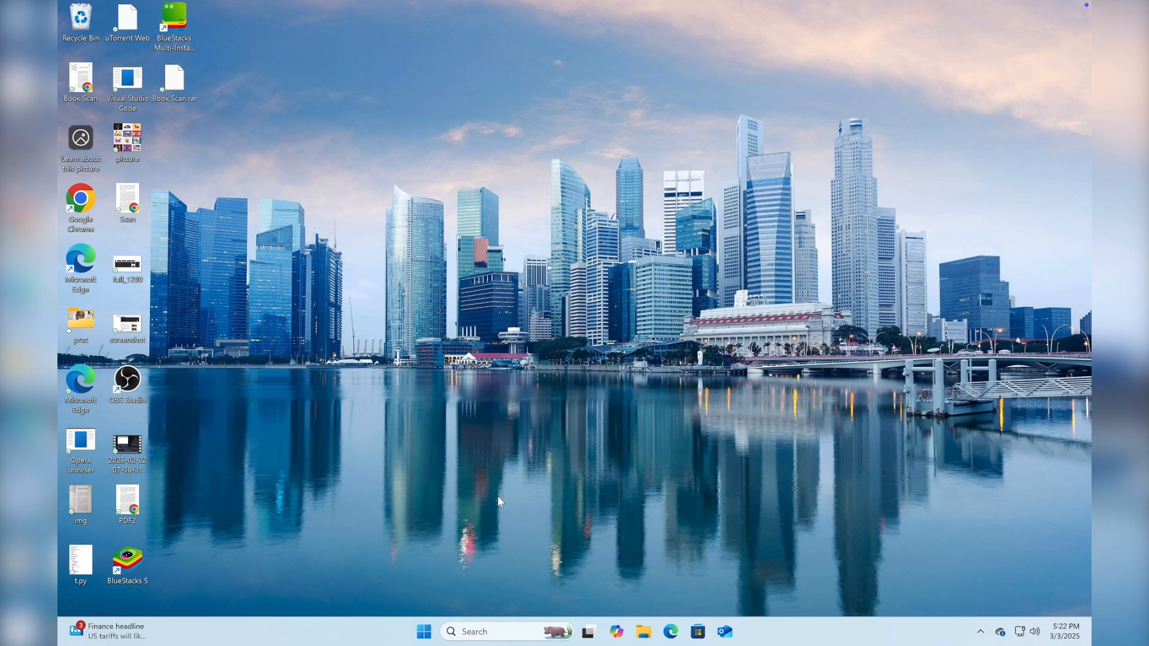
# - Check that Book Scan.rar now opens in WinRAR, then close it and dismiss the context menu
pyautogui.doubleClick(174, 79)
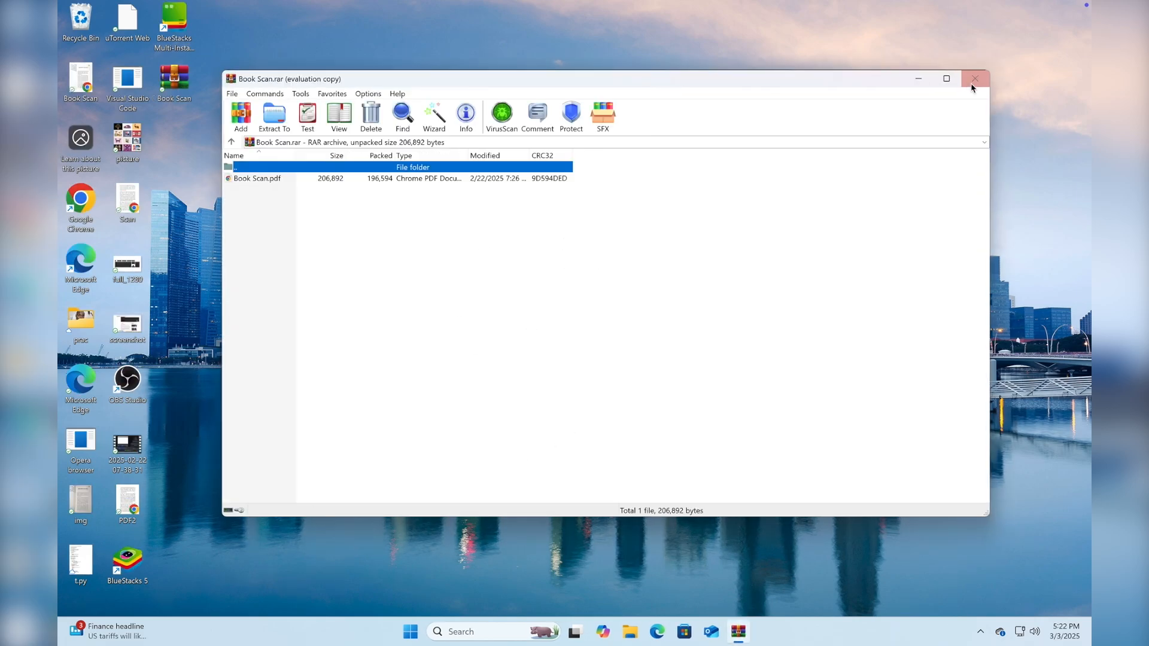
pyautogui.click(974, 79)
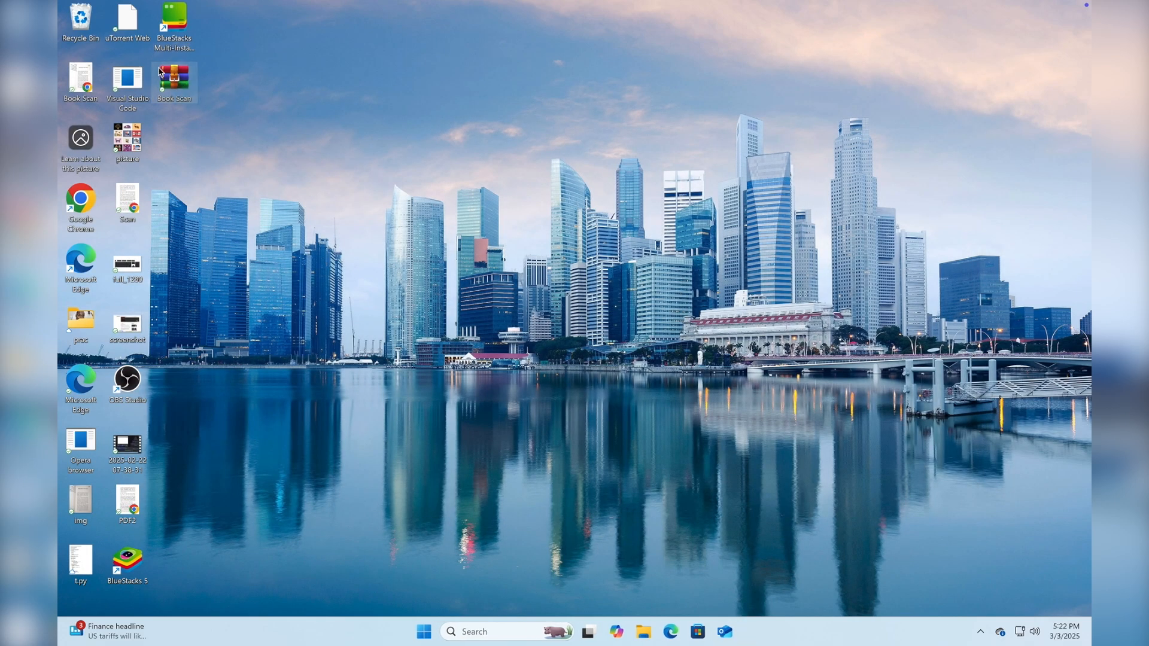
pyautogui.moveTo(165, 128)
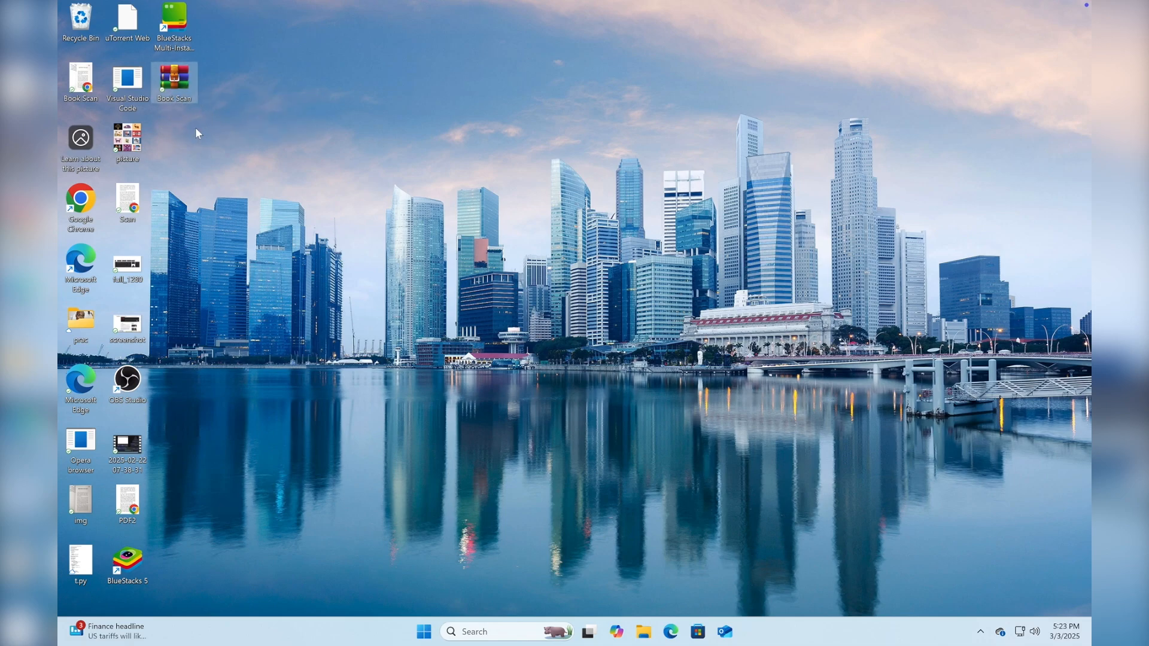
pyautogui.rightClick(173, 77)
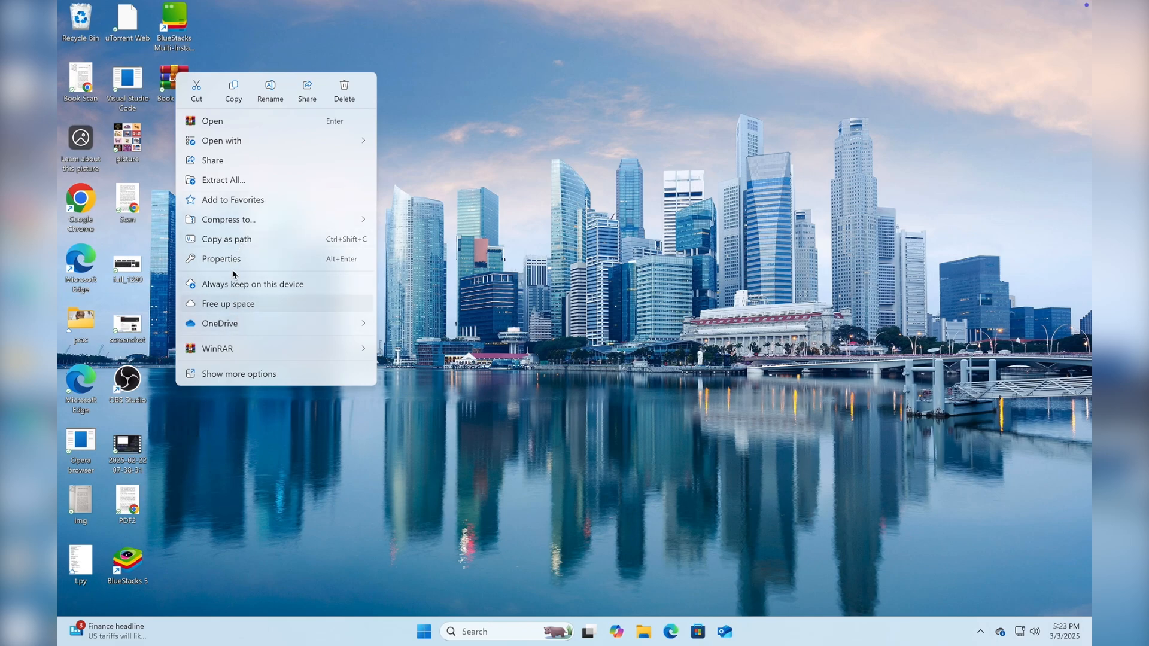
pyautogui.click(221, 259)
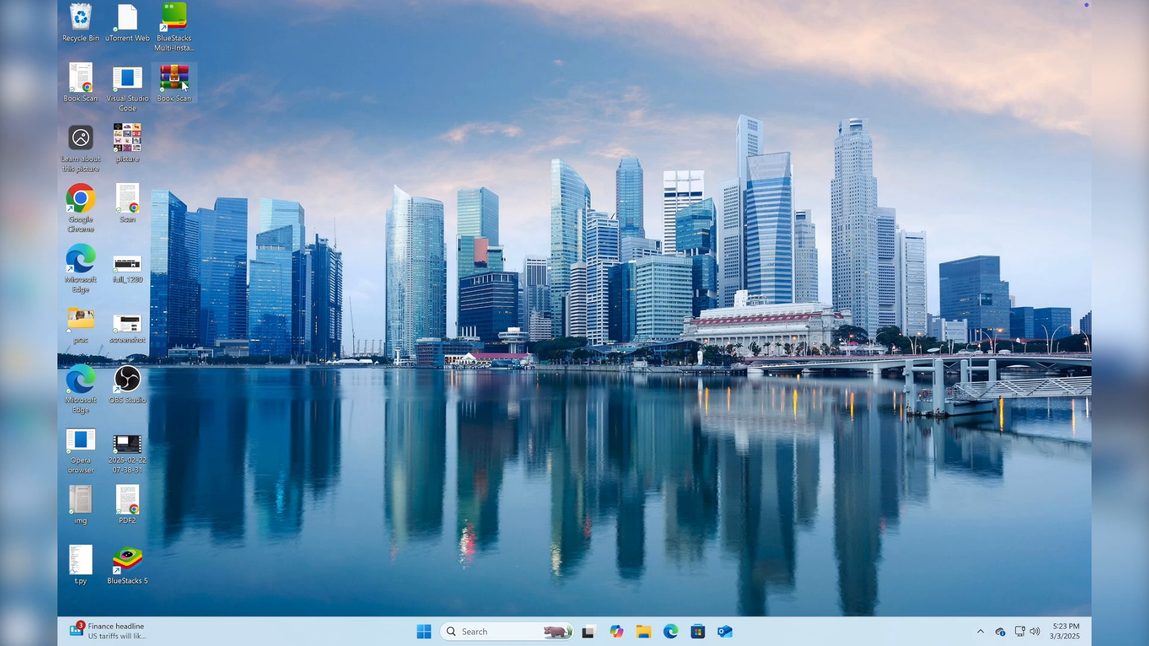
# - Reopen Book Scan.rar in WinRAR and select Book Scan.pdf inside it
pyautogui.doubleClick(173, 79)
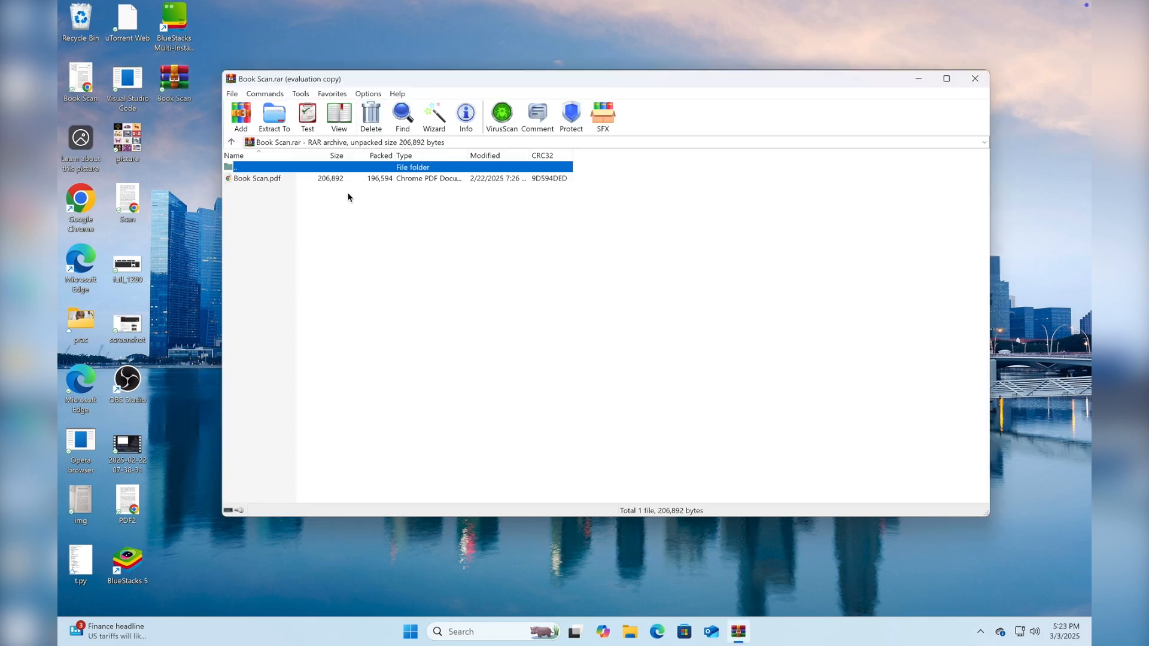
pyautogui.click(256, 178)
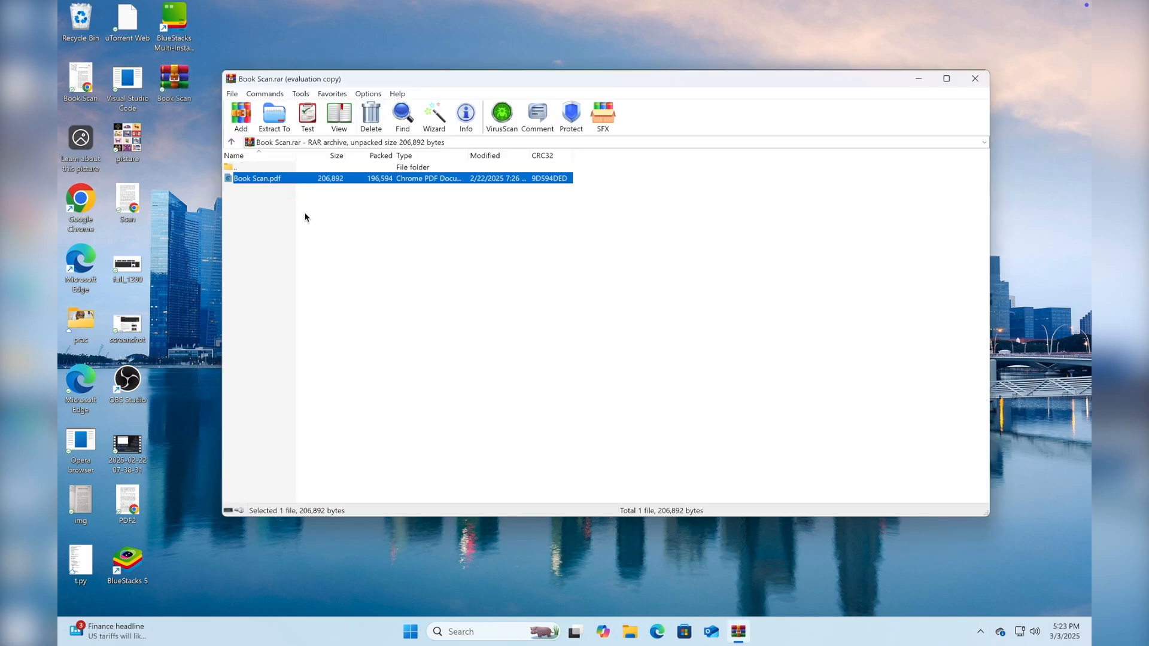
pyautogui.moveTo(334, 214)
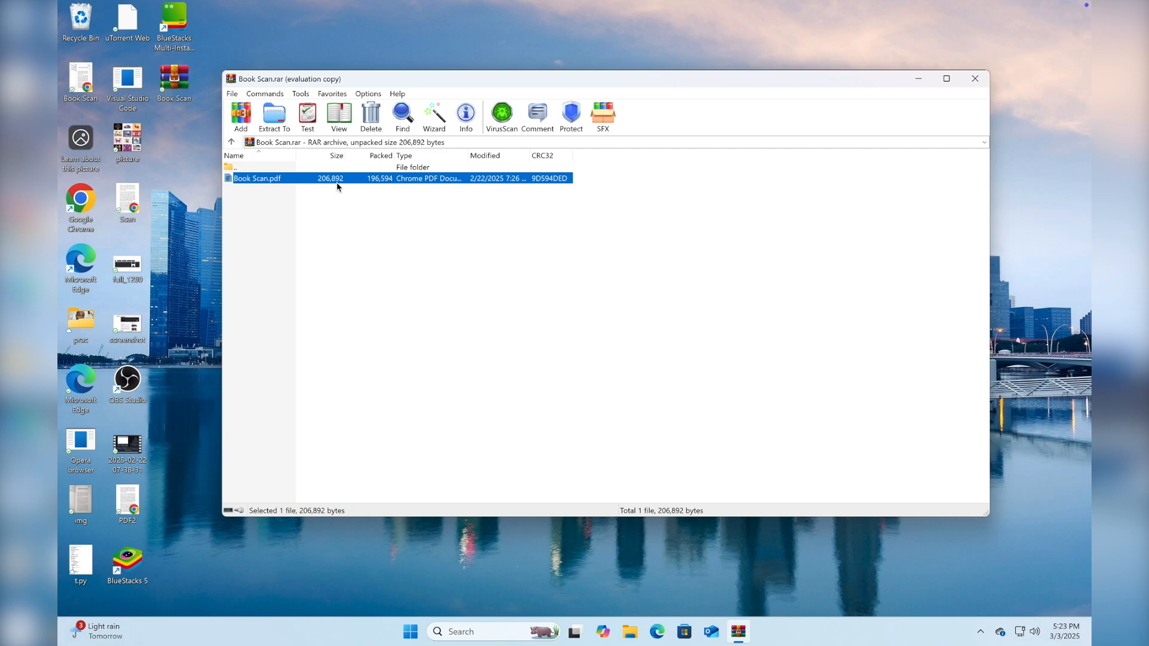
pyautogui.moveTo(380, 189)
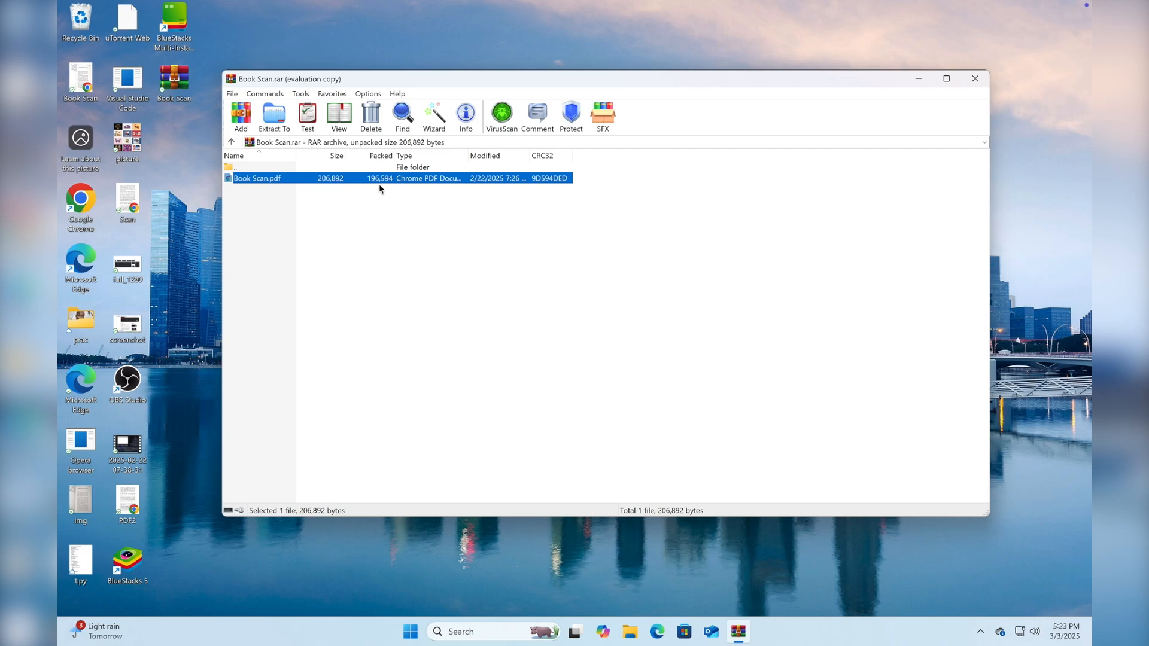
pyautogui.moveTo(373, 188)
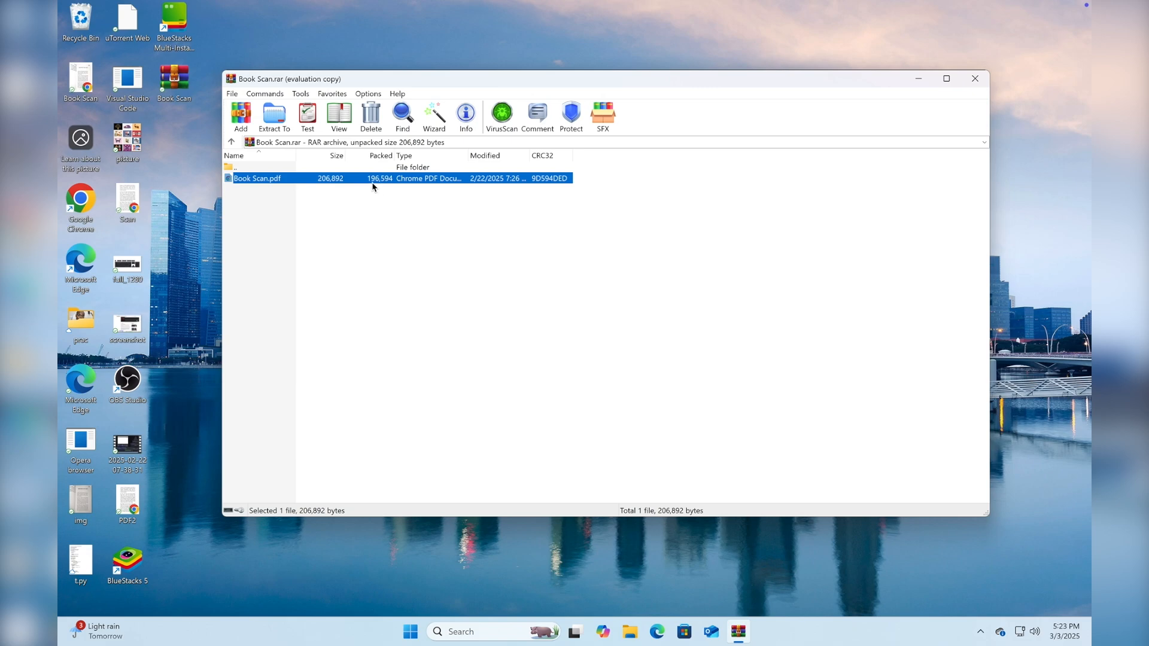
pyautogui.moveTo(321, 183)
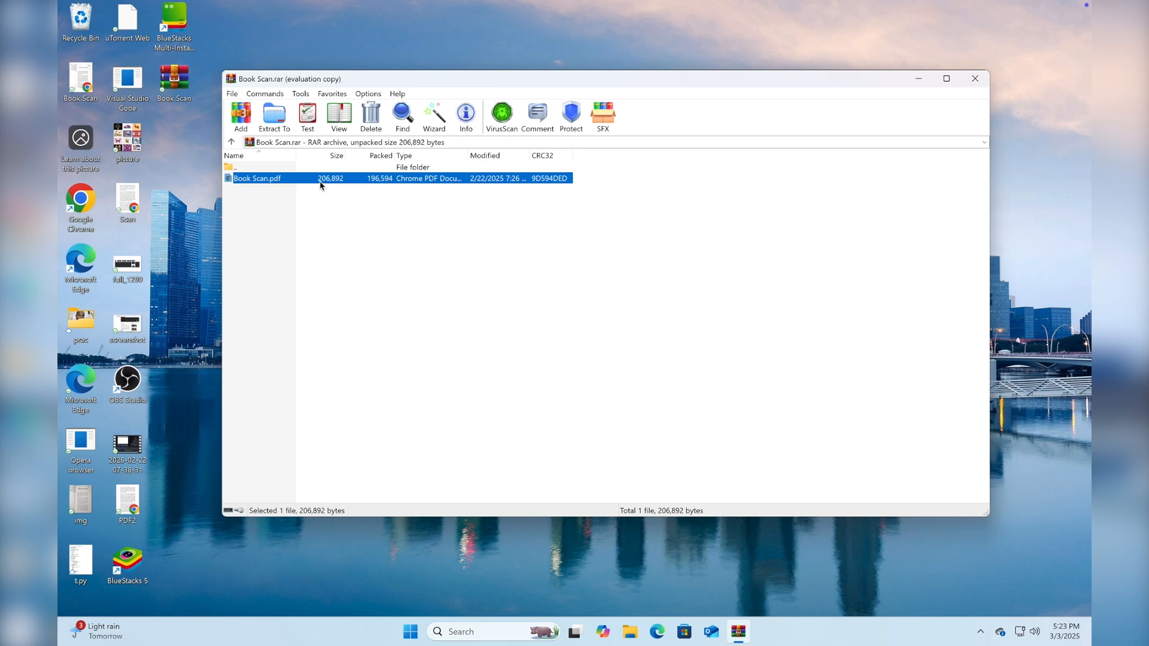
pyautogui.moveTo(397, 197)
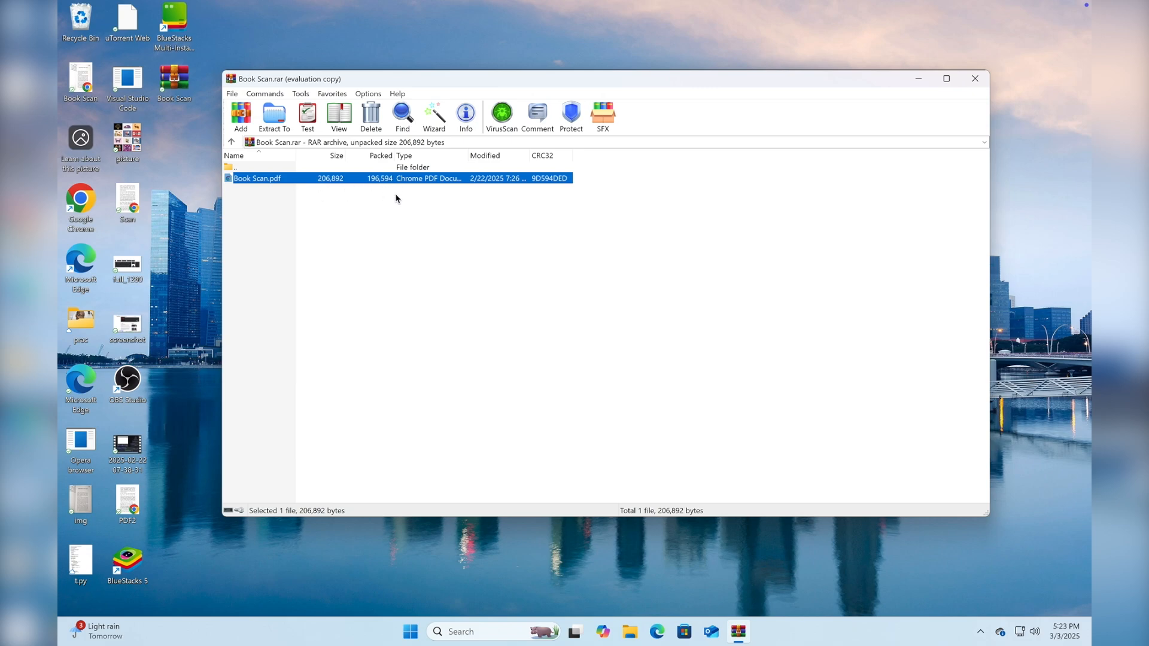
pyautogui.moveTo(310, 253)
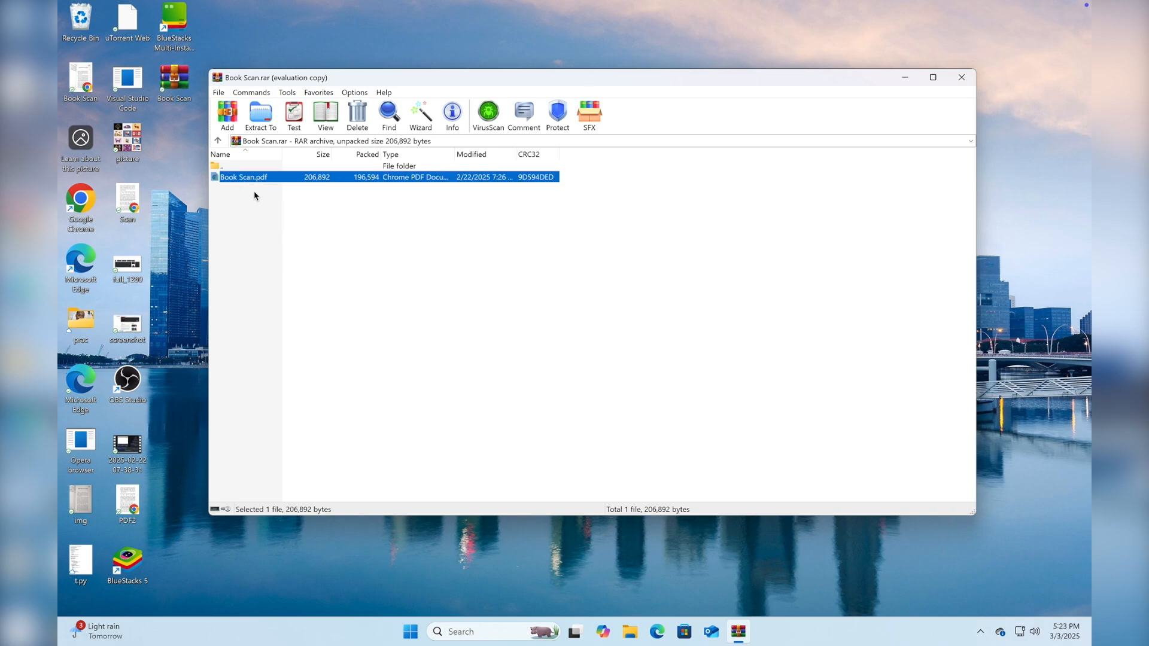
pyautogui.moveTo(257, 189)
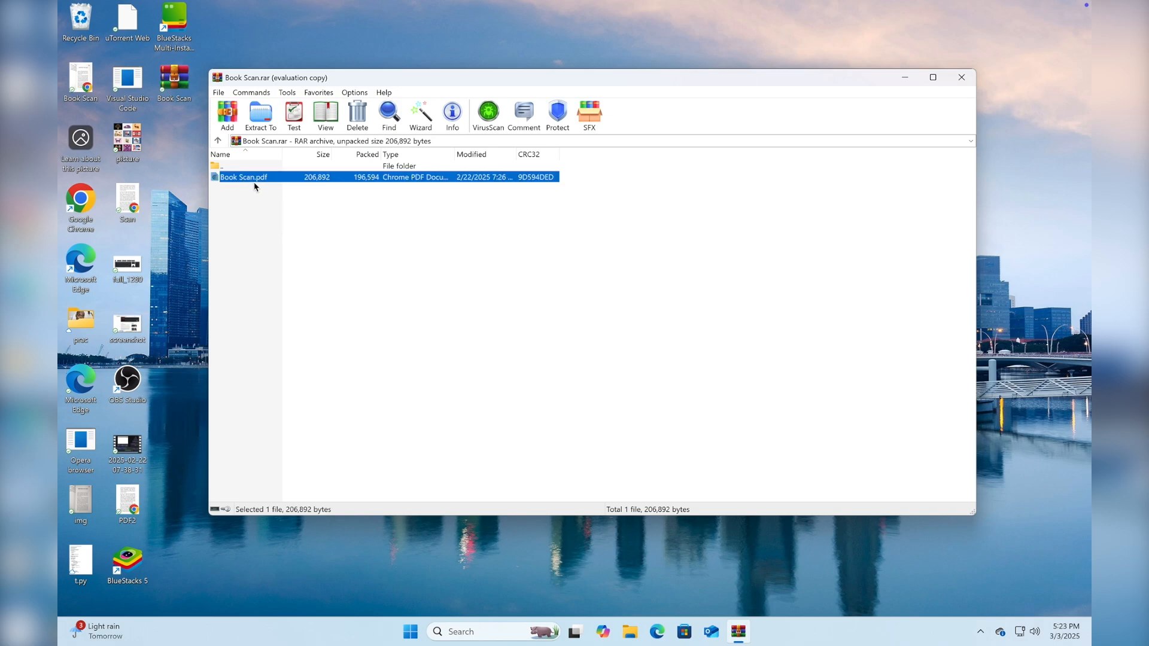
pyautogui.moveTo(258, 202)
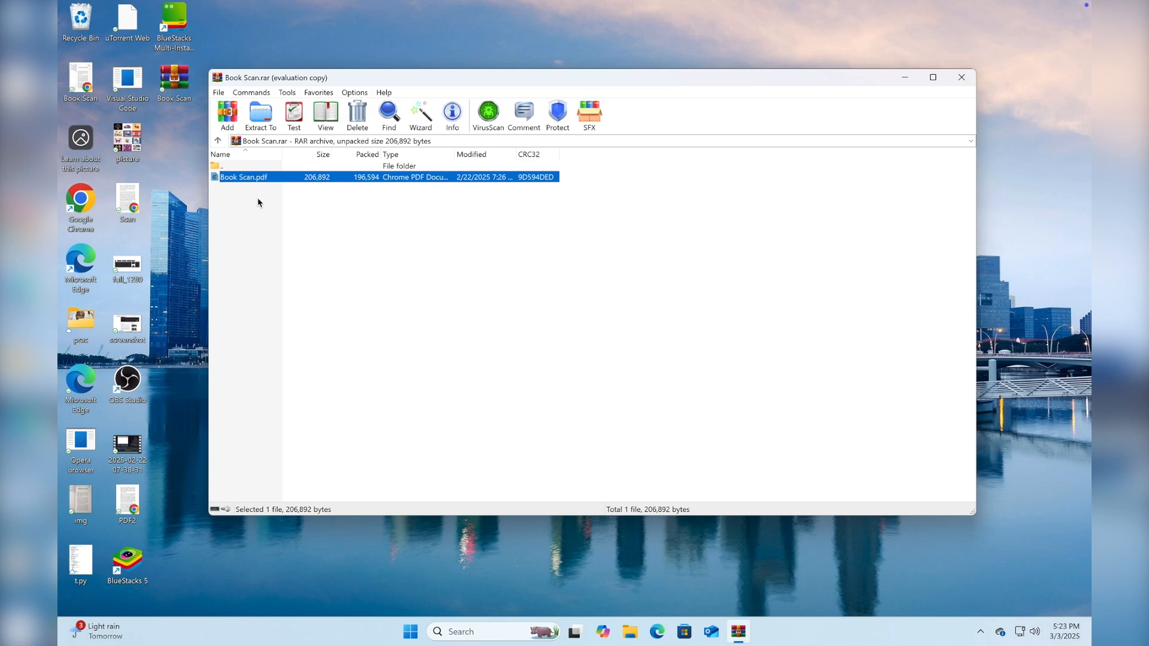
pyautogui.moveTo(269, 268)
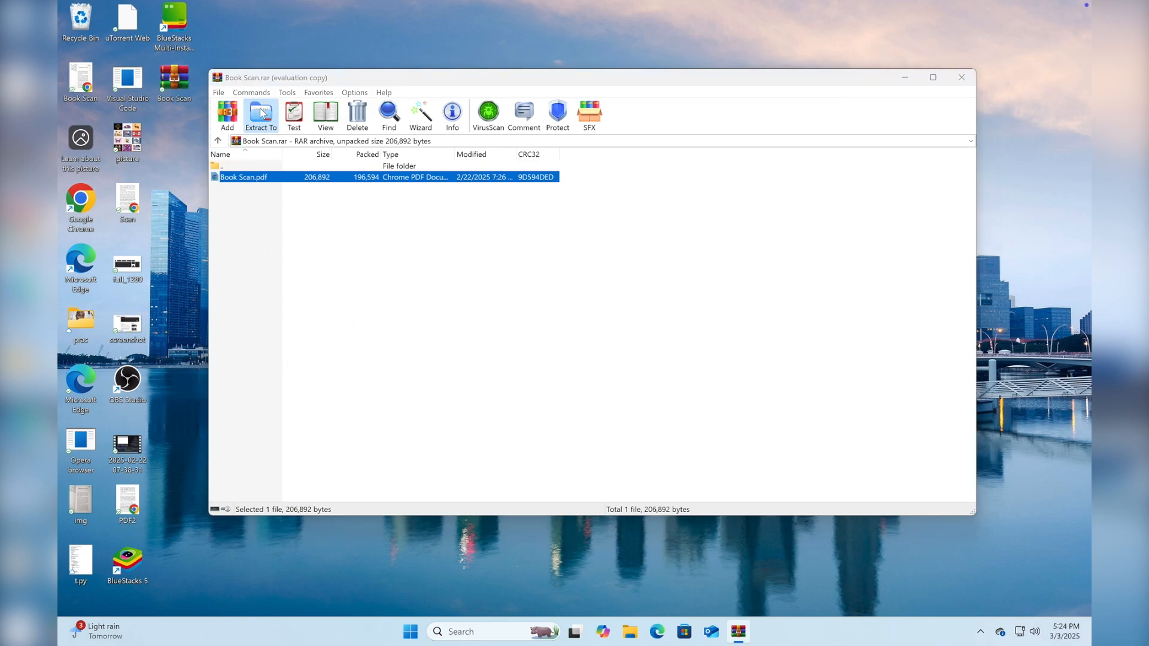
# - Extract Book Scan.pdf to the Desktop with 'Extract and replace files', reaching the replace prompt
pyautogui.click(260, 114)
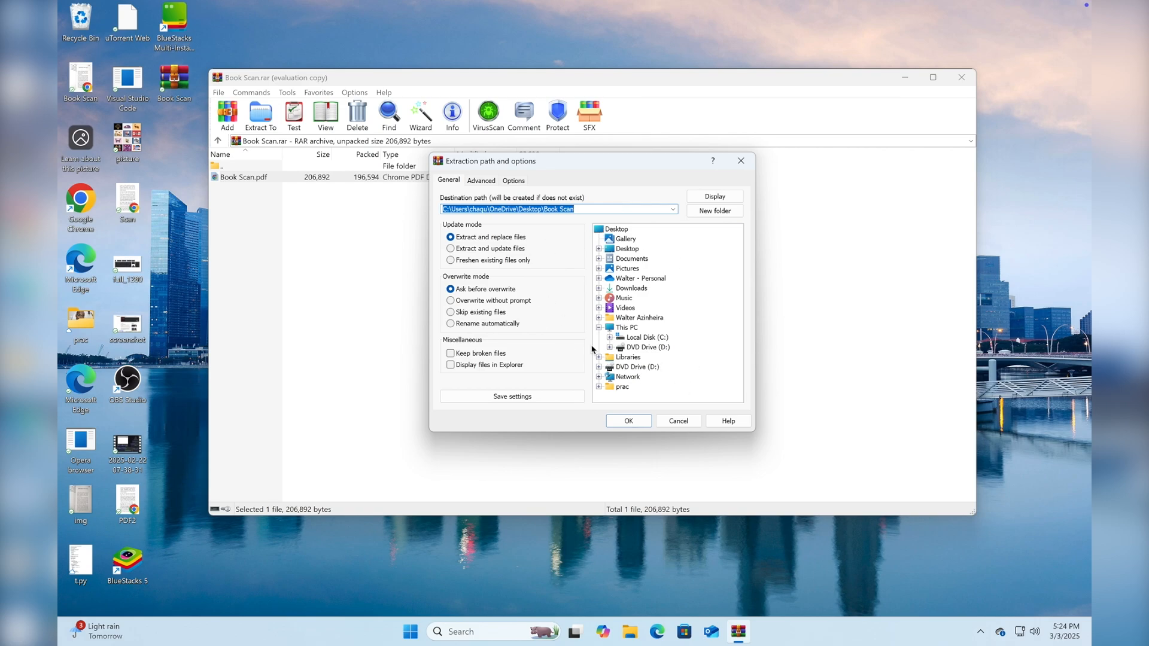
pyautogui.click(627, 249)
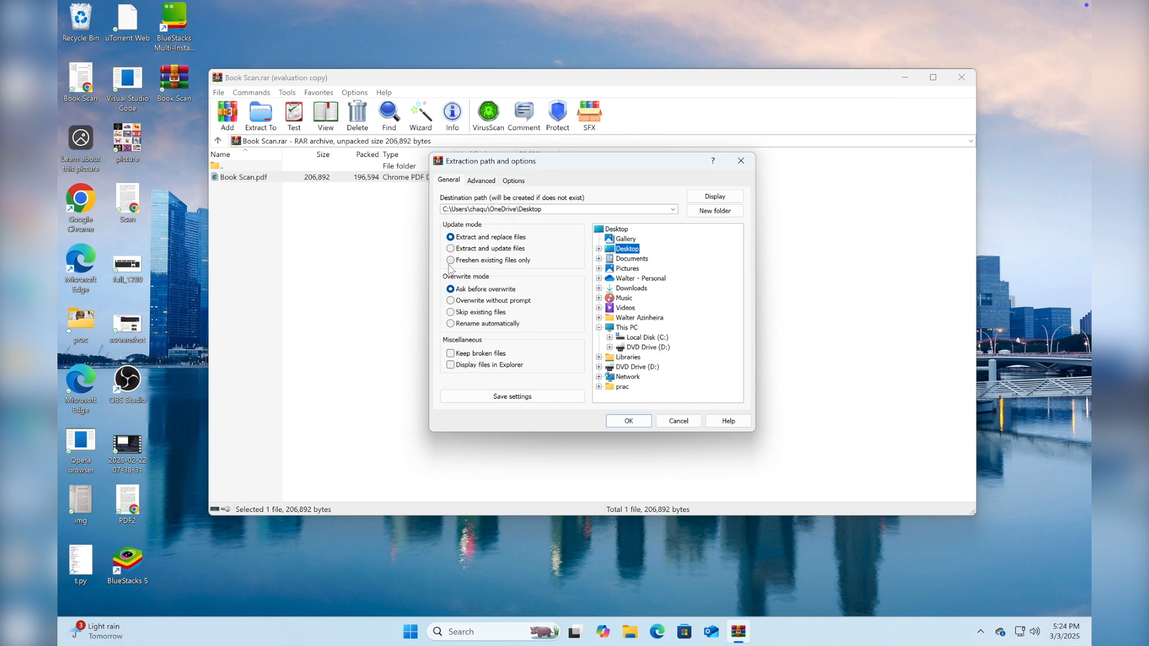
pyautogui.moveTo(465, 288)
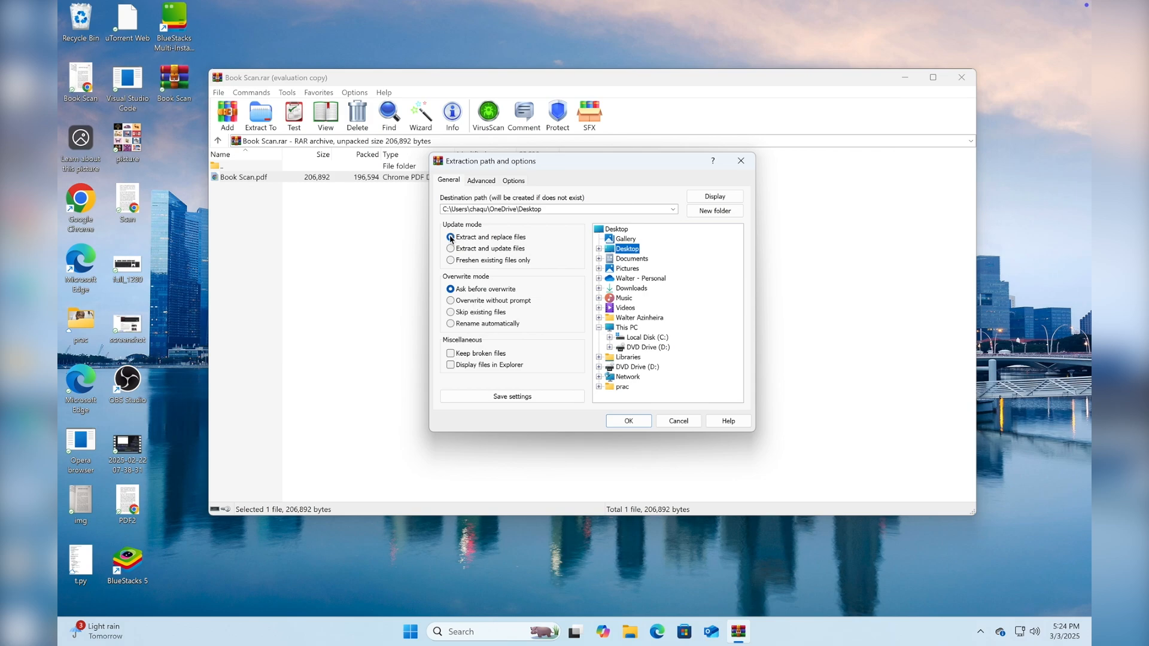
pyautogui.click(452, 237)
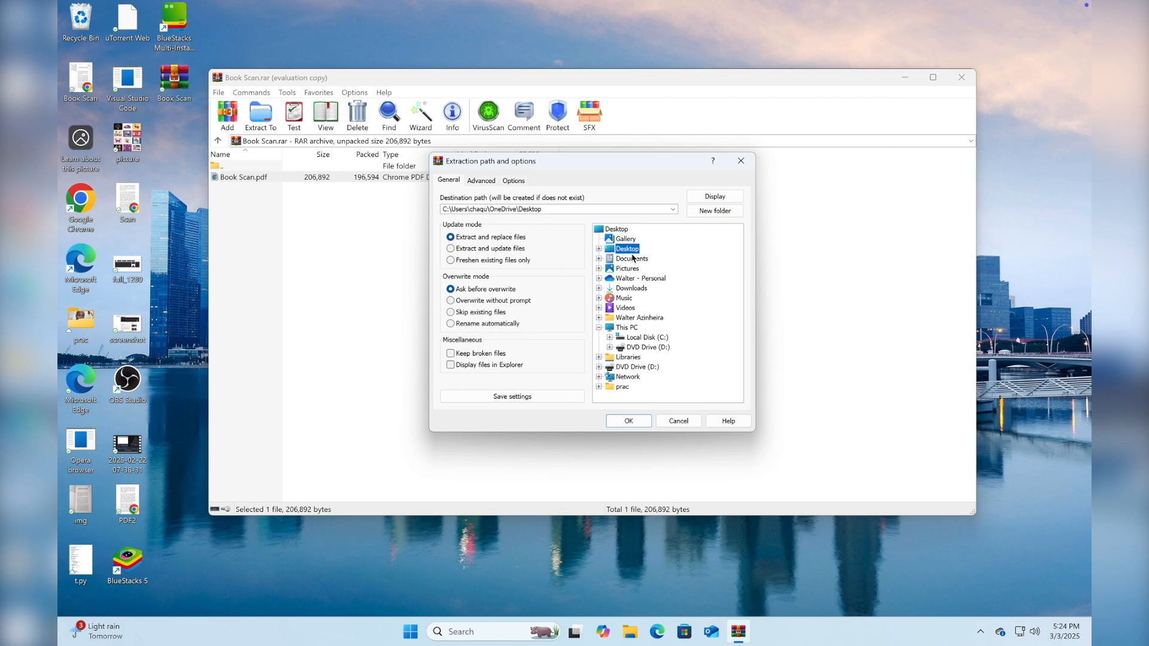
pyautogui.click(627, 420)
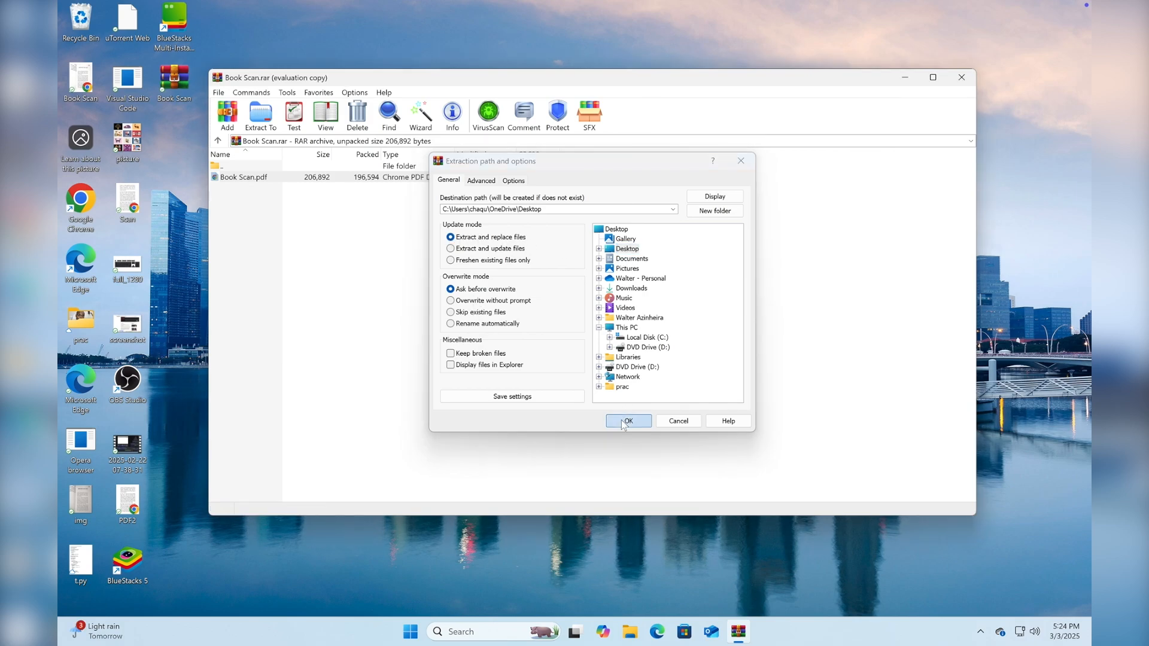
pyautogui.click(627, 420)
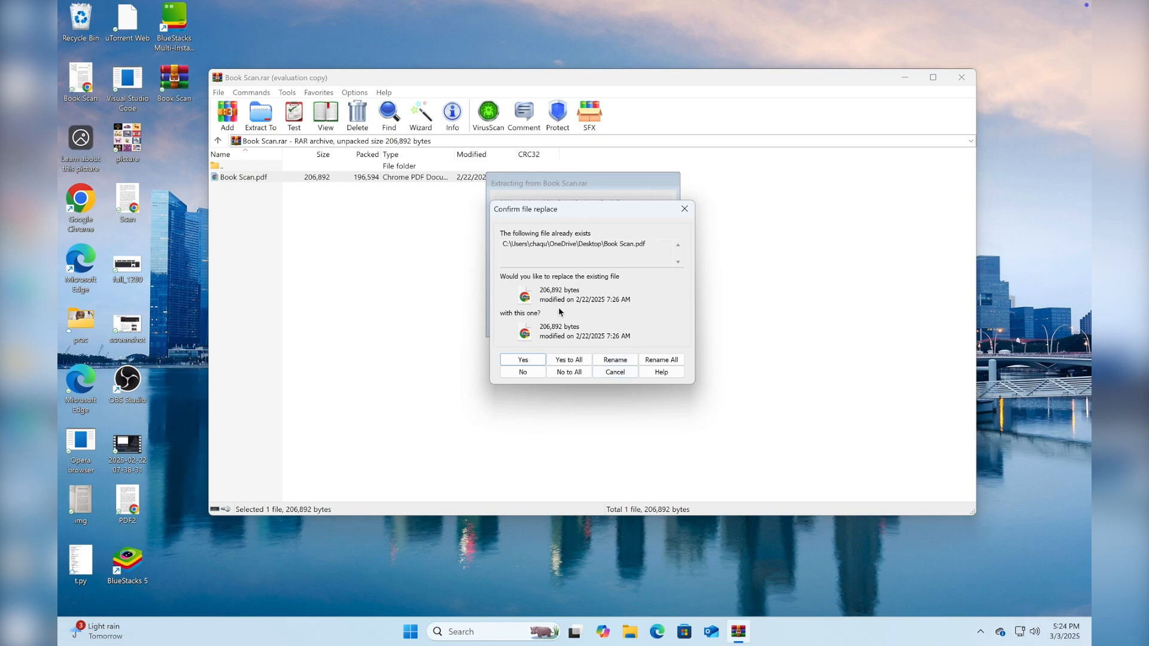
pyautogui.moveTo(561, 332)
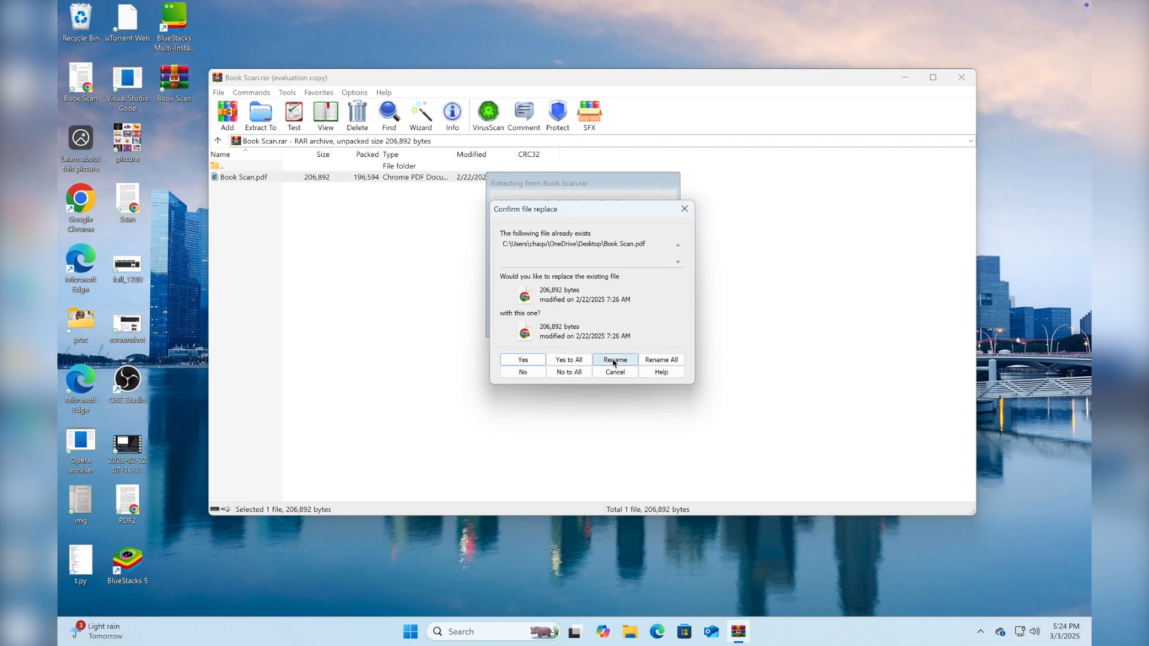
# - Rename the extracted file to Book Scan2.pdf so both copies stay on the Desktop
pyautogui.click(614, 360)
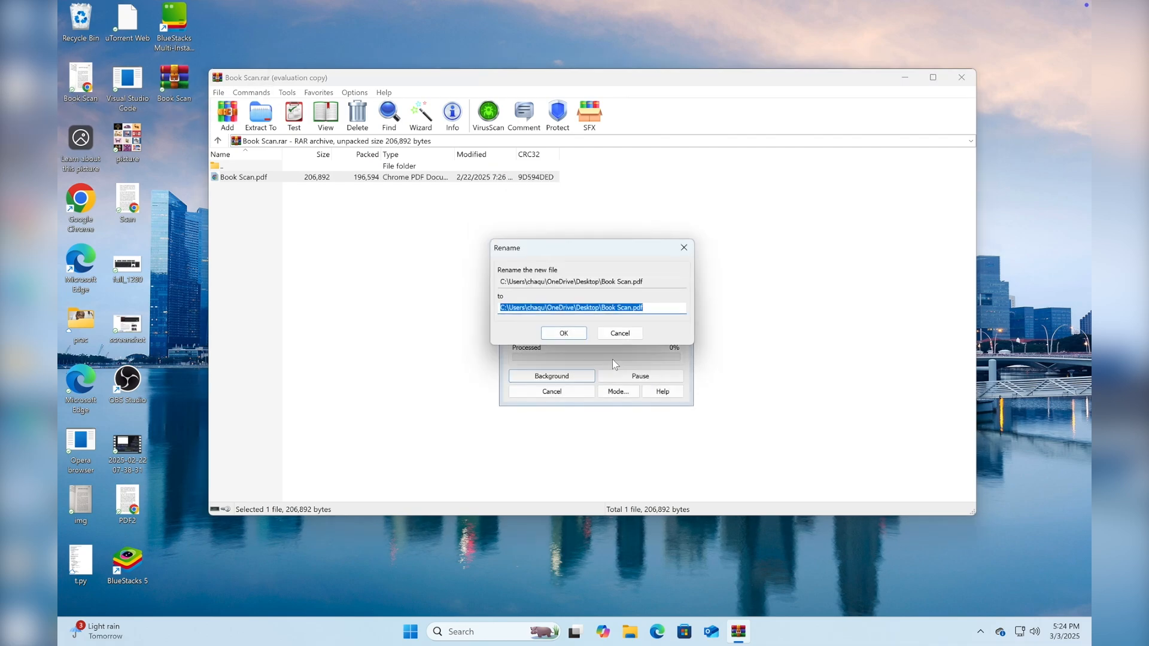
pyautogui.moveTo(628, 321)
pyautogui.write('2')
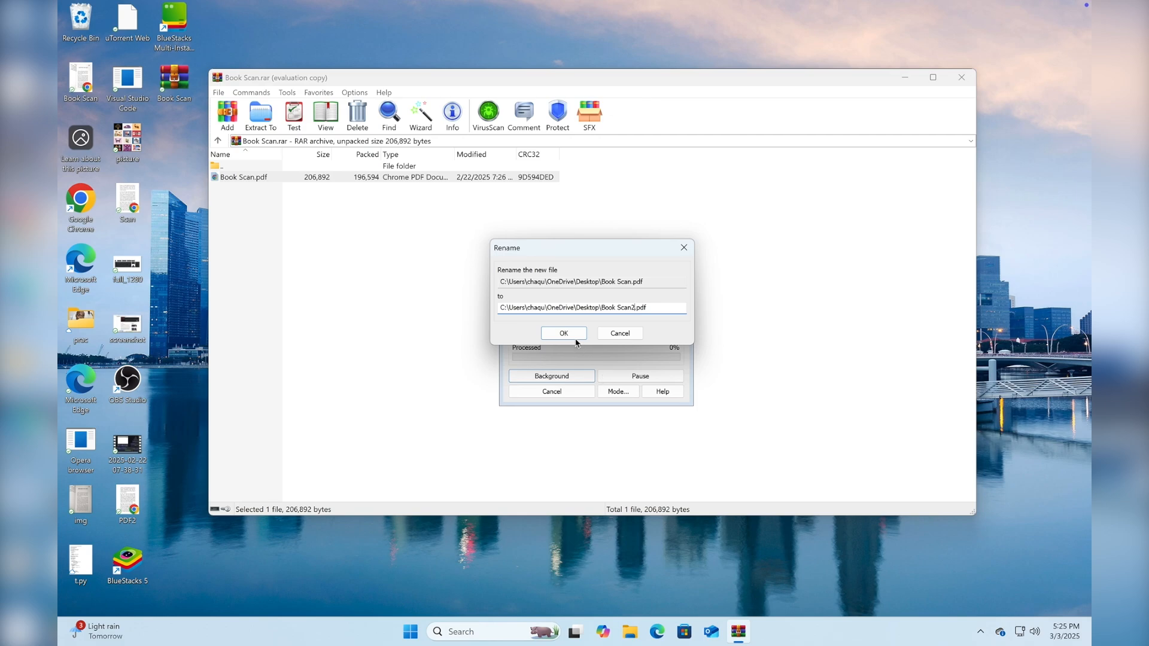
pyautogui.click(562, 333)
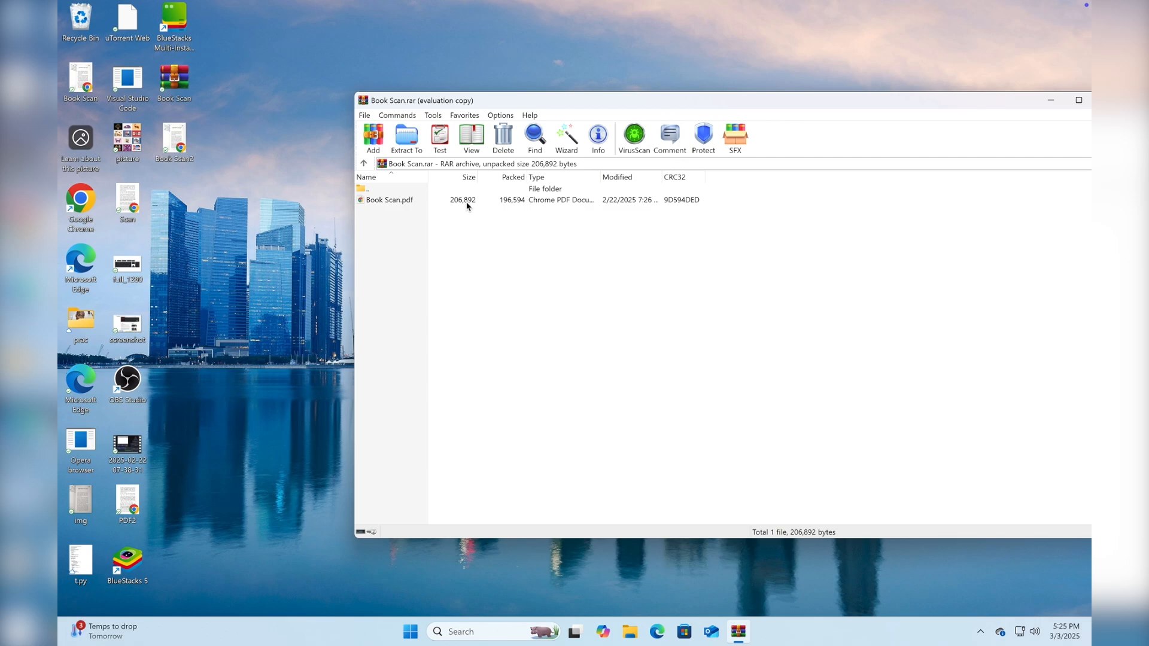
# - Extract Book Scan.pdf again straight onto the Desktop without a subfolder, reaching the replace prompt
pyautogui.click(389, 200)
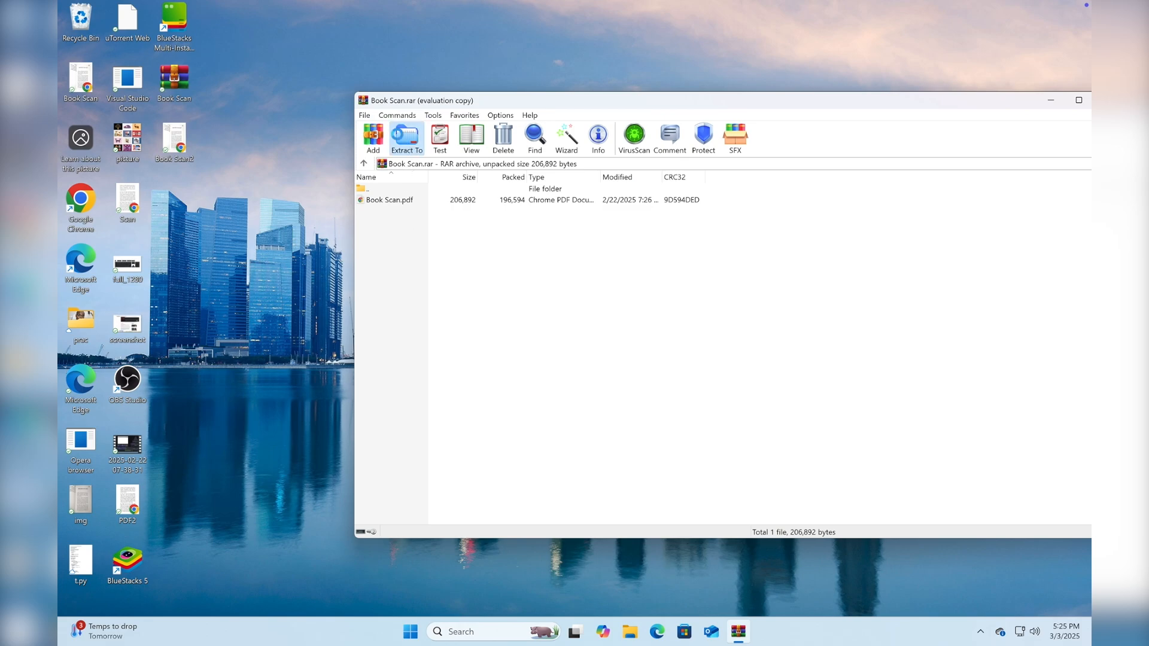
pyautogui.click(405, 139)
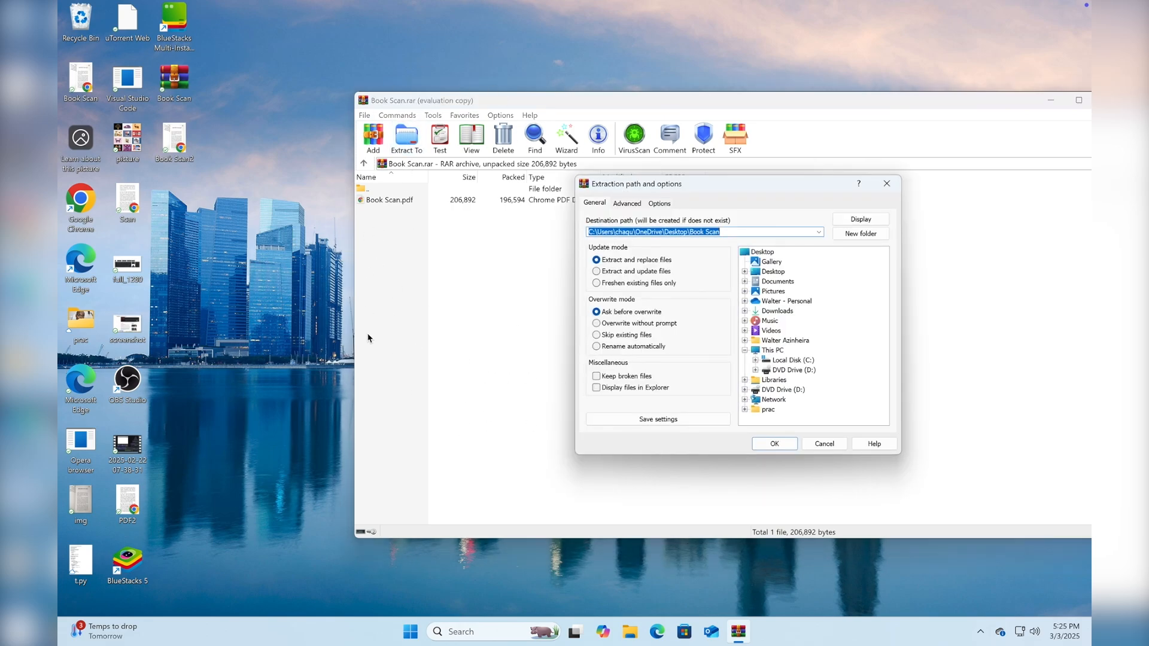
pyautogui.moveTo(390, 416)
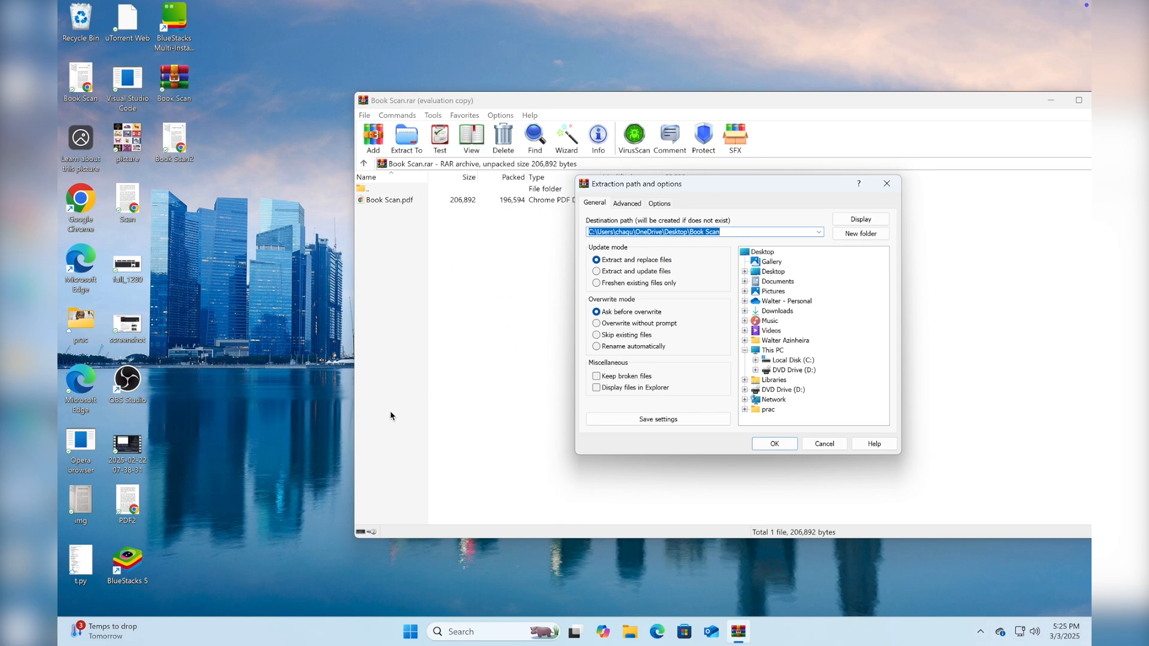
pyautogui.moveTo(772, 257)
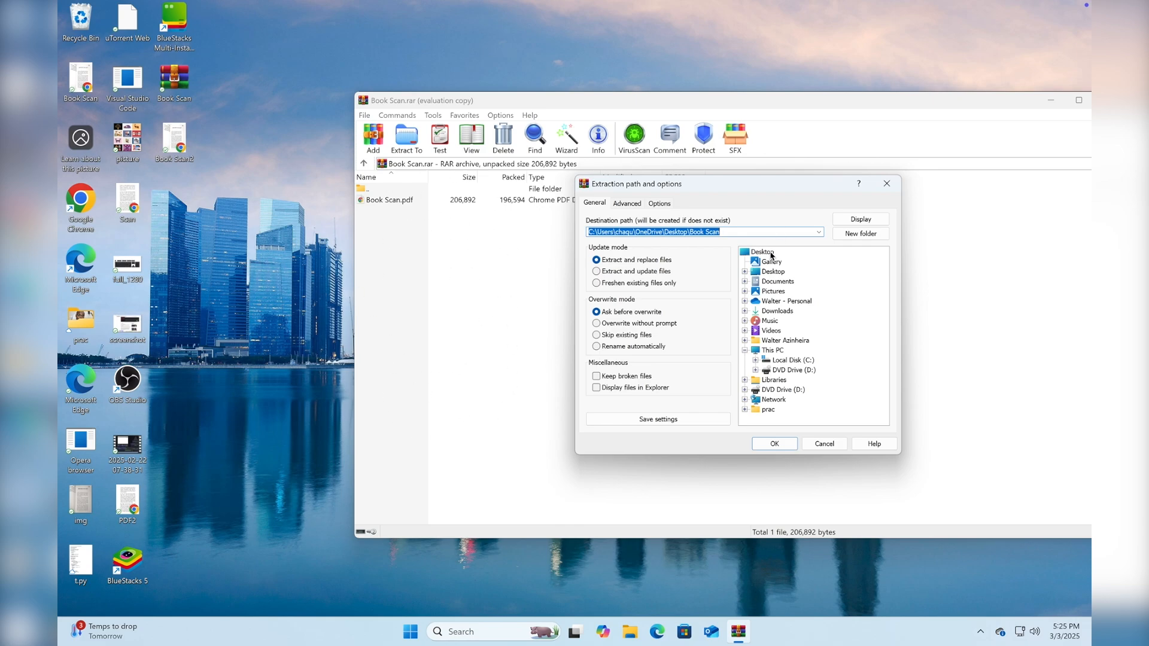
pyautogui.click(765, 253)
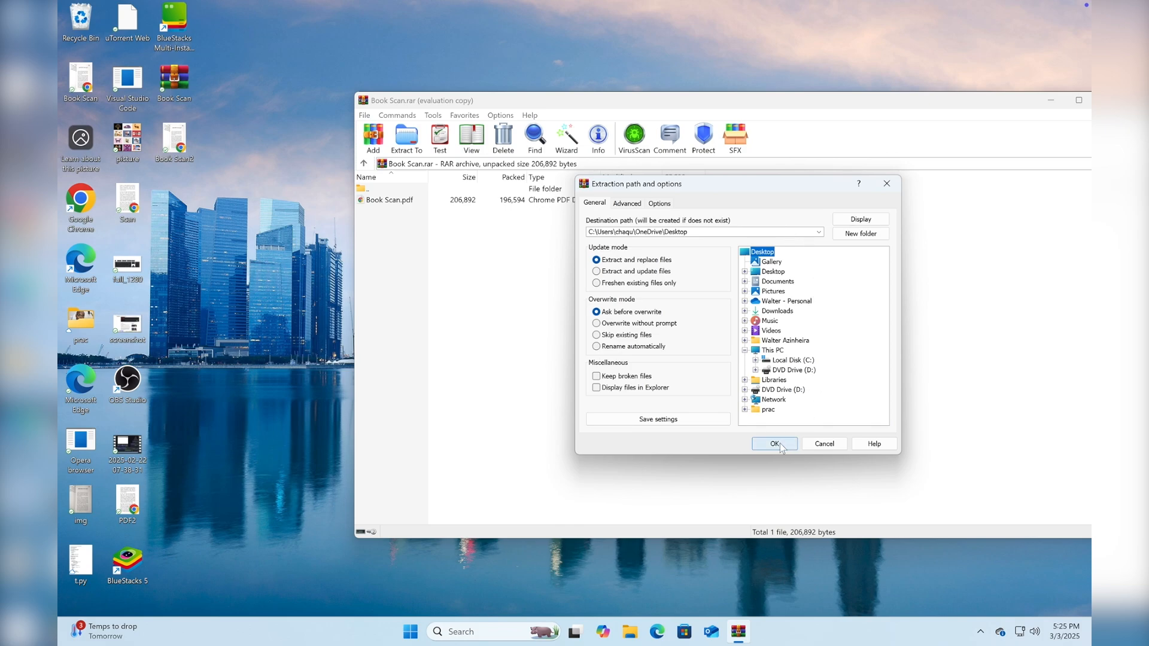
pyautogui.click(774, 443)
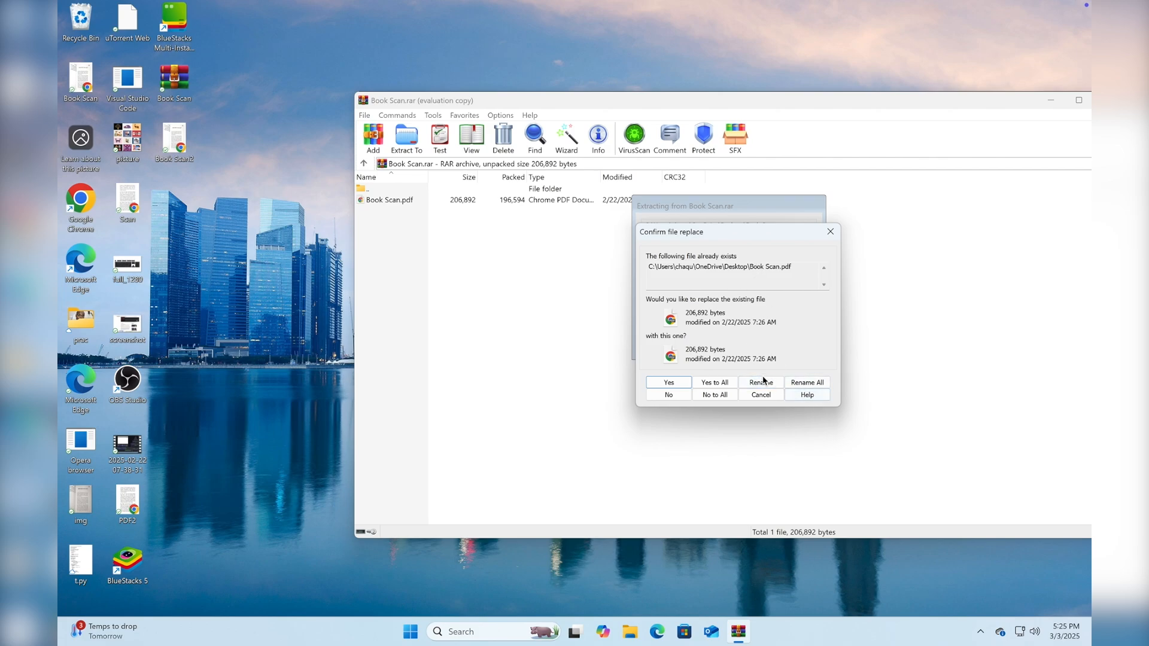
# - Rename the incoming extracted file to Book Scan3e.pdf instead of replacing the existing one
pyautogui.click(760, 382)
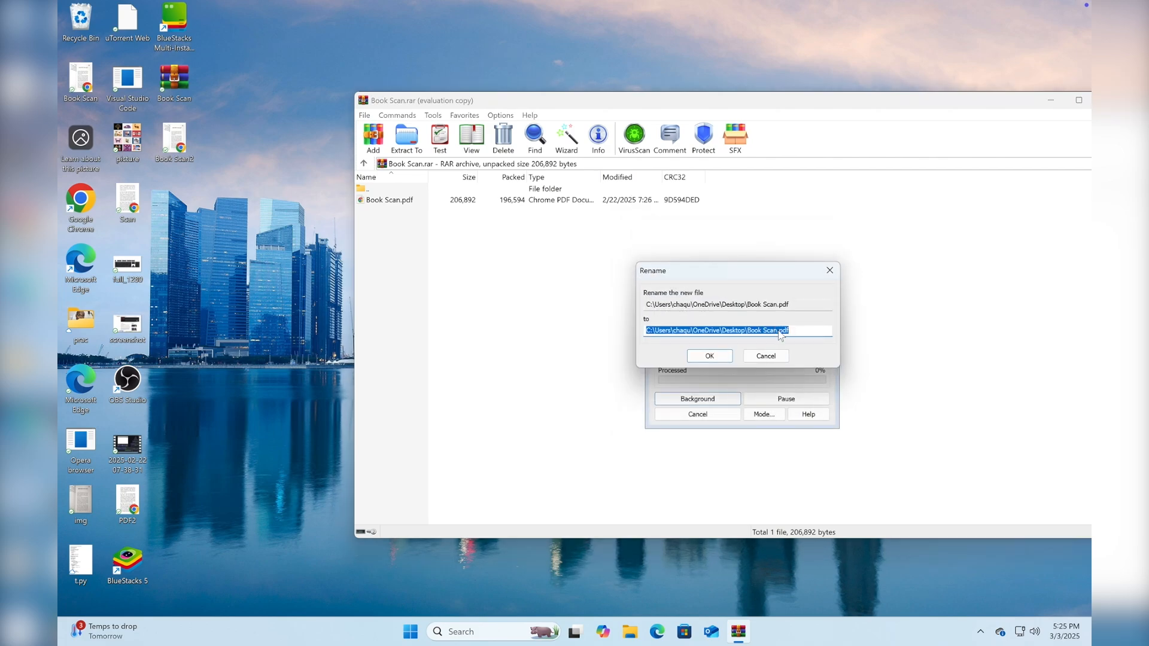
pyautogui.click(776, 330)
pyautogui.write('3ej')
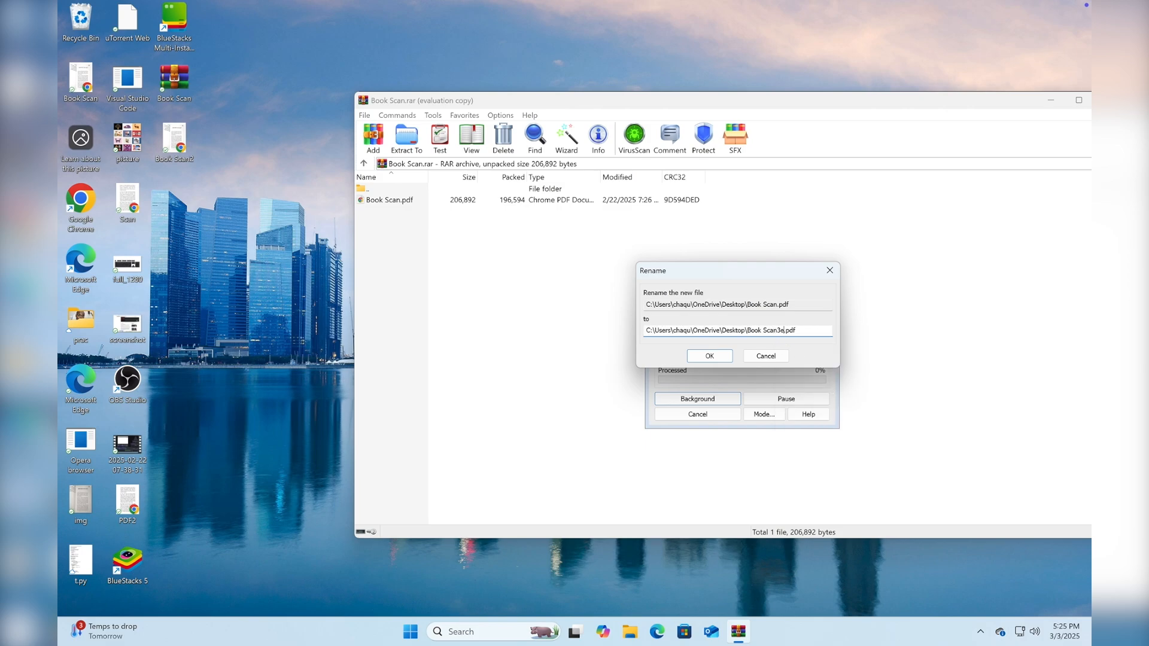
pyautogui.click(708, 355)
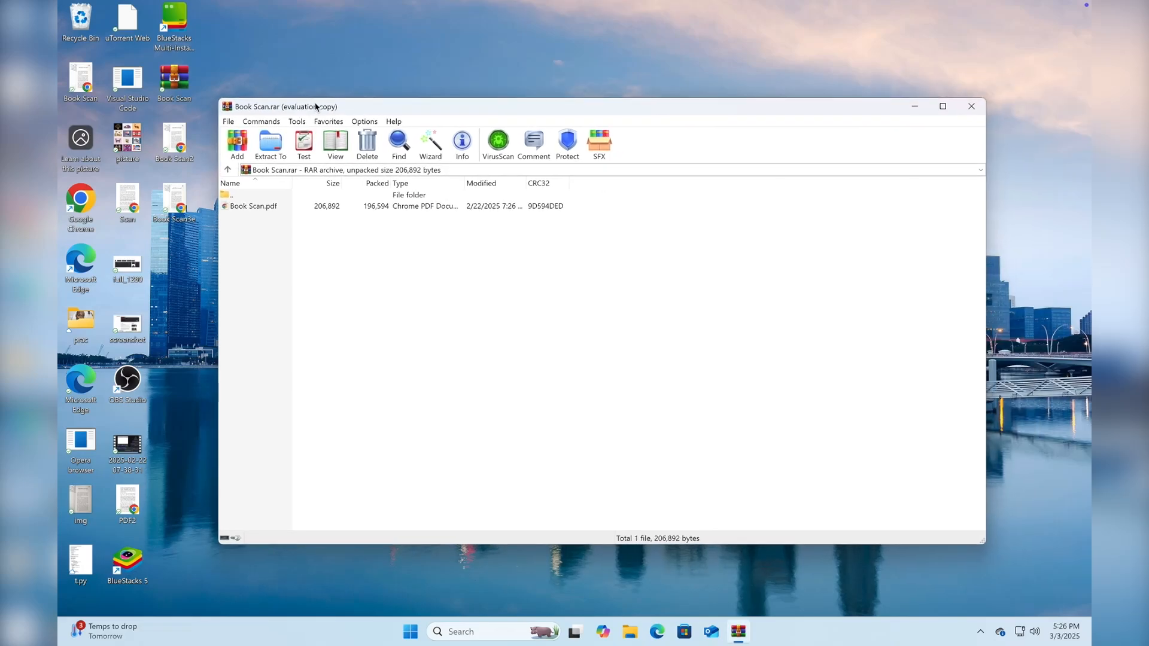
pyautogui.moveTo(557, 122)
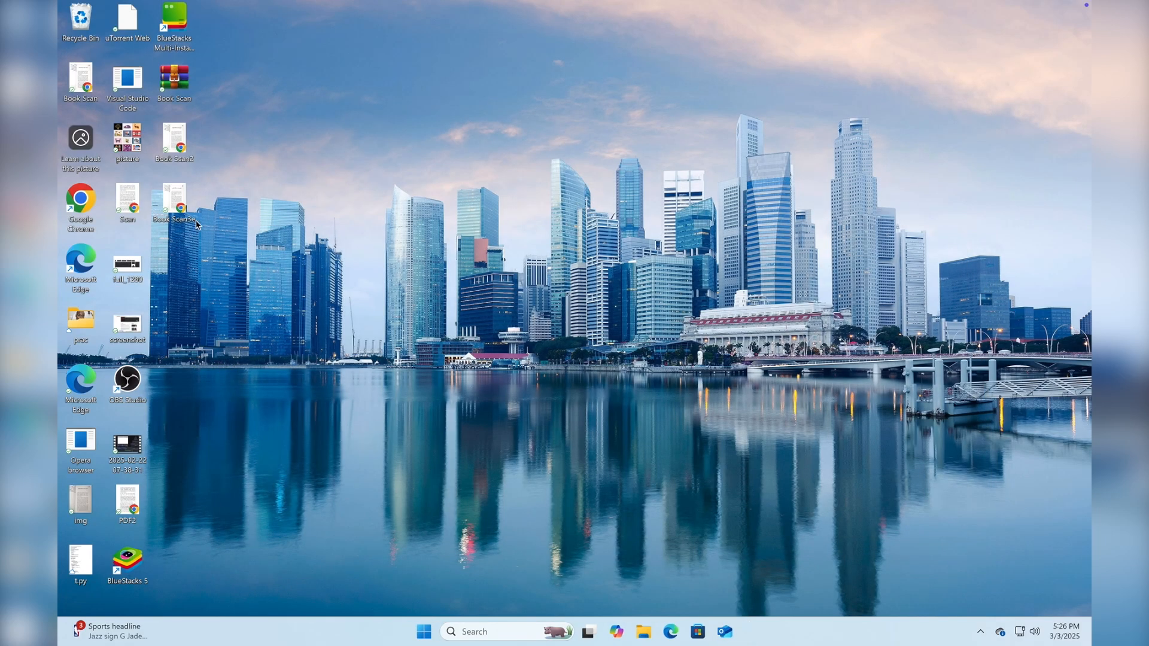
pyautogui.moveTo(519, 505)
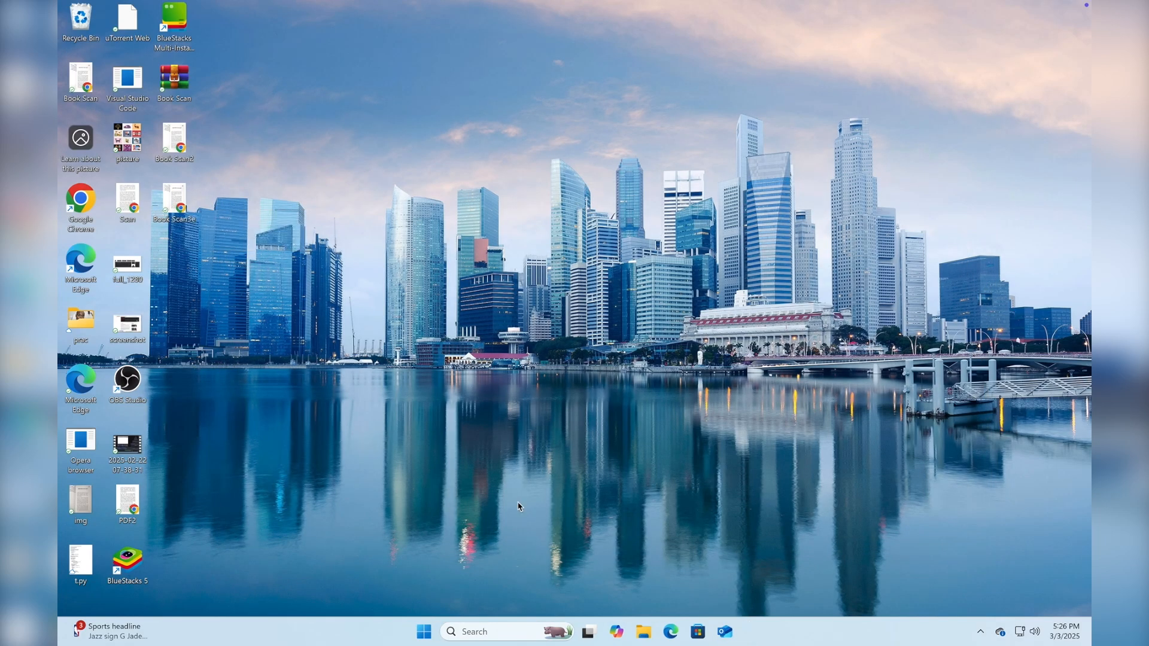
# - Select Book Scan3e.pdf on the Desktop and begin adding it to a new archive
pyautogui.click(424, 630)
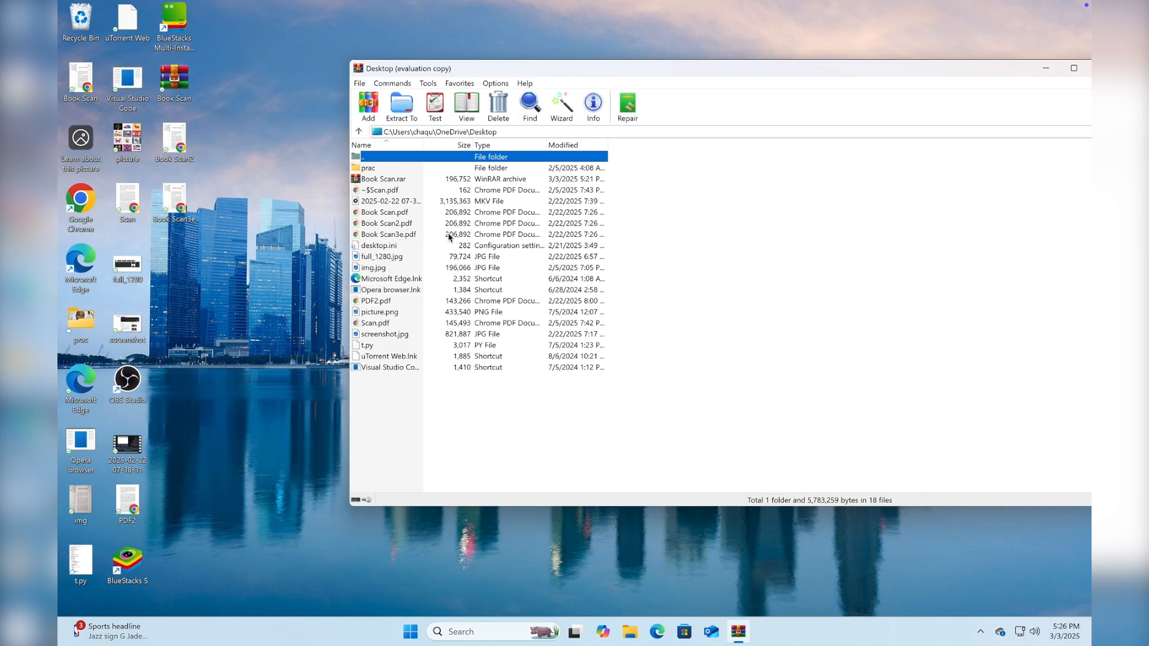
pyautogui.click(388, 234)
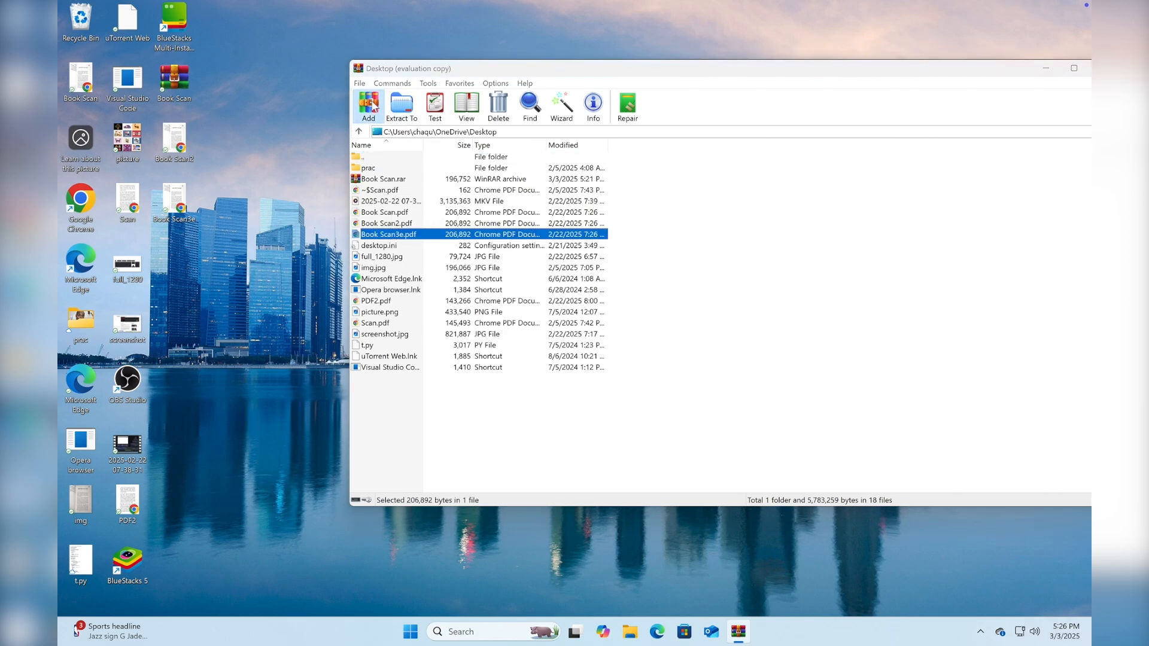
pyautogui.click(368, 107)
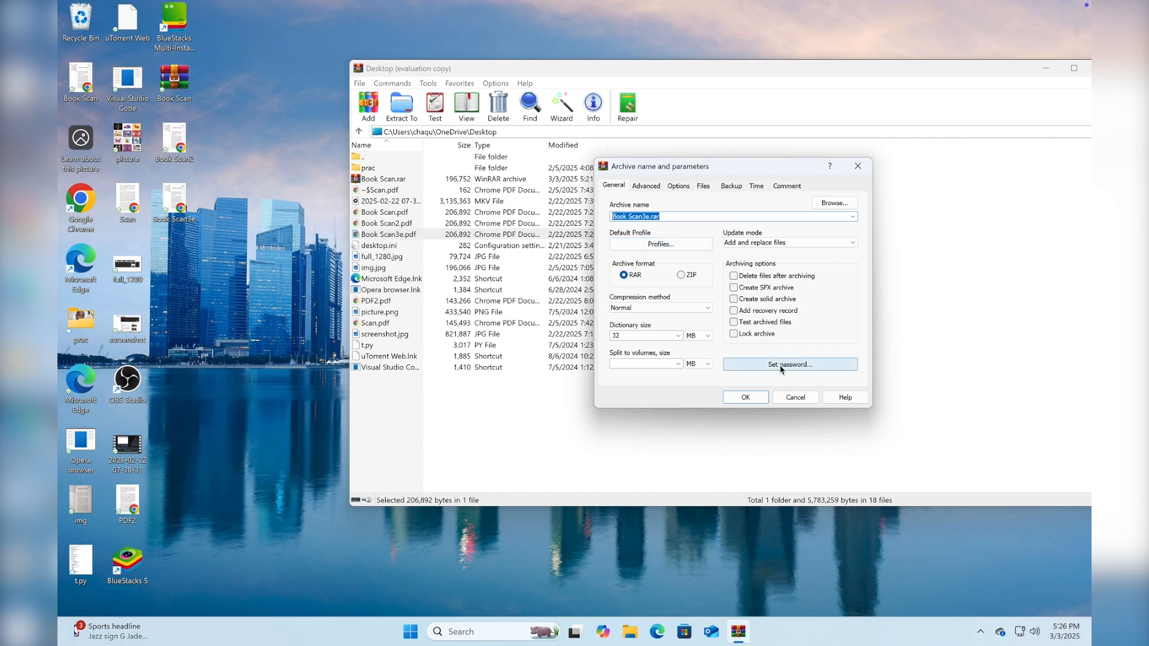
# - Set a password for Book Scan3e.rar, create the archive, and close WinRAR
pyautogui.click(790, 364)
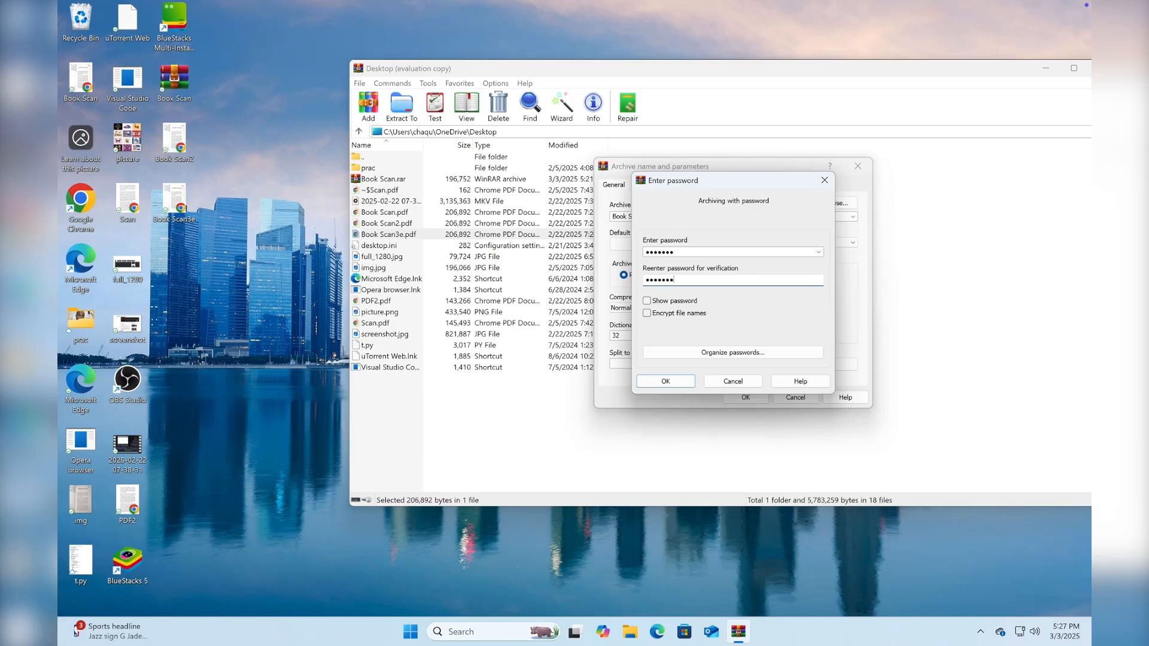
pyautogui.click(664, 381)
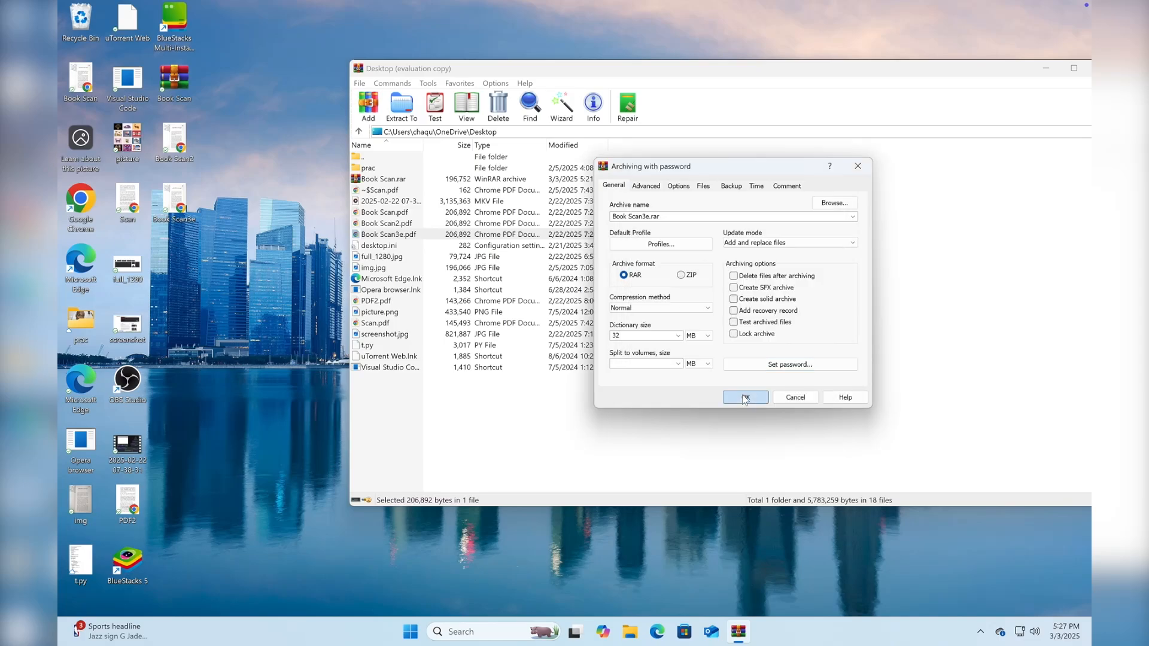
pyautogui.click(745, 396)
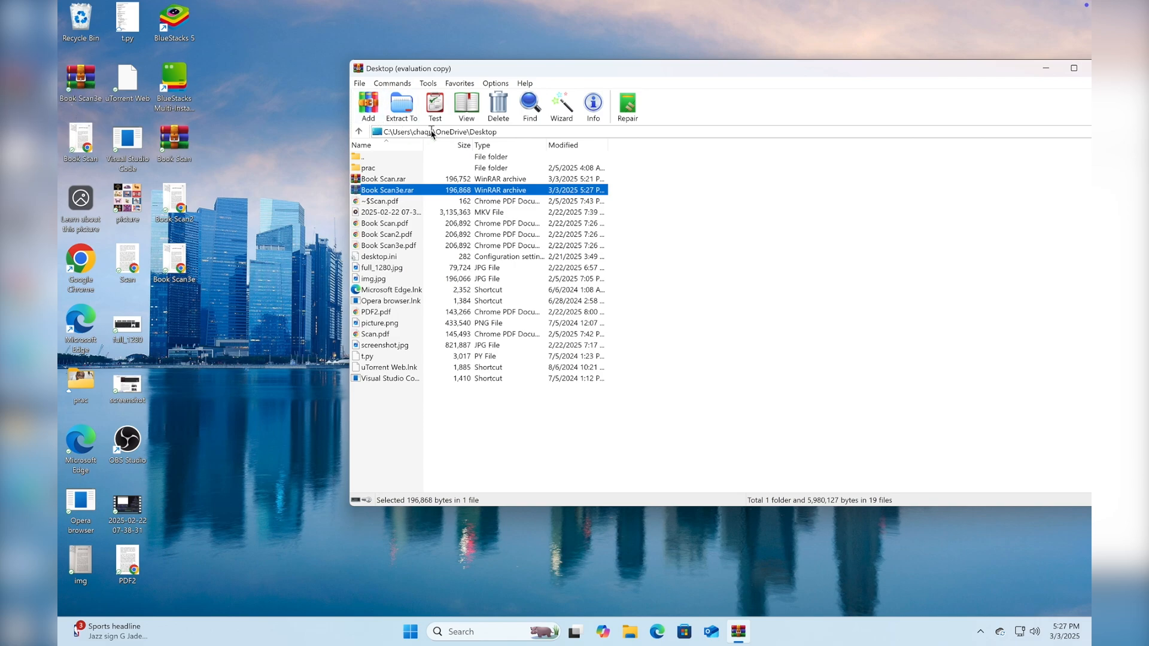
pyautogui.click(1045, 67)
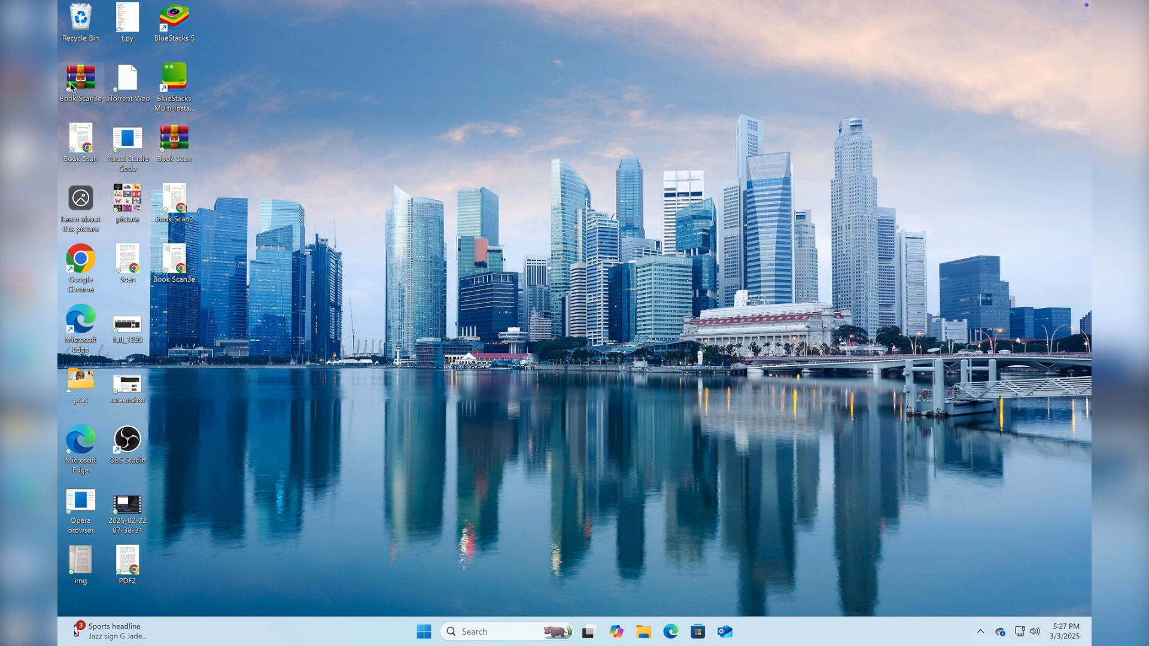
pyautogui.doubleClick(80, 79)
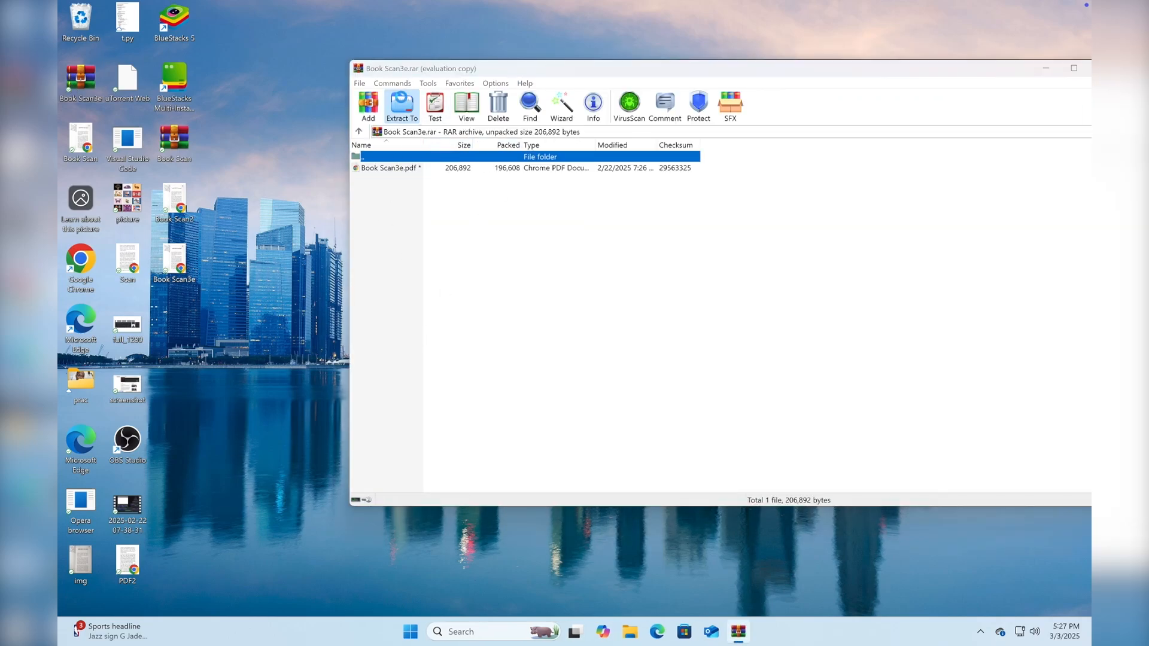
pyautogui.click(401, 106)
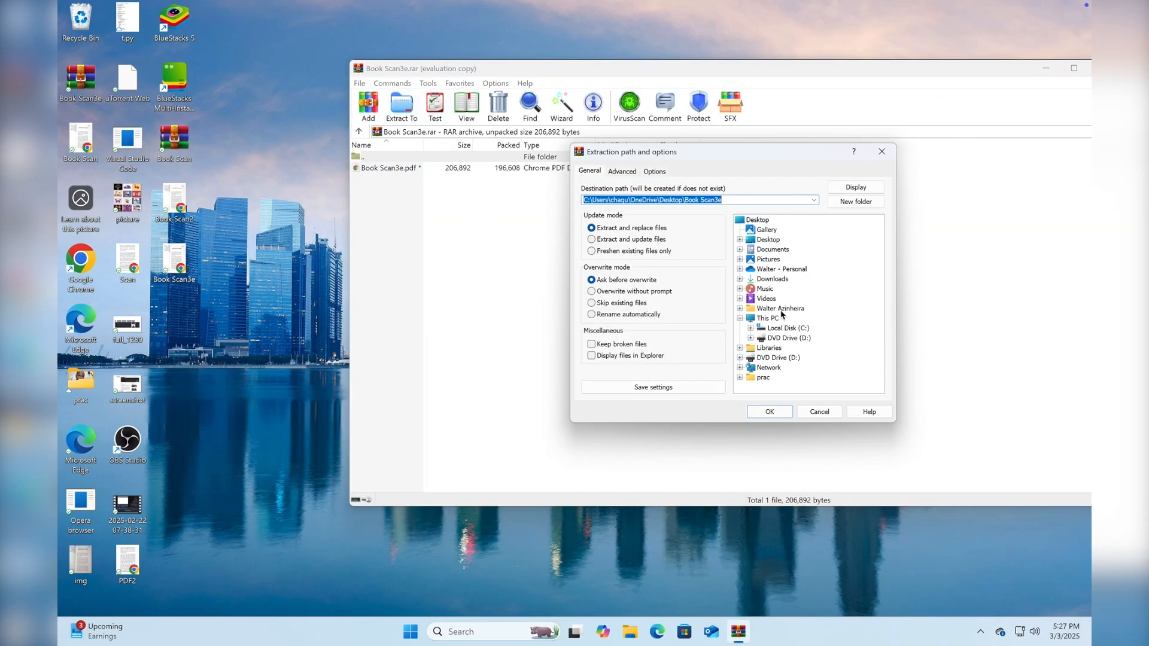
pyautogui.click(768, 410)
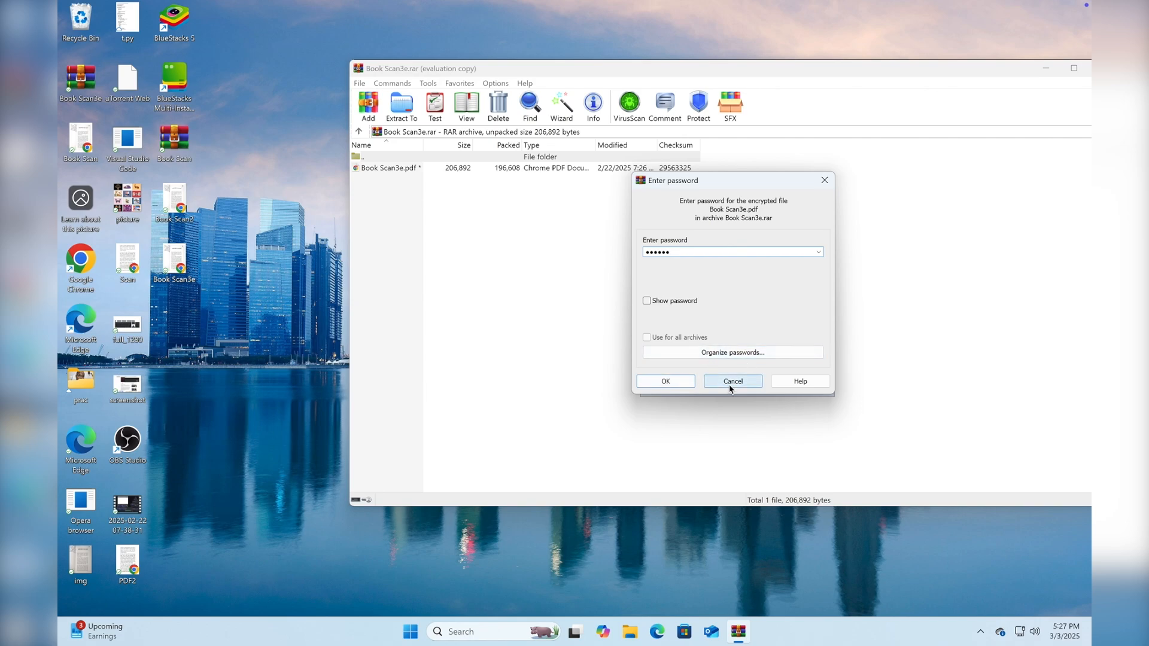
pyautogui.click(733, 381)
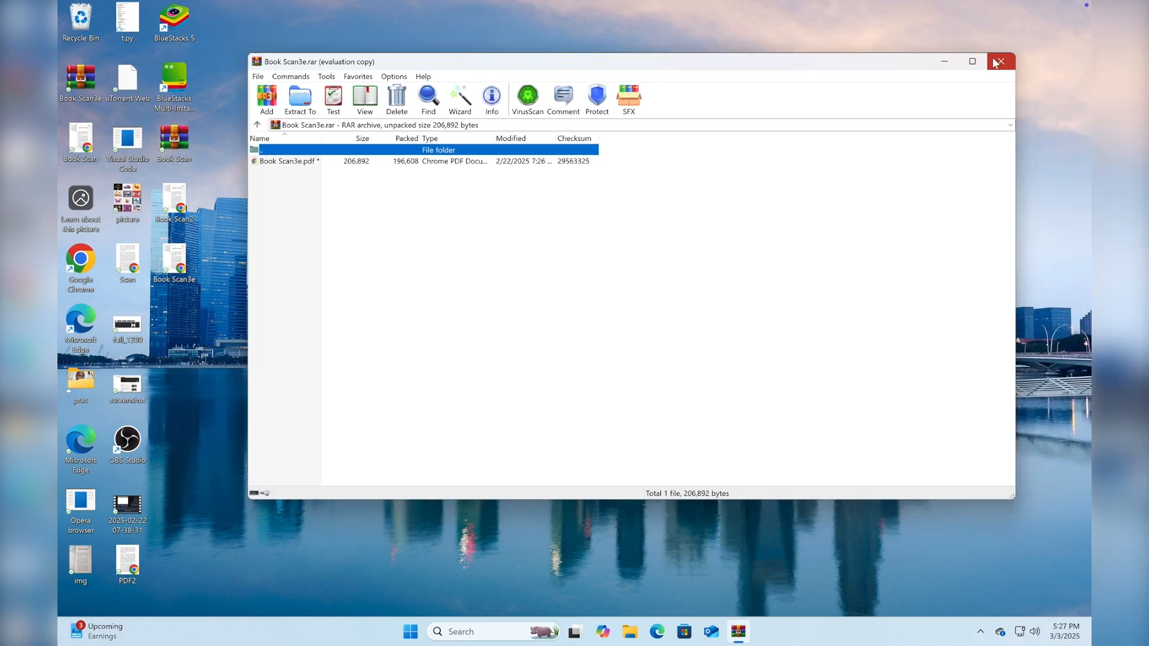
pyautogui.click(998, 61)
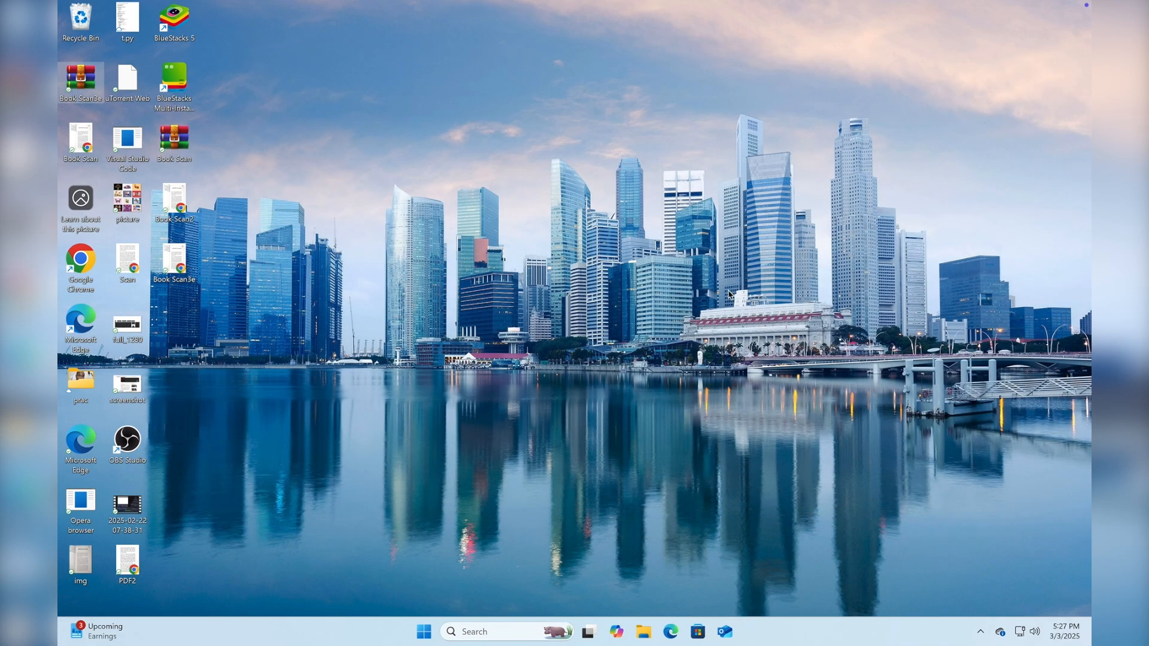